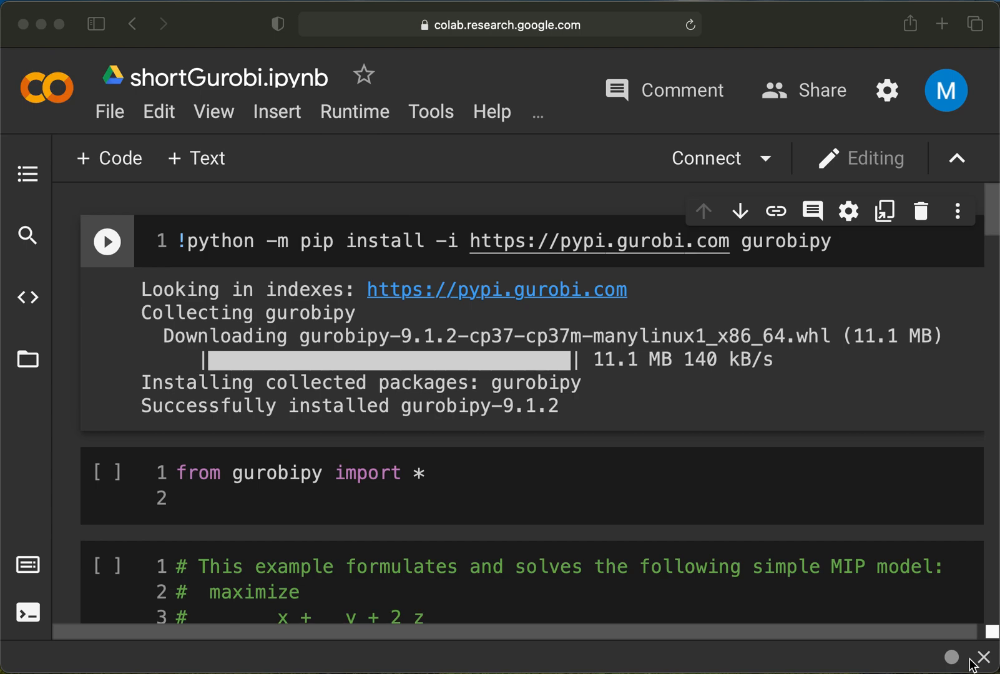
pyautogui.moveTo(482, 265)
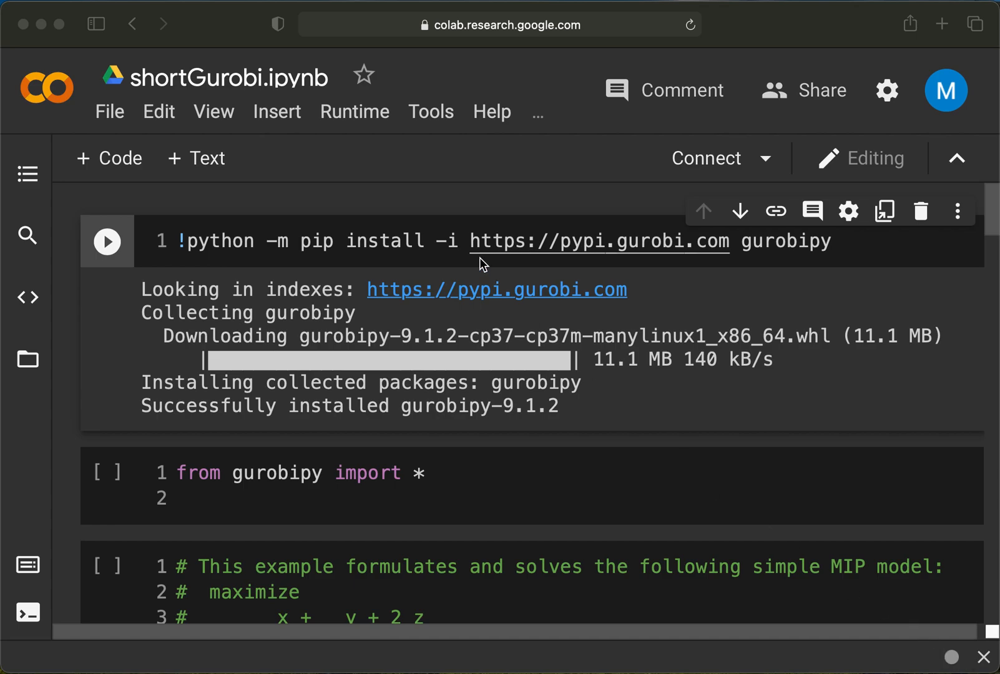
pyautogui.moveTo(547, 119)
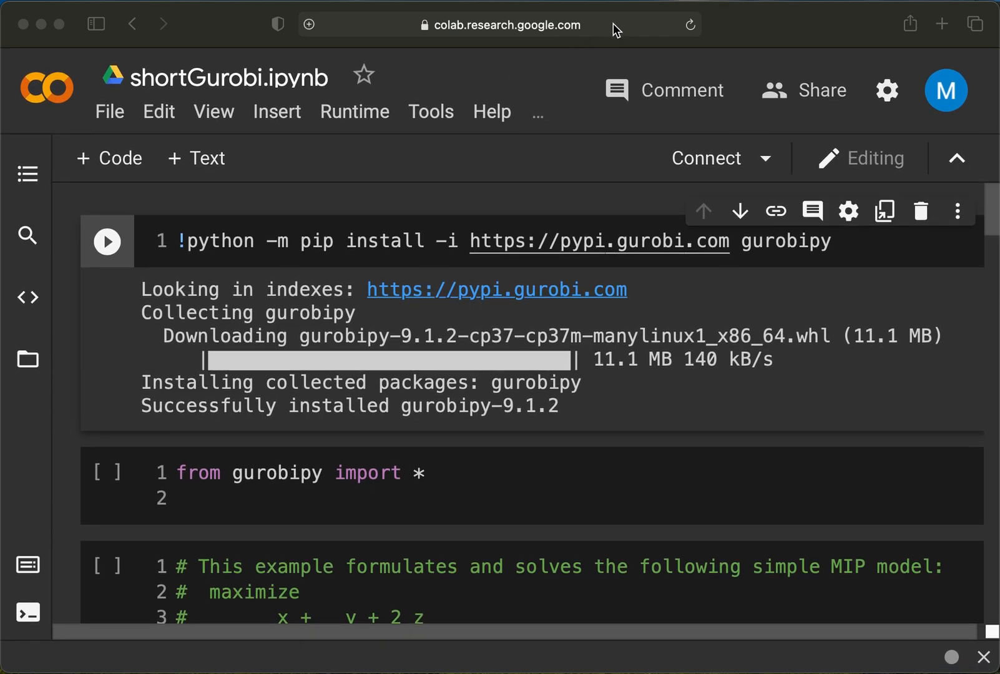
pyautogui.moveTo(611, 37)
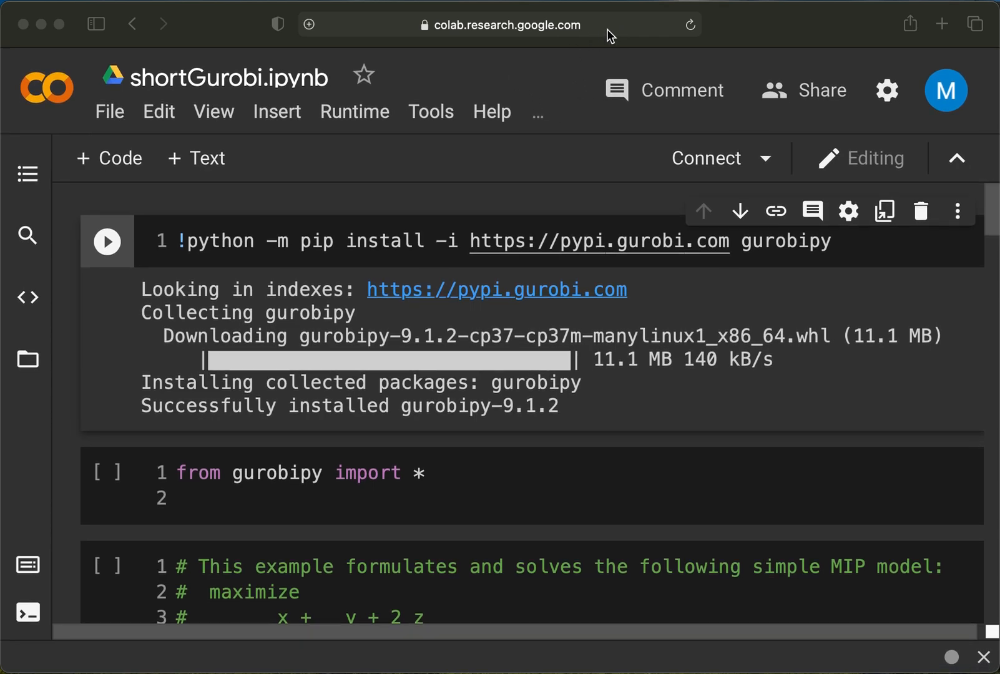
pyautogui.moveTo(602, 32)
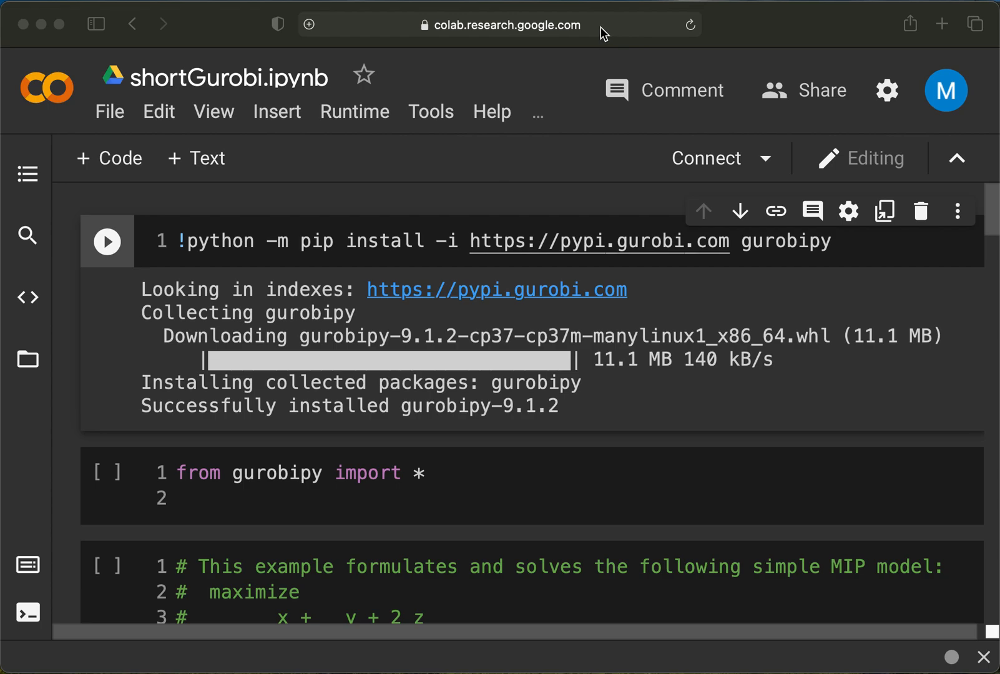
pyautogui.moveTo(466, 32)
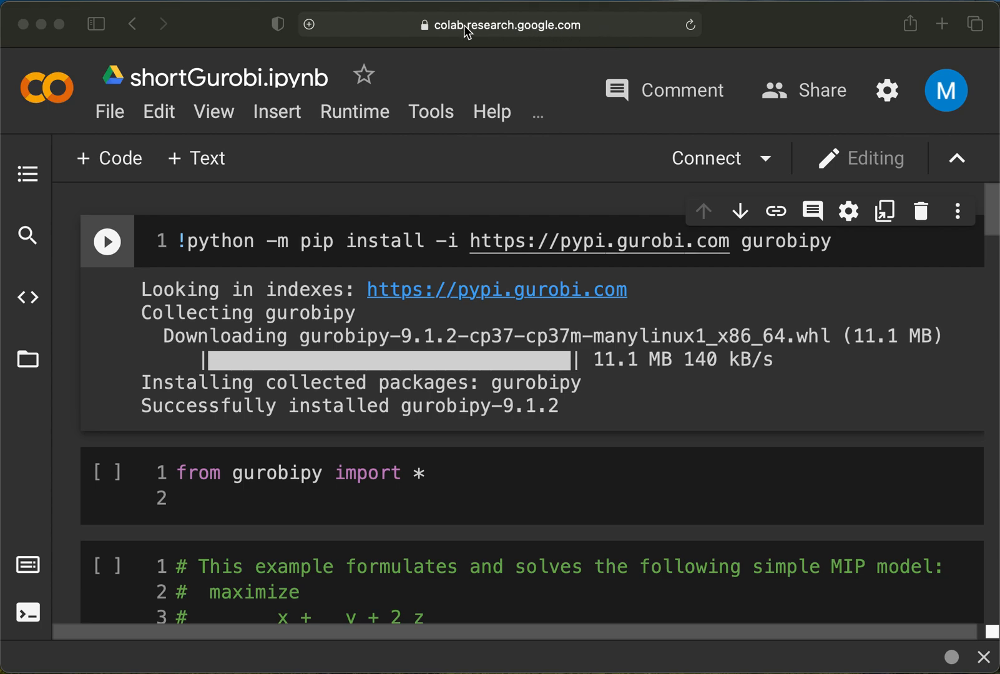
pyautogui.moveTo(464, 34)
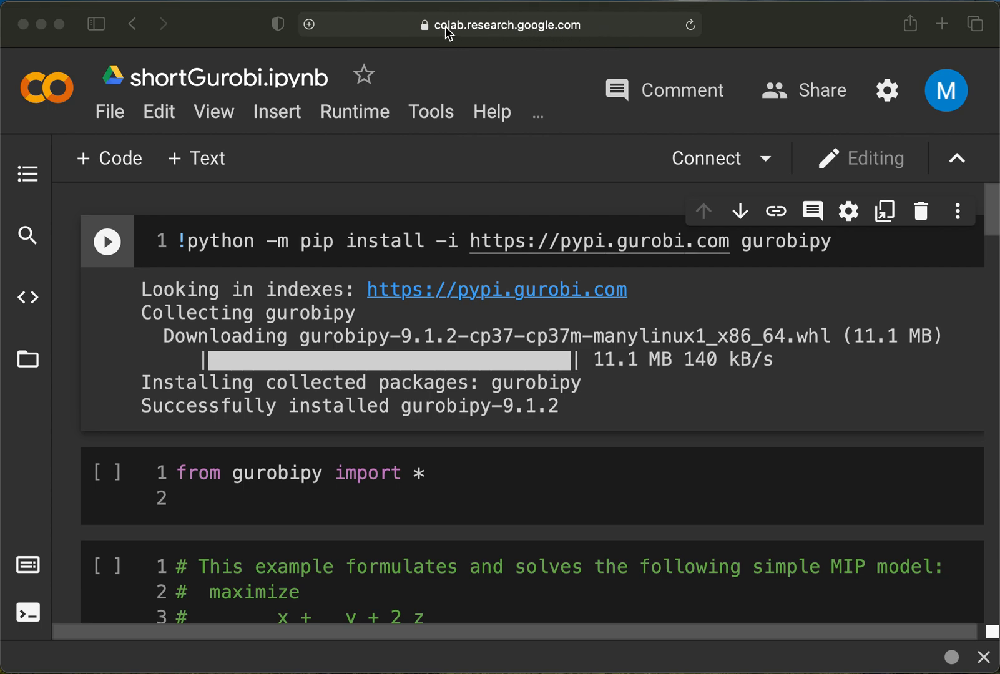
pyautogui.moveTo(517, 36)
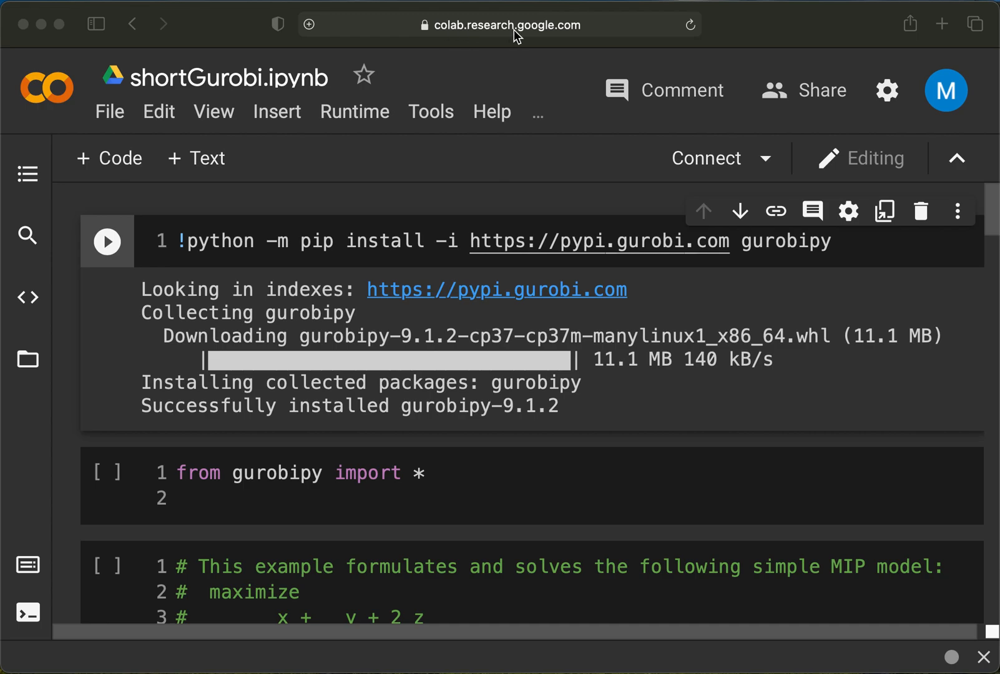
pyautogui.moveTo(568, 38)
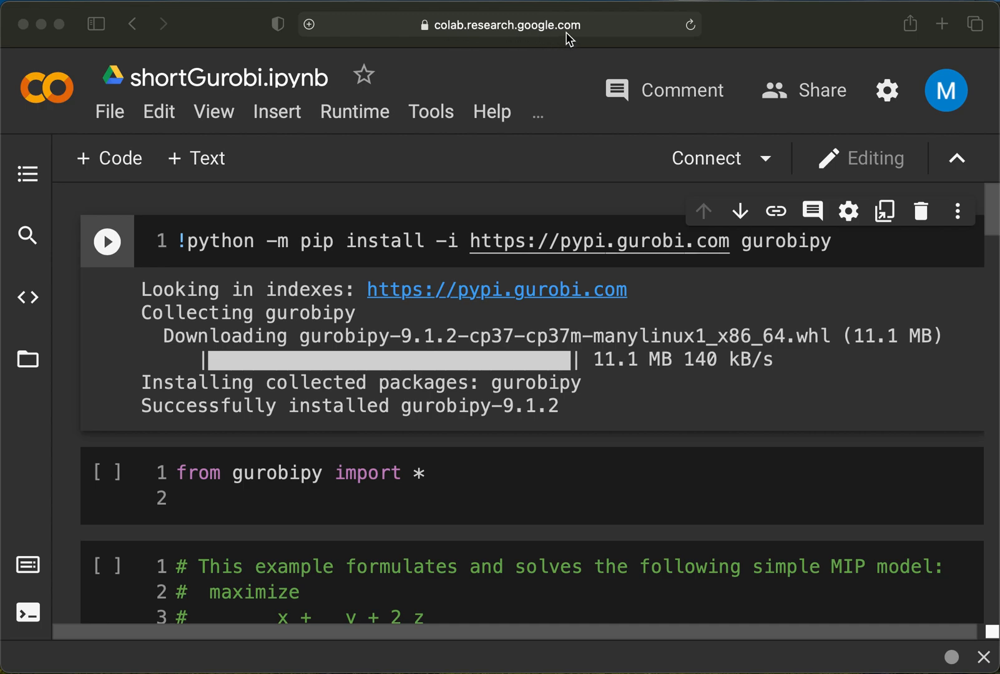
pyautogui.moveTo(566, 38)
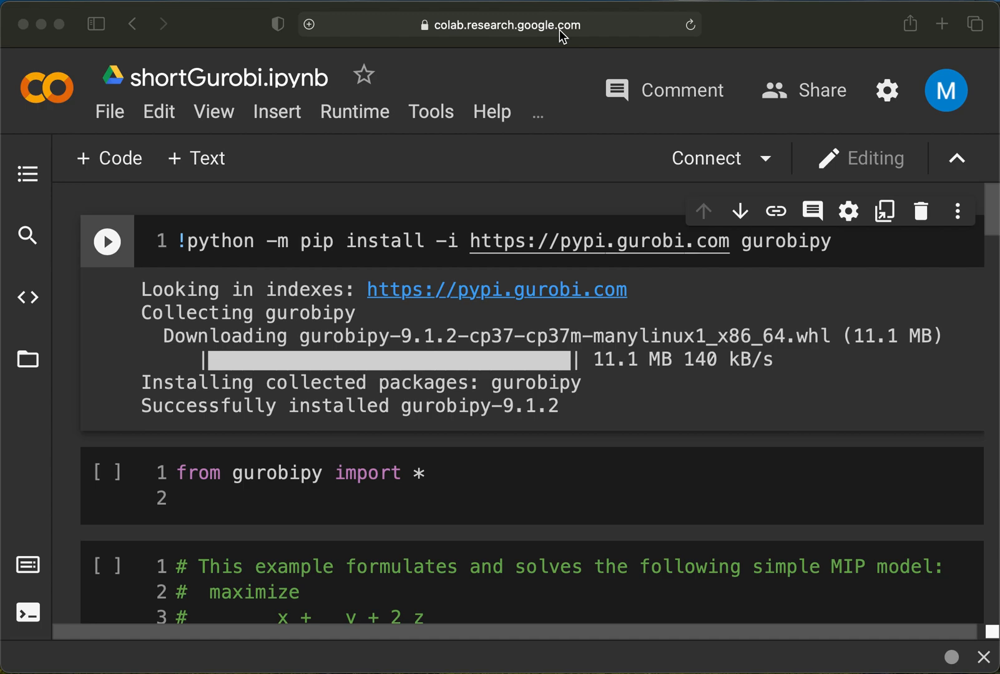
pyautogui.moveTo(97, 130)
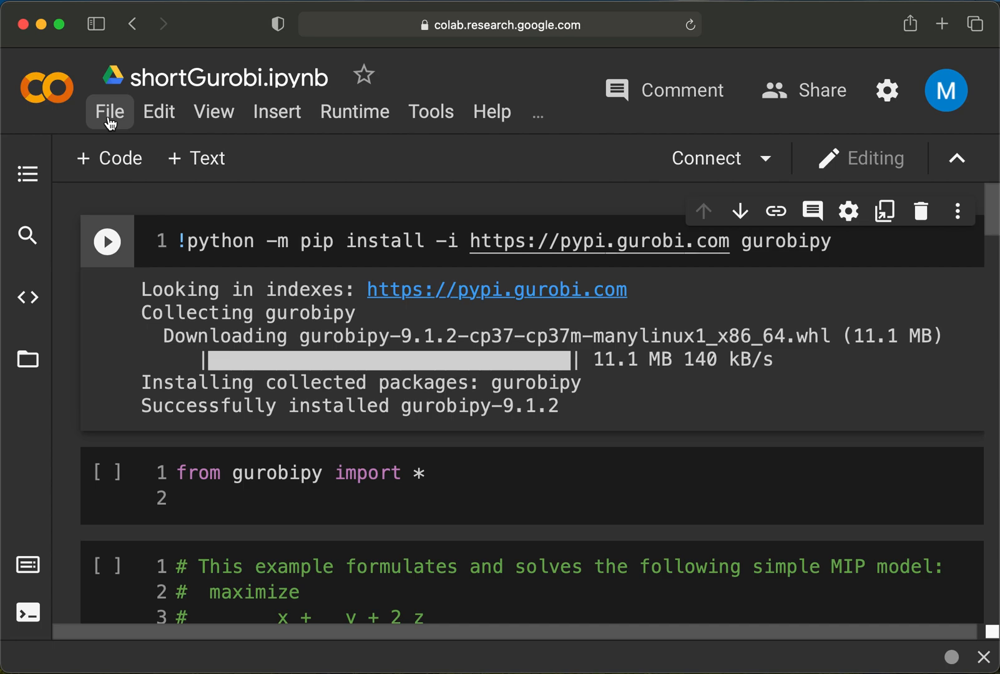
# Run the pip install cell so gurobipy 9.1.2 installs on the connected runtime
pyautogui.click(109, 111)
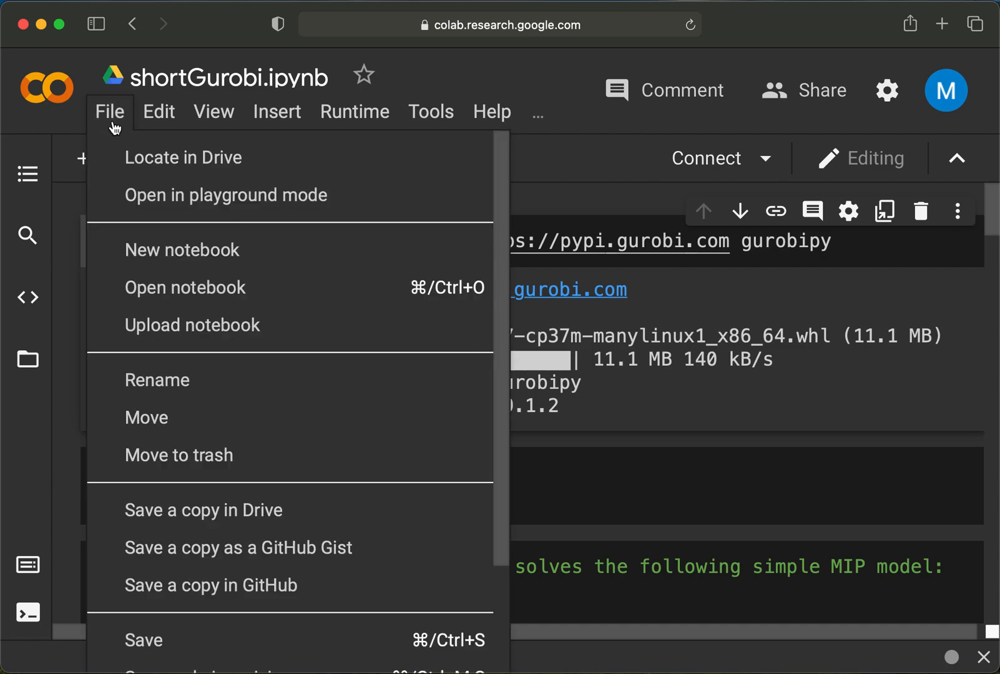
pyautogui.moveTo(183, 250)
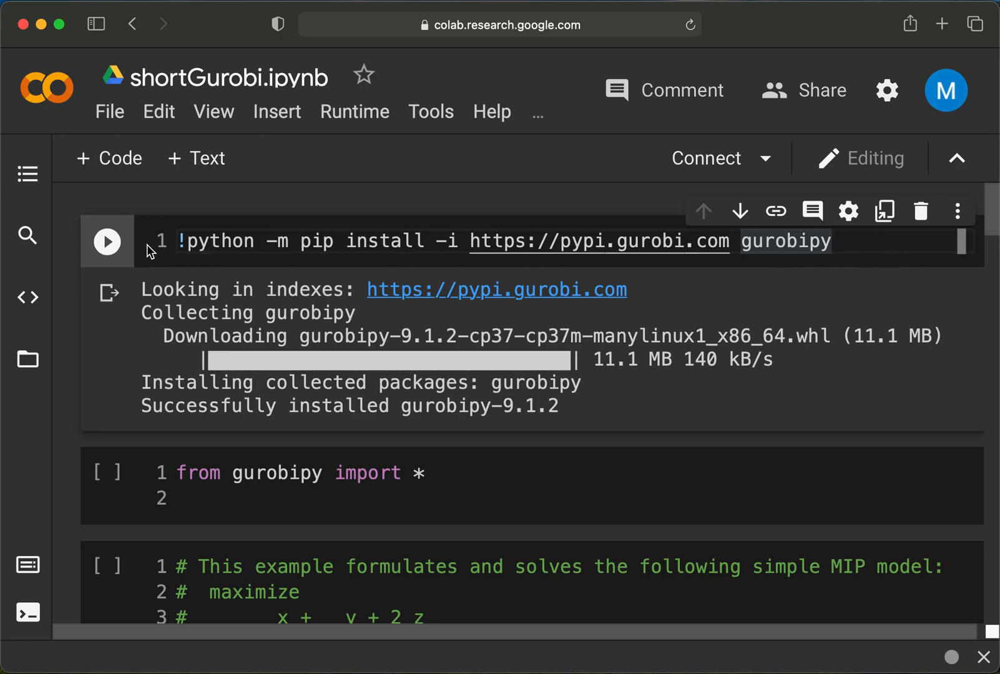
pyautogui.moveTo(107, 241)
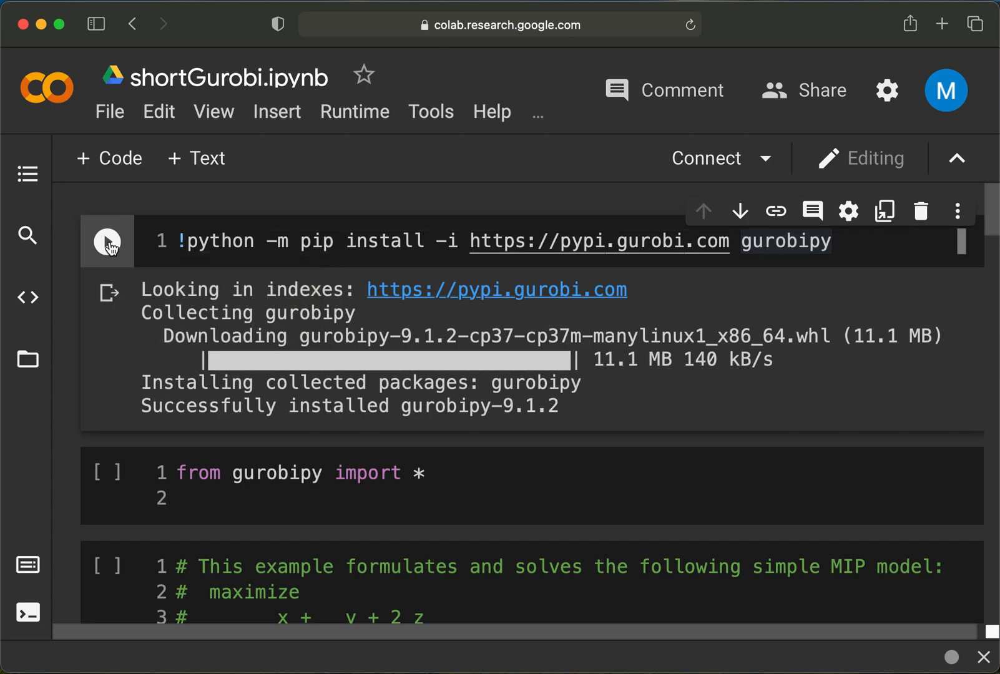
pyautogui.click(107, 241)
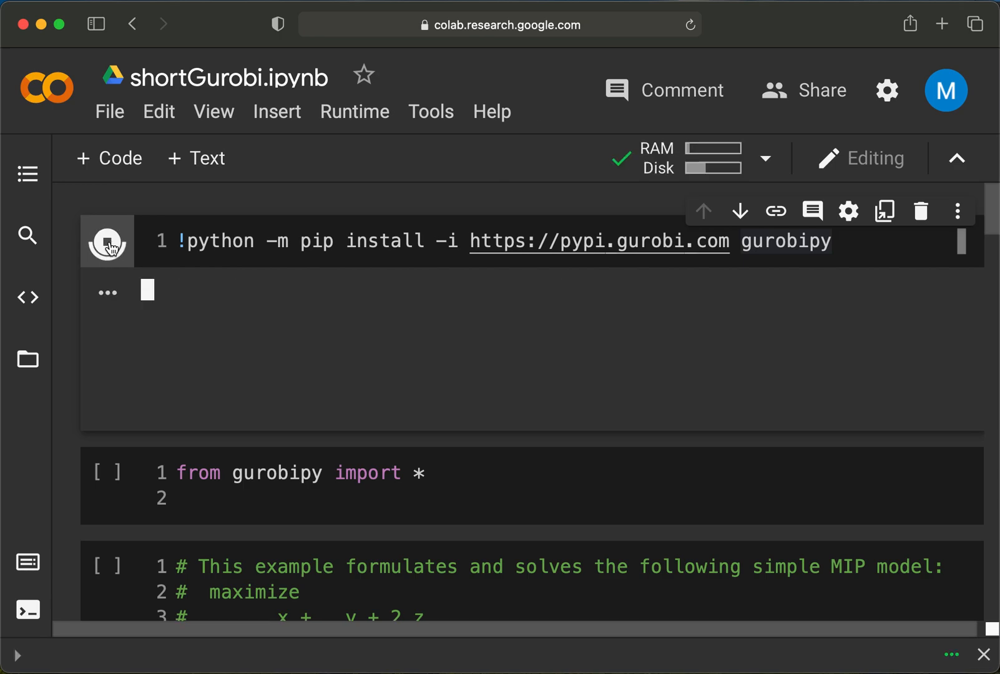
pyautogui.click(107, 241)
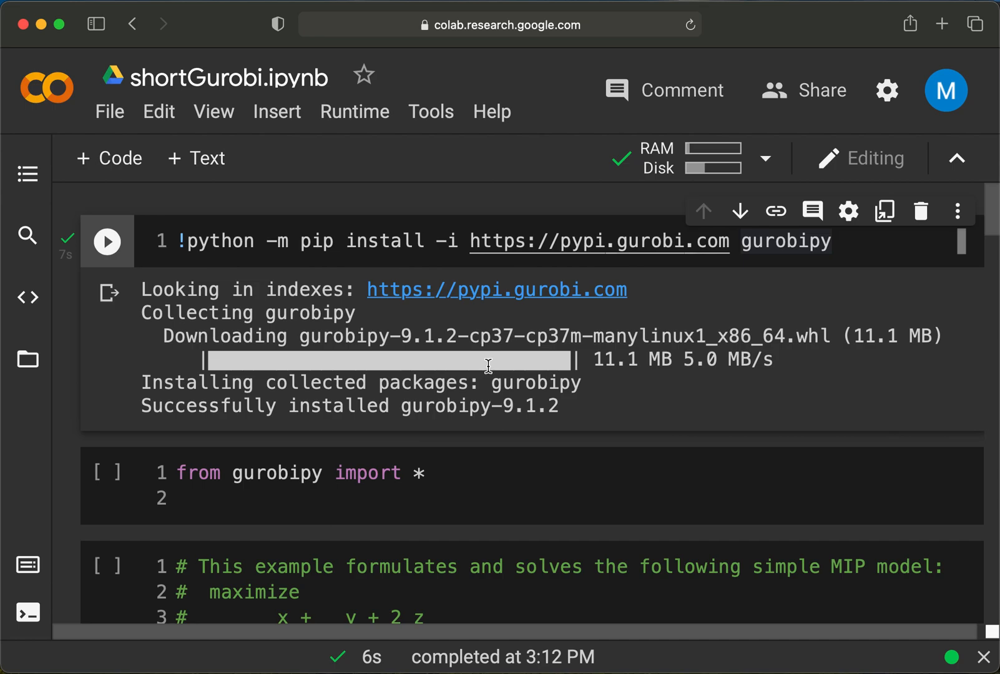
pyautogui.scroll(-3)
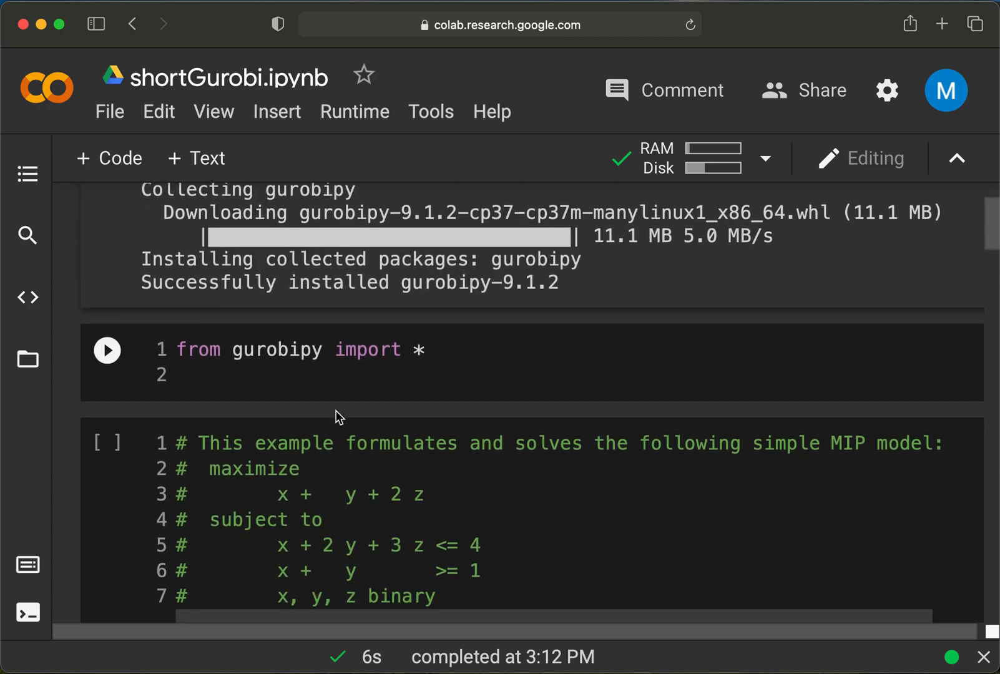
pyautogui.moveTo(337, 416)
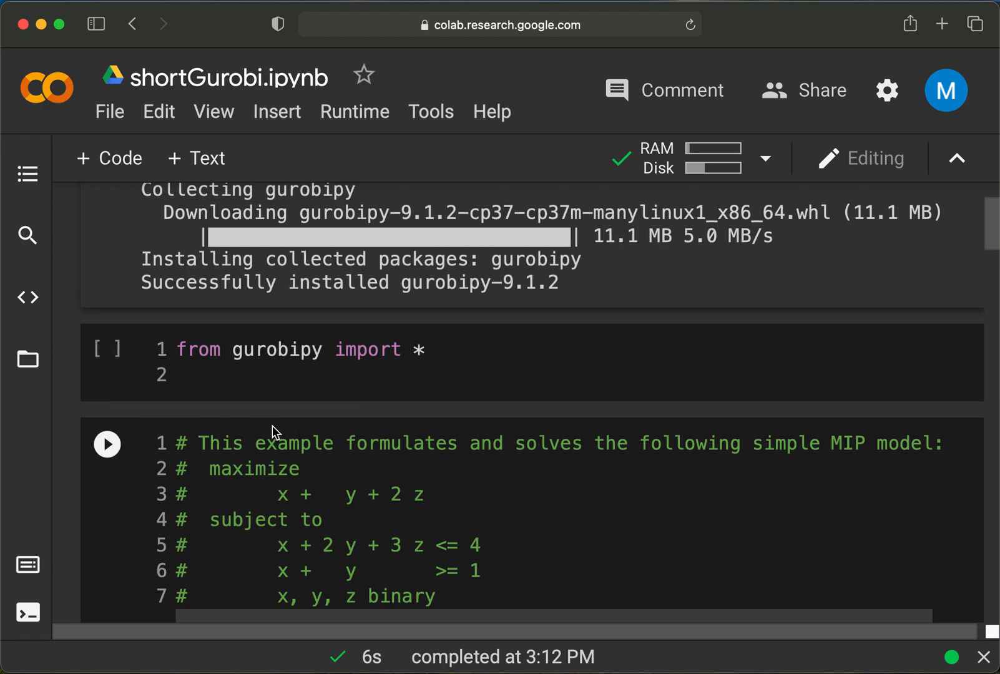
pyautogui.moveTo(129, 365)
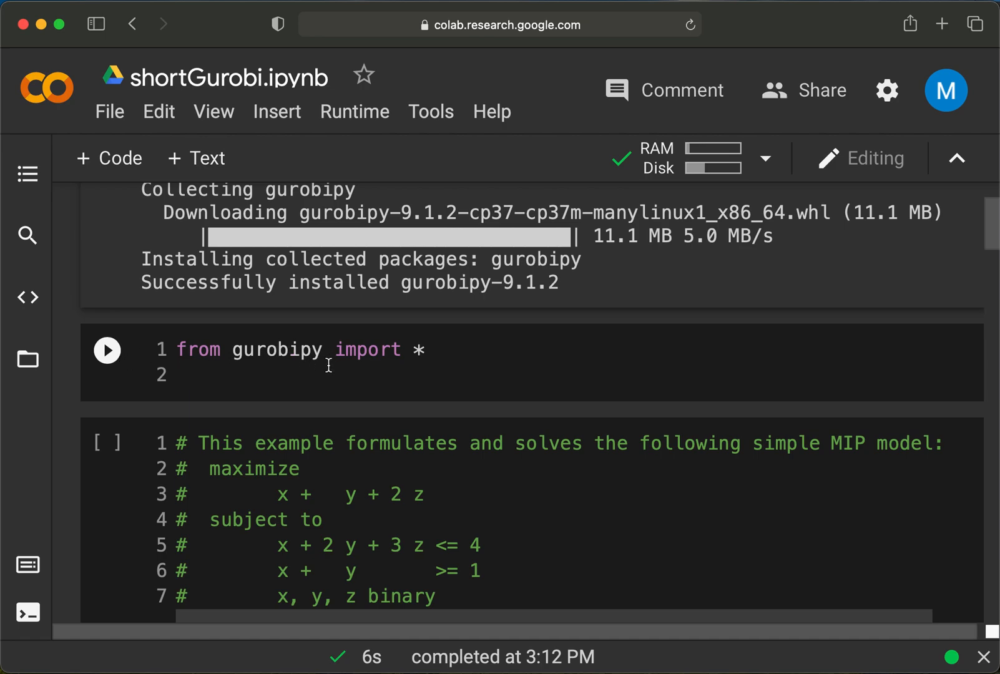
pyautogui.moveTo(121, 361)
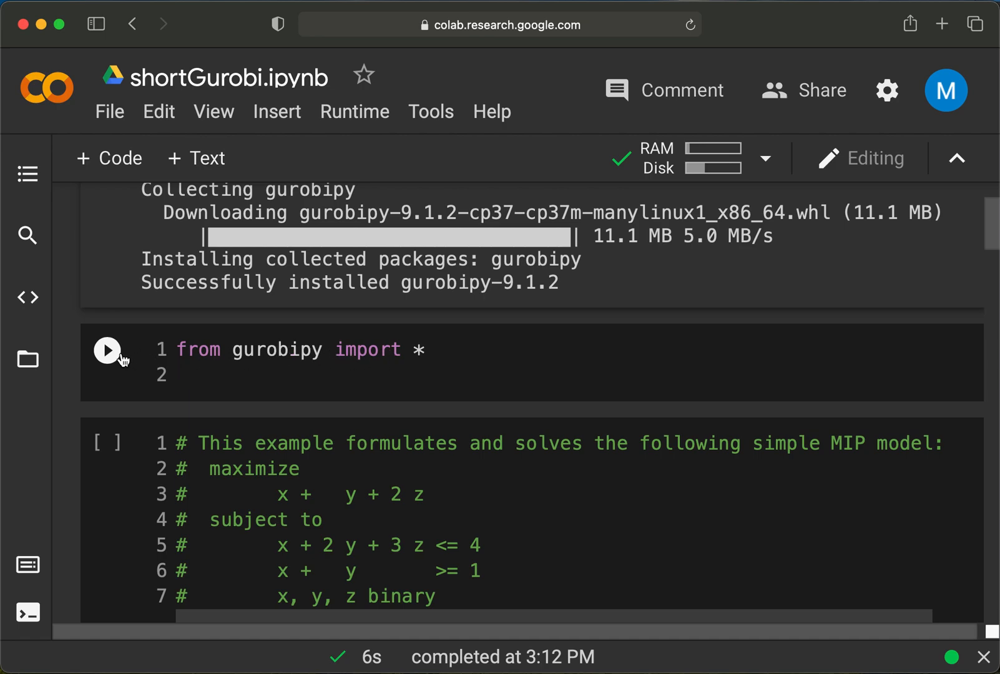
pyautogui.moveTo(108, 349)
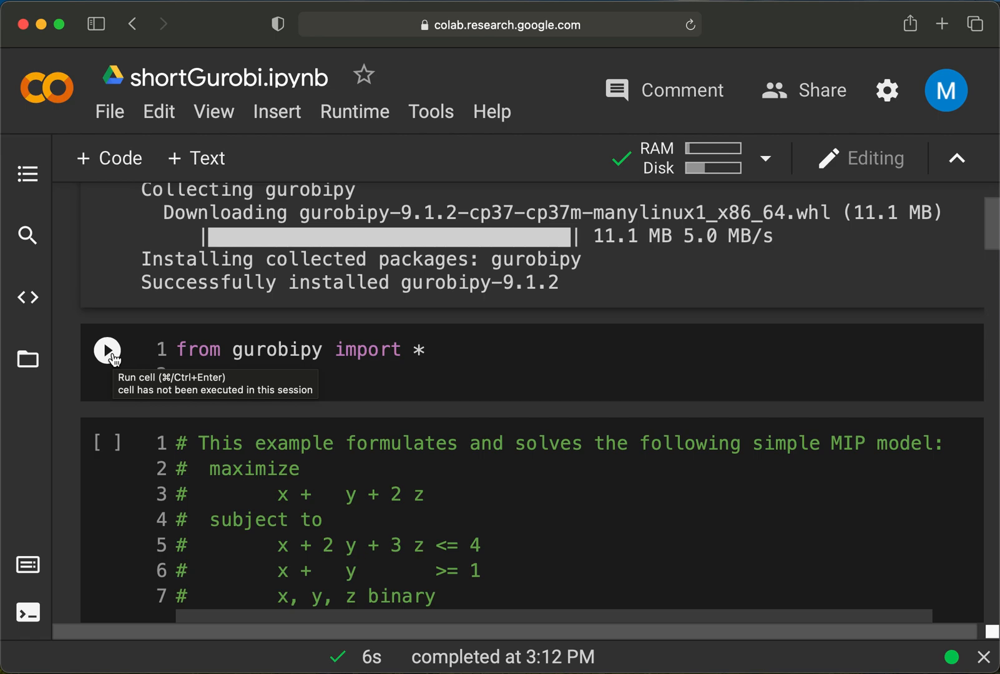
# Run the 'from gurobipy import *' cell and review the MIP comment down to the Model("mip1") code
pyautogui.click(107, 349)
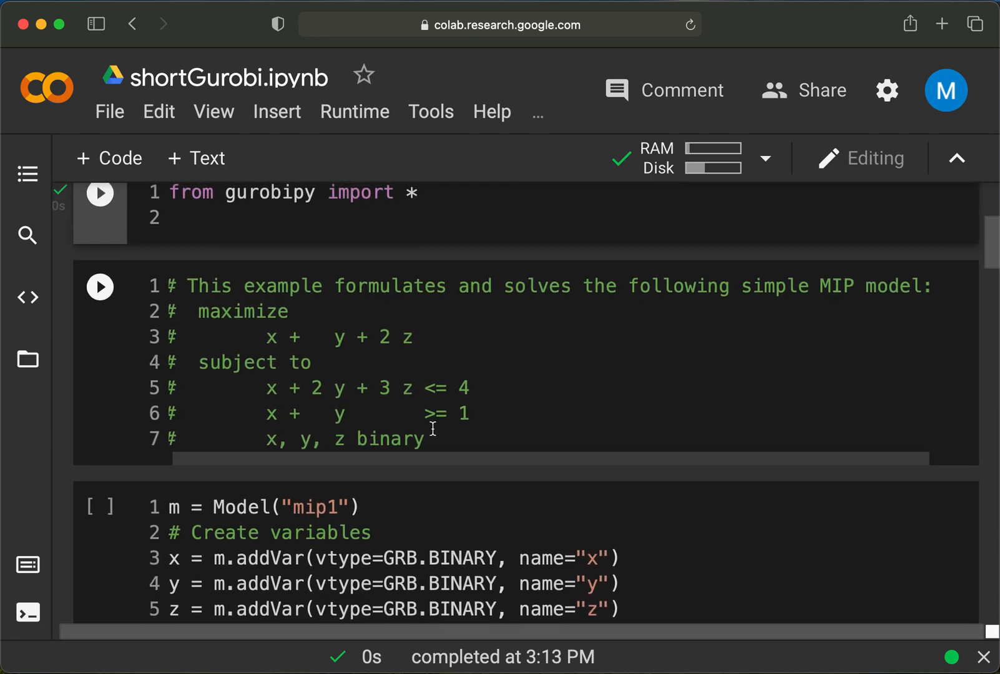
pyautogui.moveTo(445, 442)
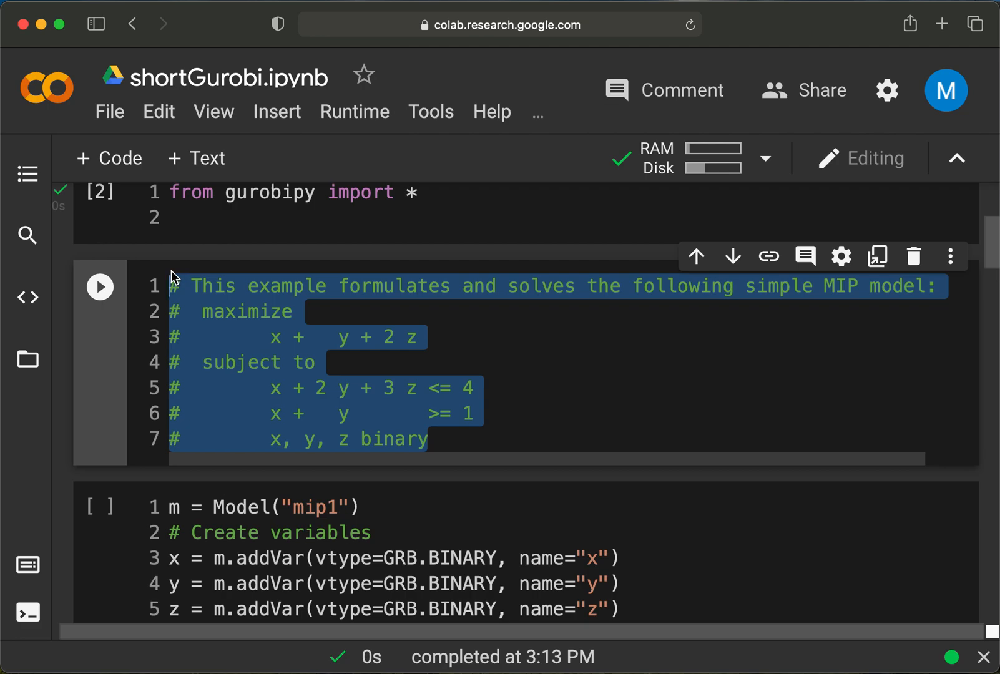
pyautogui.click(407, 438)
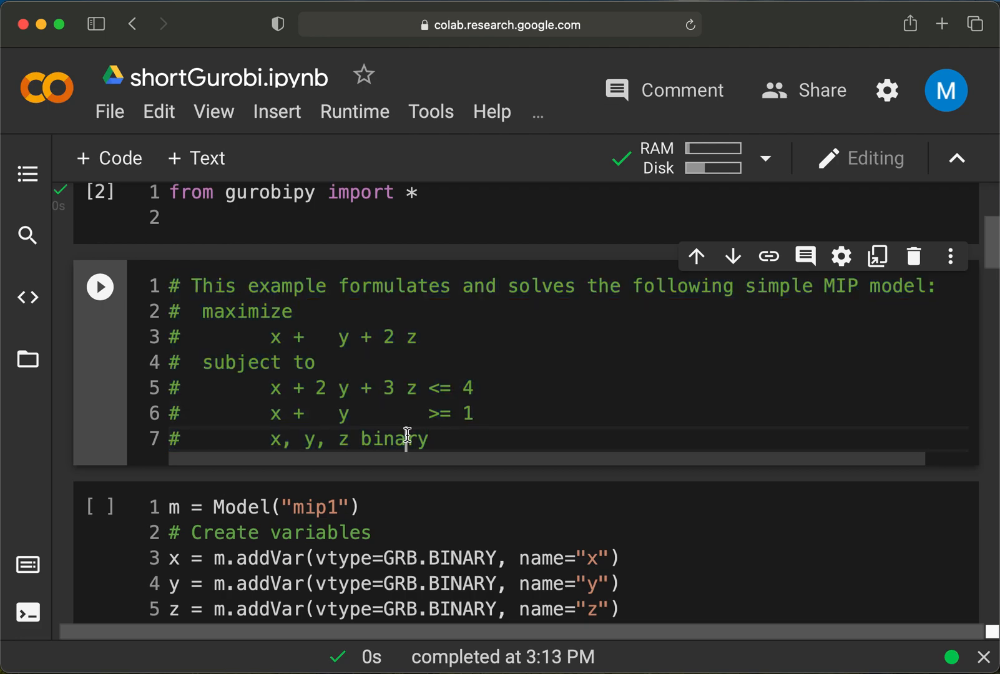
pyautogui.doubleClick(392, 438)
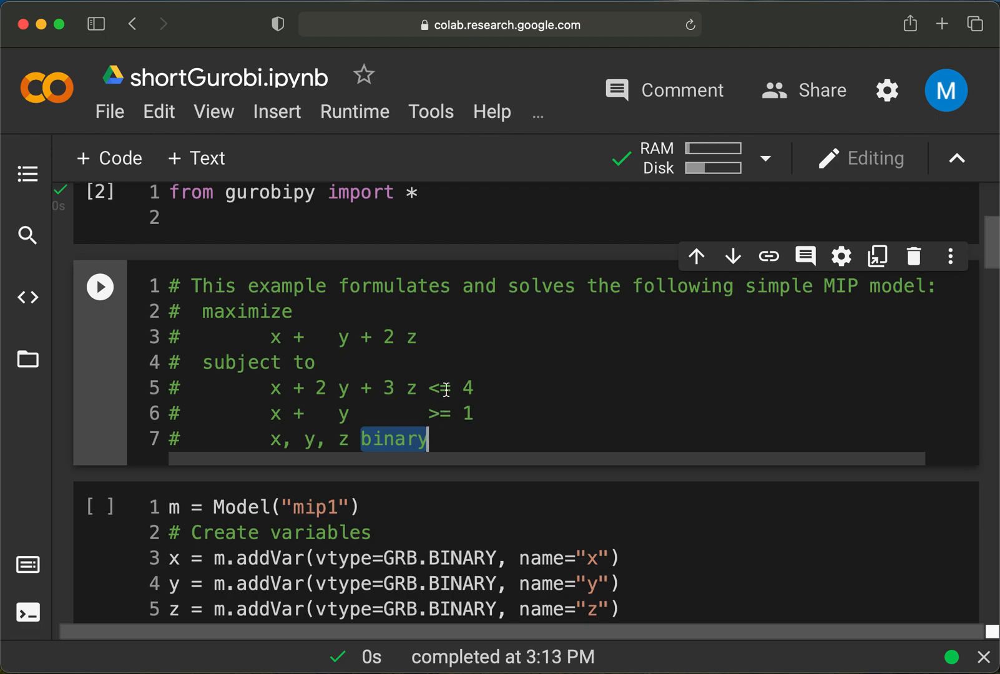
pyautogui.scroll(-3)
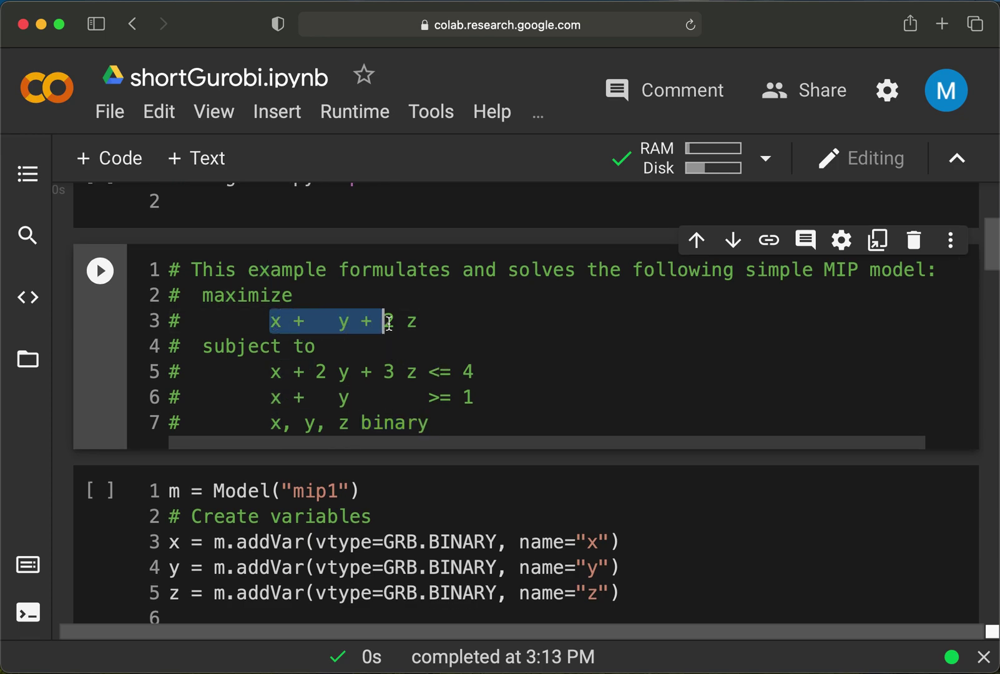
pyautogui.write('2')
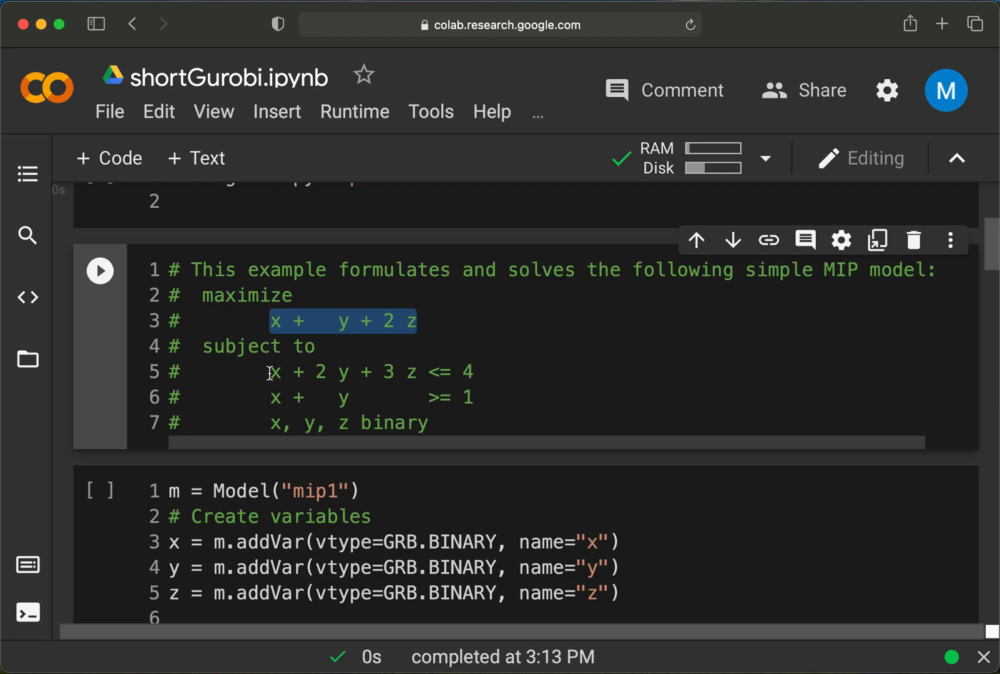
pyautogui.click(426, 423)
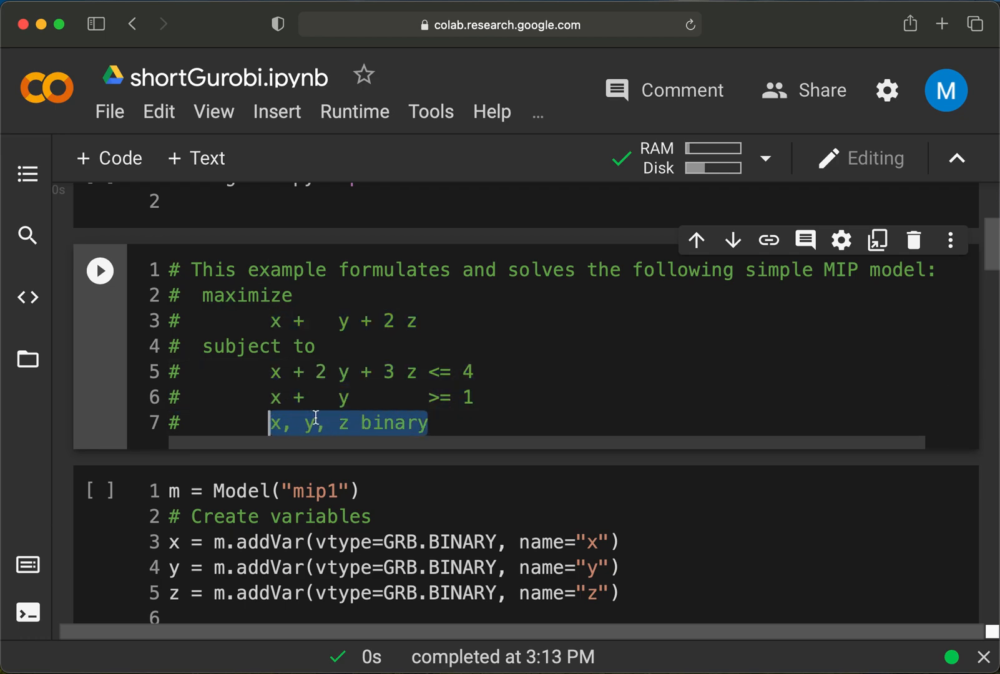
pyautogui.scroll(-3)
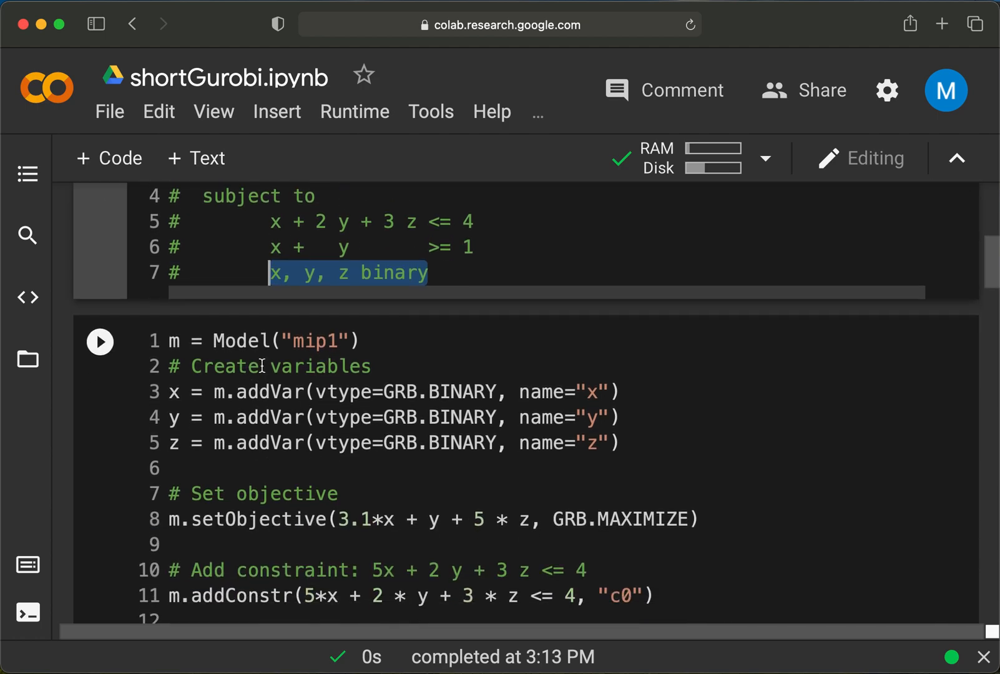
# Declare x, y and z as GRB.CONTINUOUS instead of GRB.BINARY in the mip1 cell
pyautogui.click(357, 341)
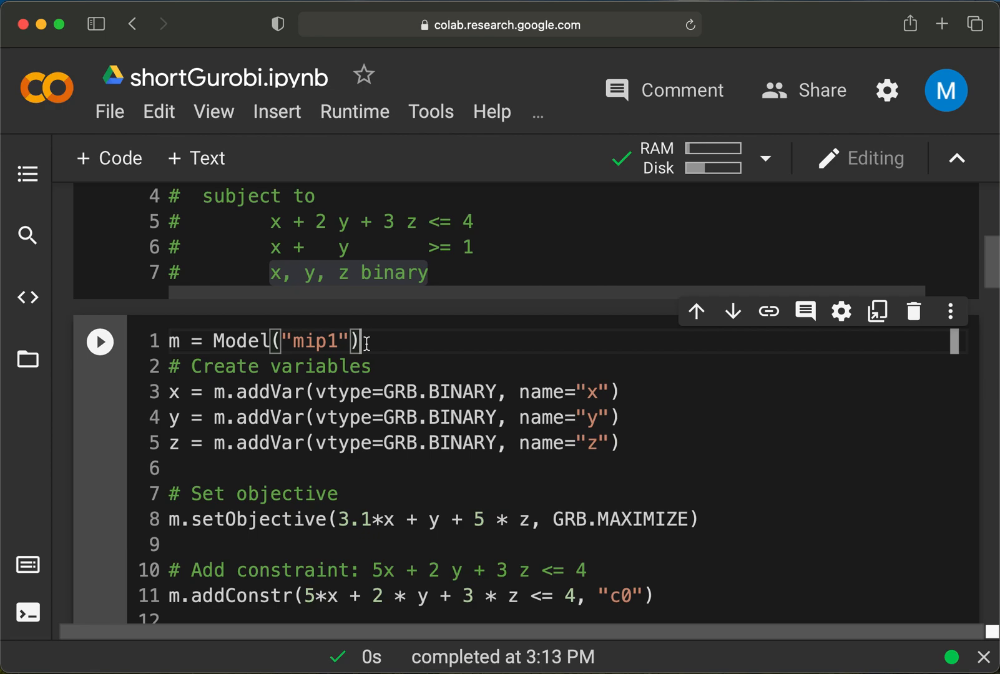
pyautogui.click(347, 341)
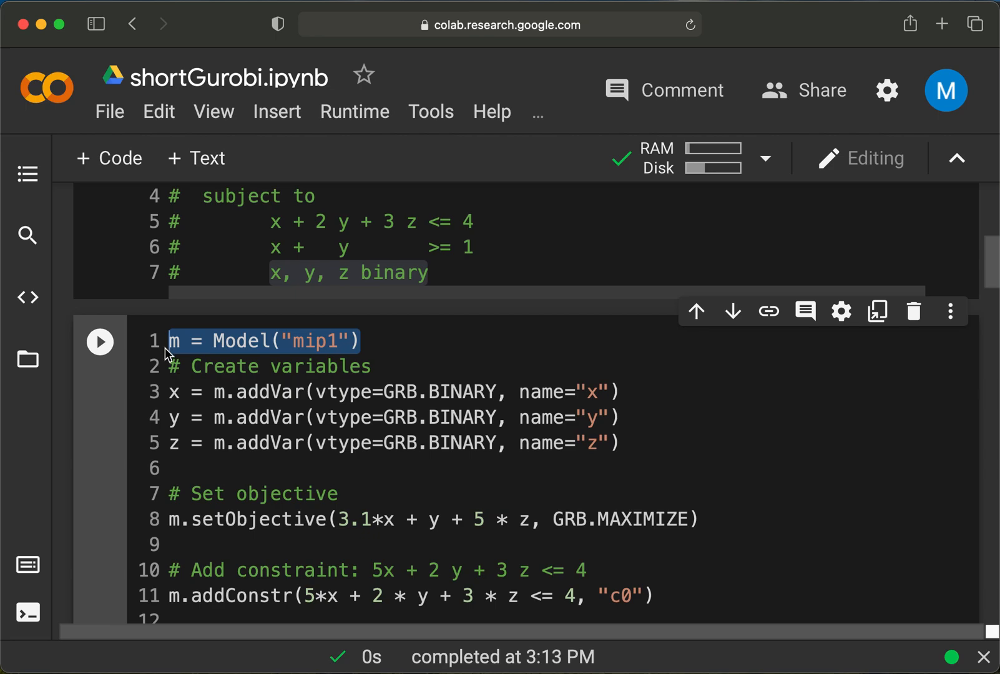
pyautogui.moveTo(172, 398)
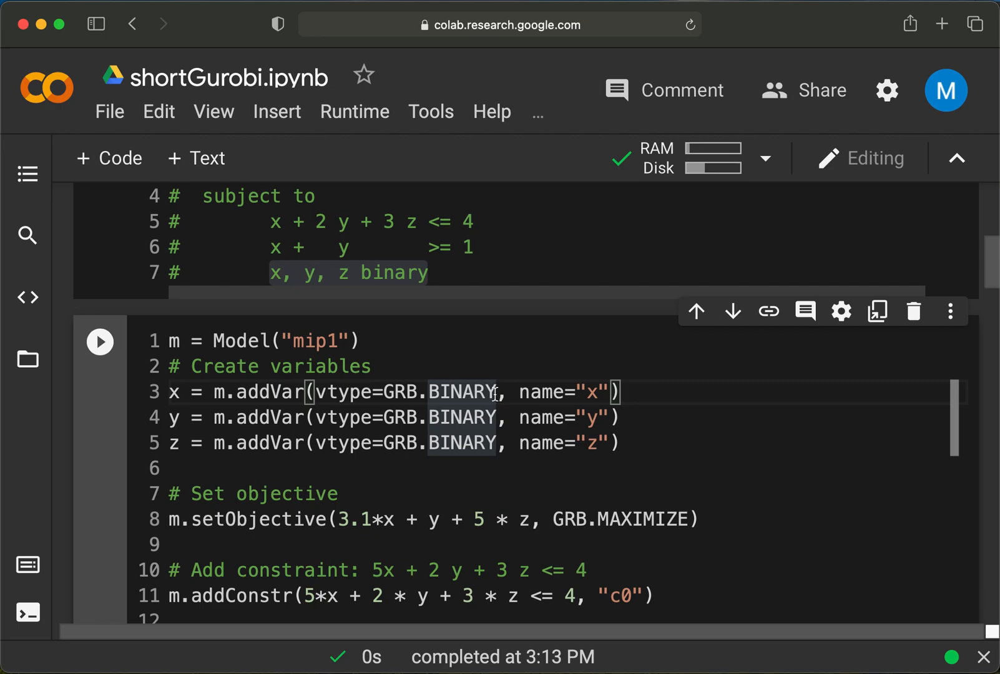
pyautogui.press('Backspace')
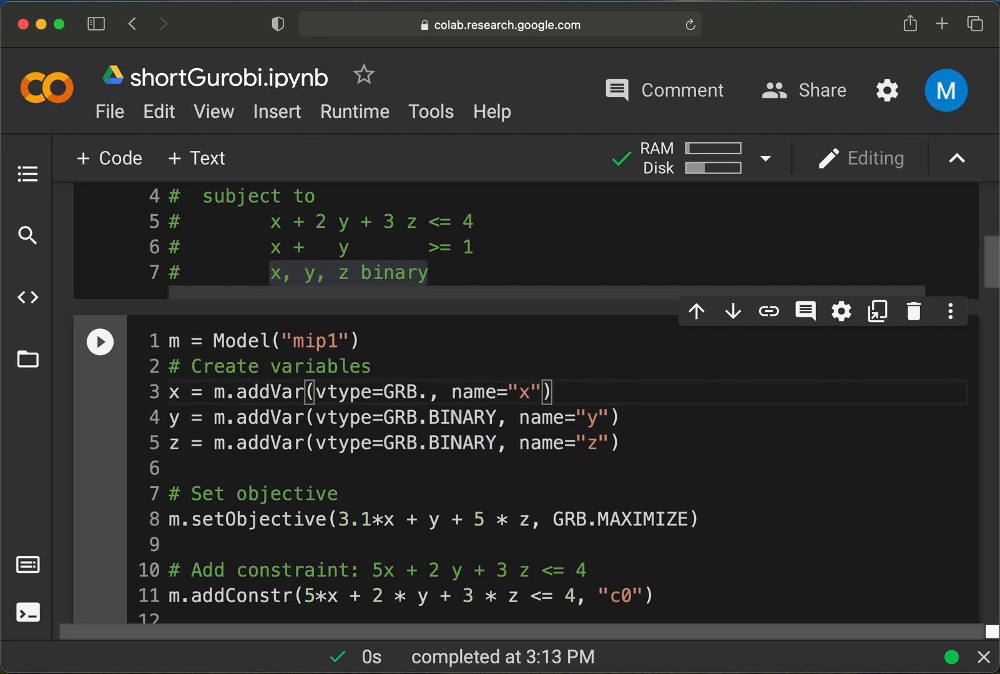
pyautogui.write('CONTINUO')
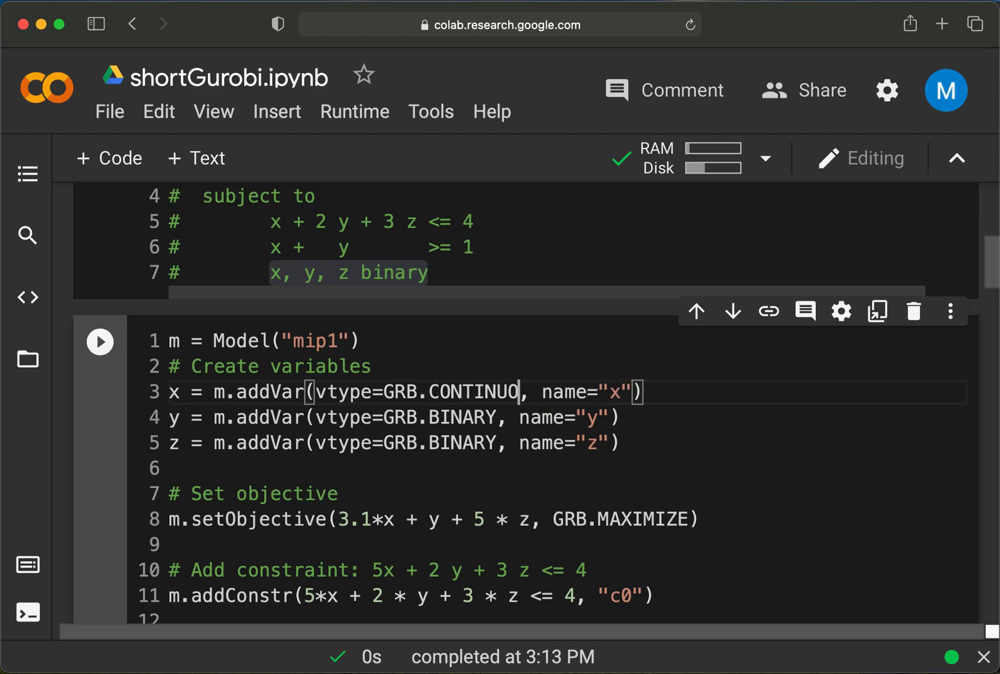
pyautogui.write('US')
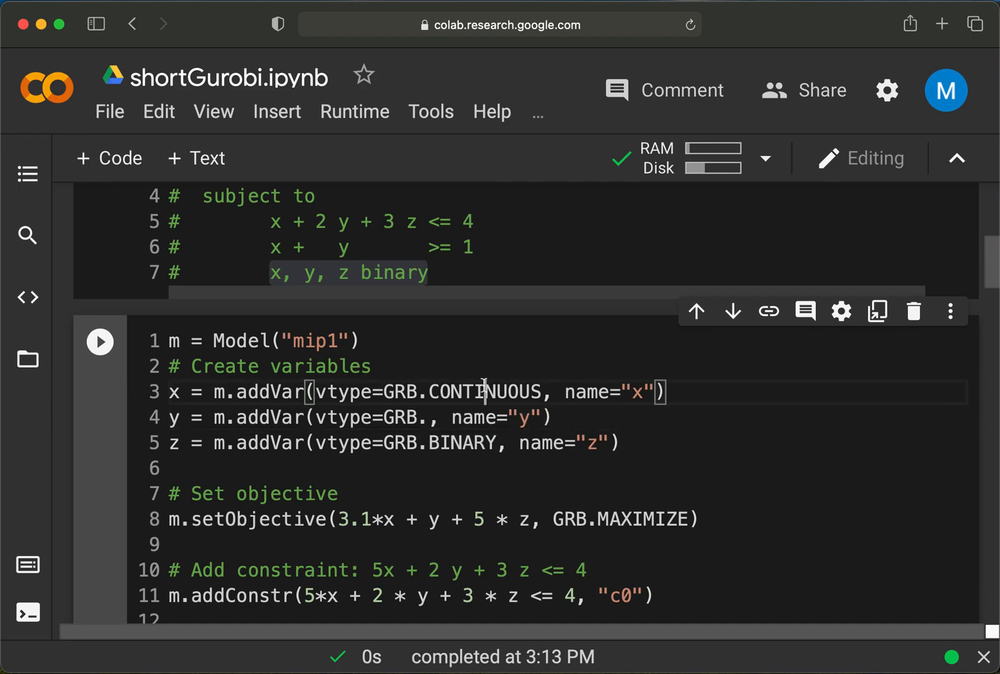
pyautogui.doubleClick(483, 392)
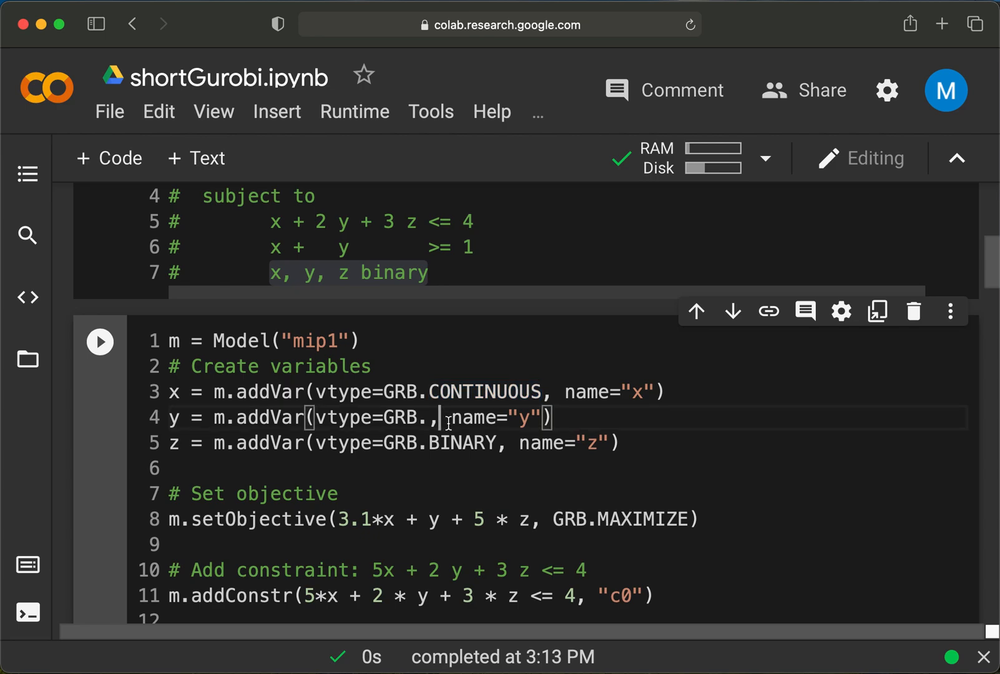
pyautogui.write('CONTINUOUS')
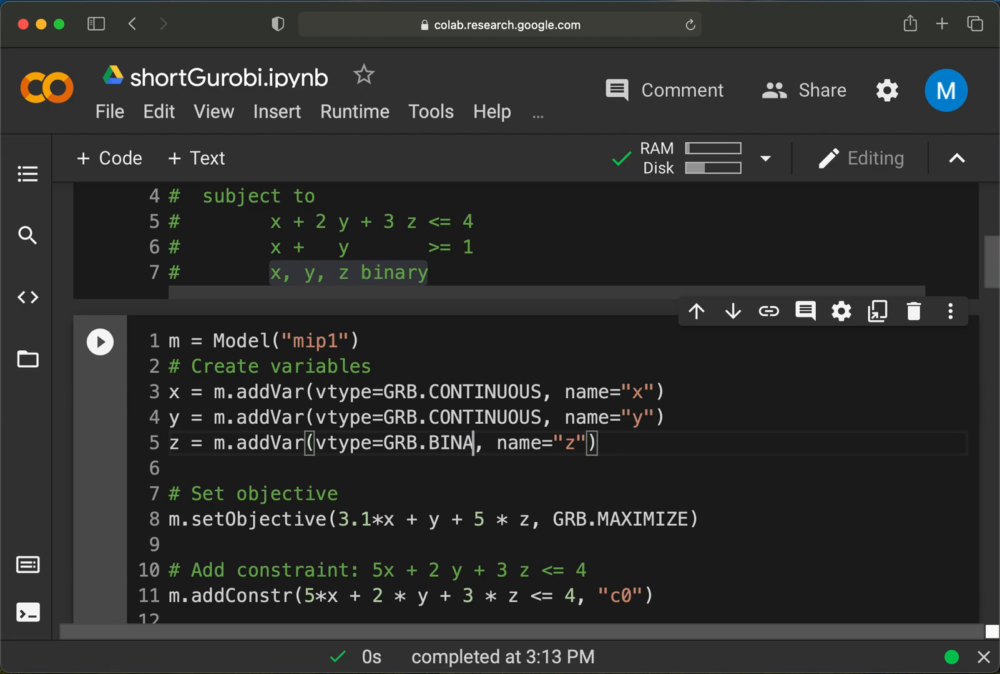
pyautogui.write('CONTINUOUS')
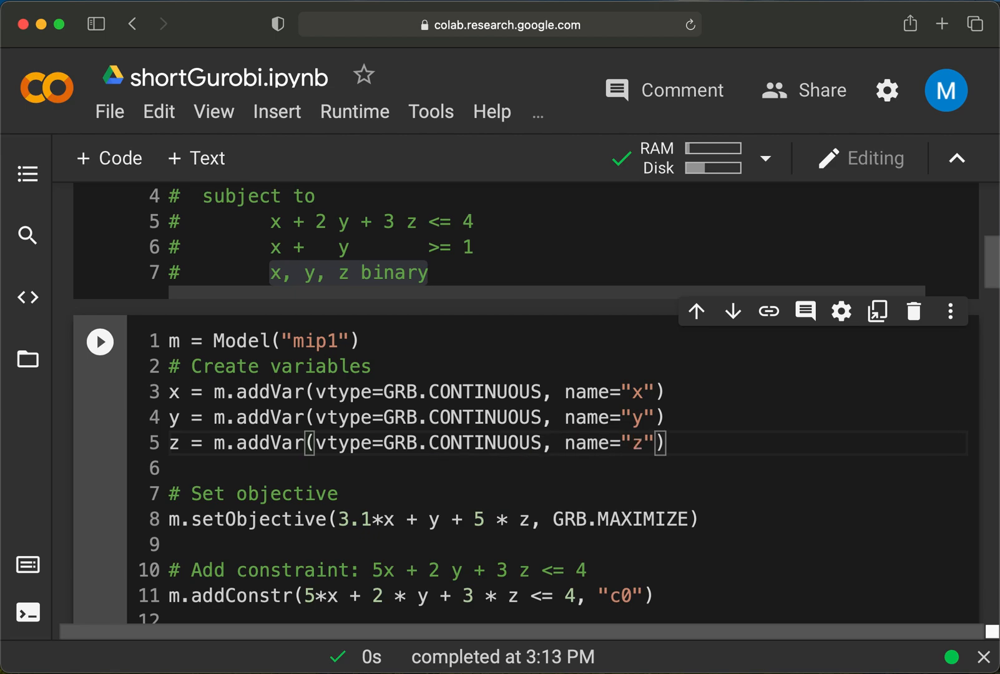
pyautogui.moveTo(308, 476)
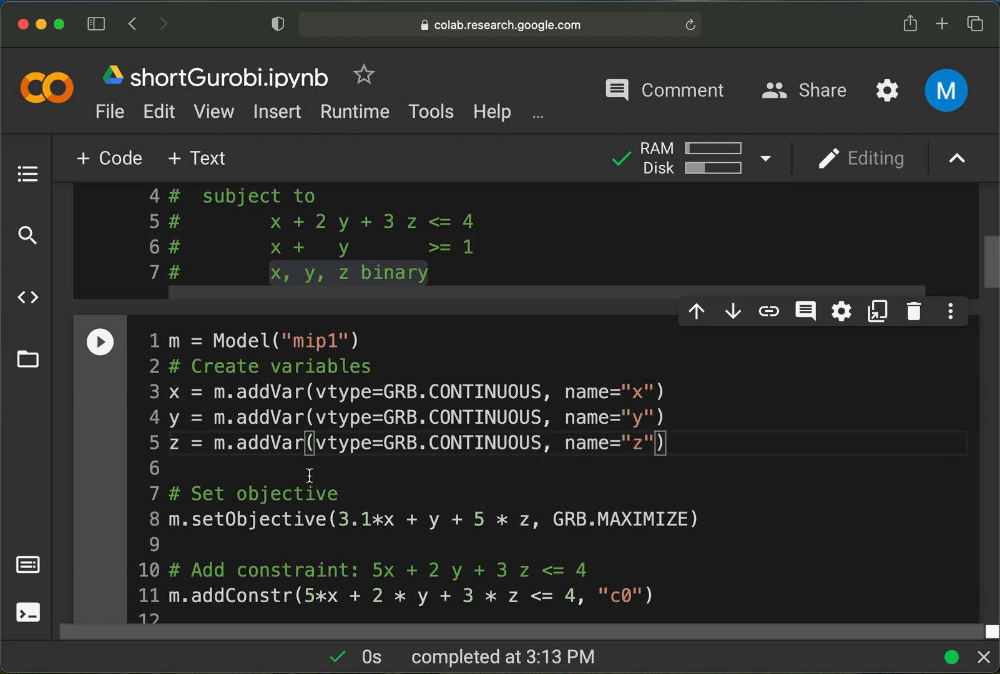
# Review the cell so the objective reads maximize x + y + 2*z
pyautogui.scroll(-3)
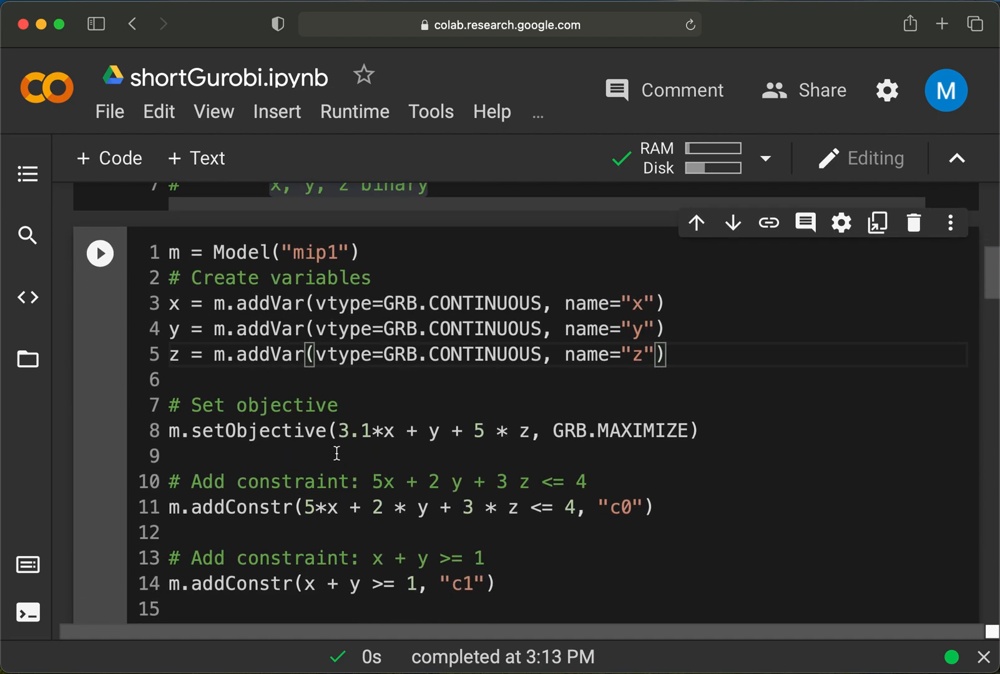
pyautogui.scroll(3)
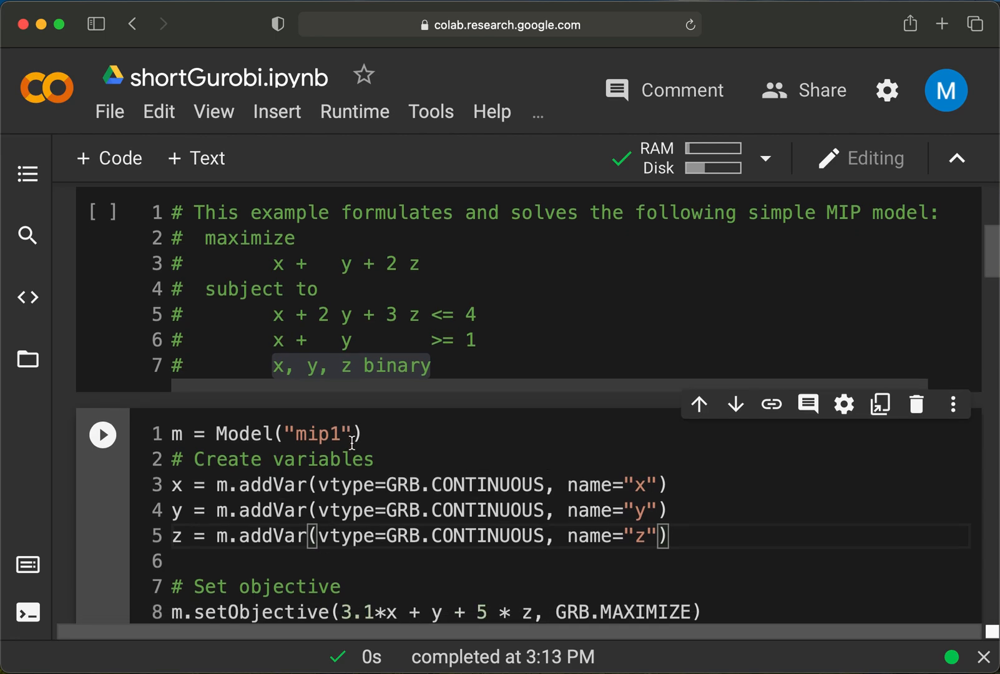
pyautogui.scroll(-3)
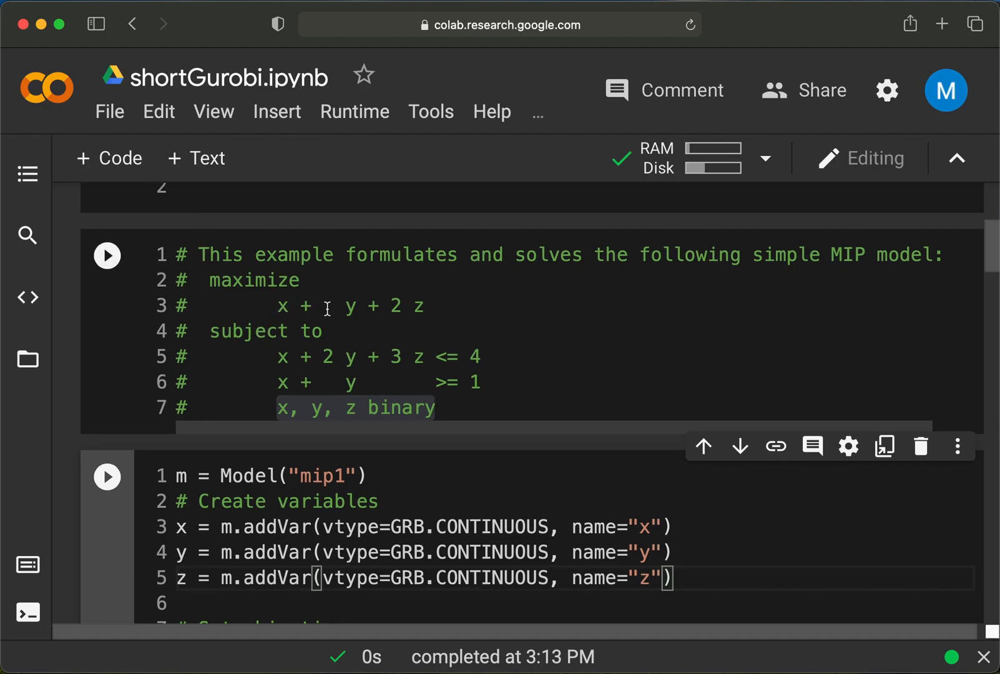
pyautogui.scroll(-3)
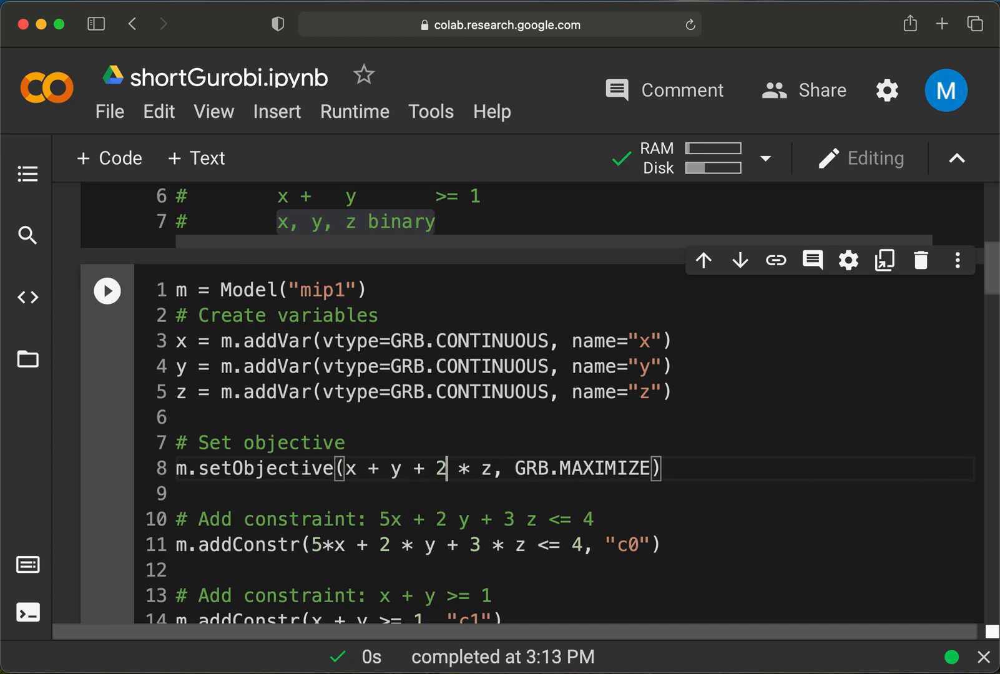
pyautogui.scroll(3)
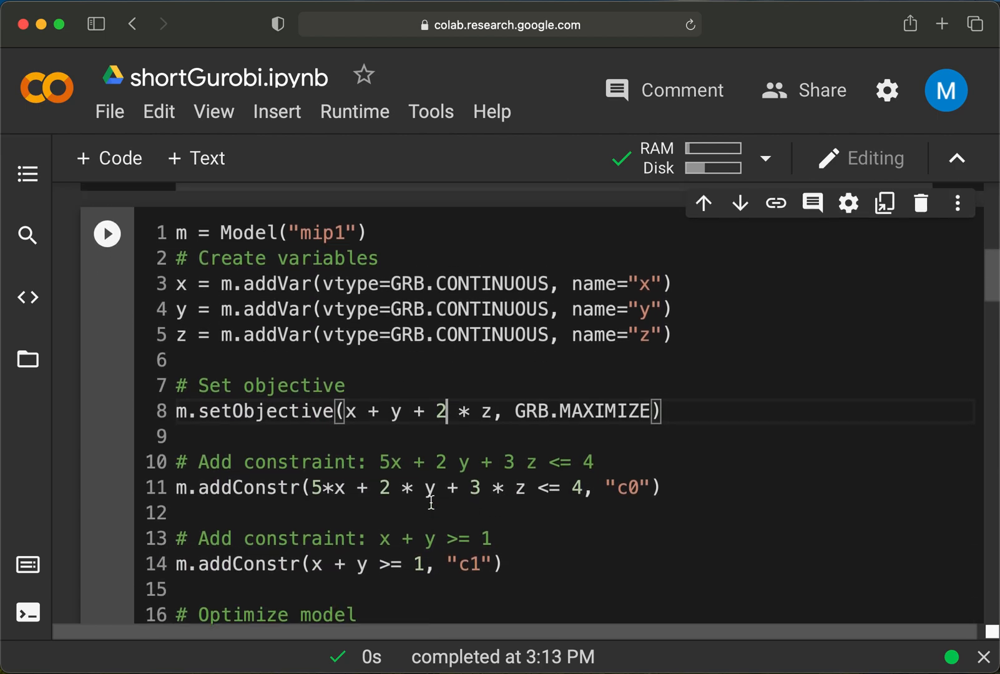
pyautogui.scroll(3)
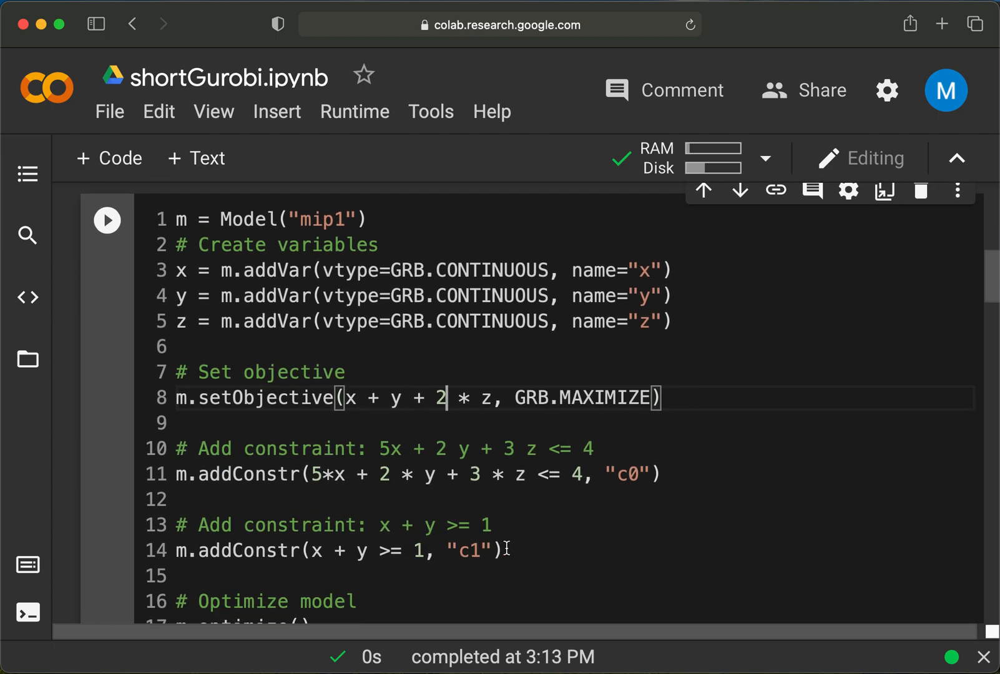
pyautogui.scroll(-3)
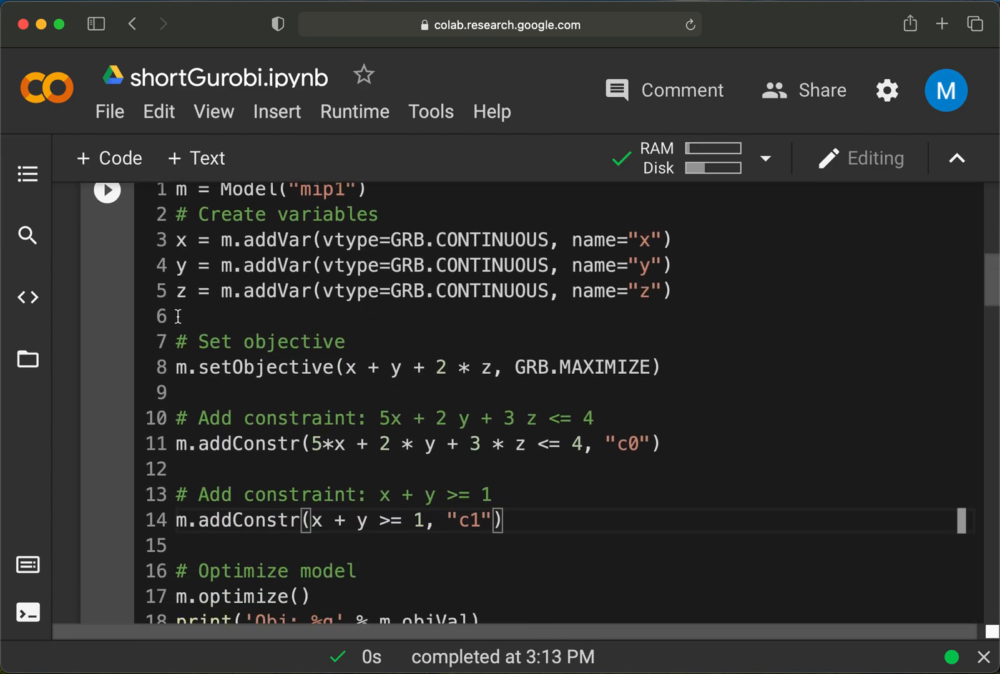
pyautogui.scroll(-3)
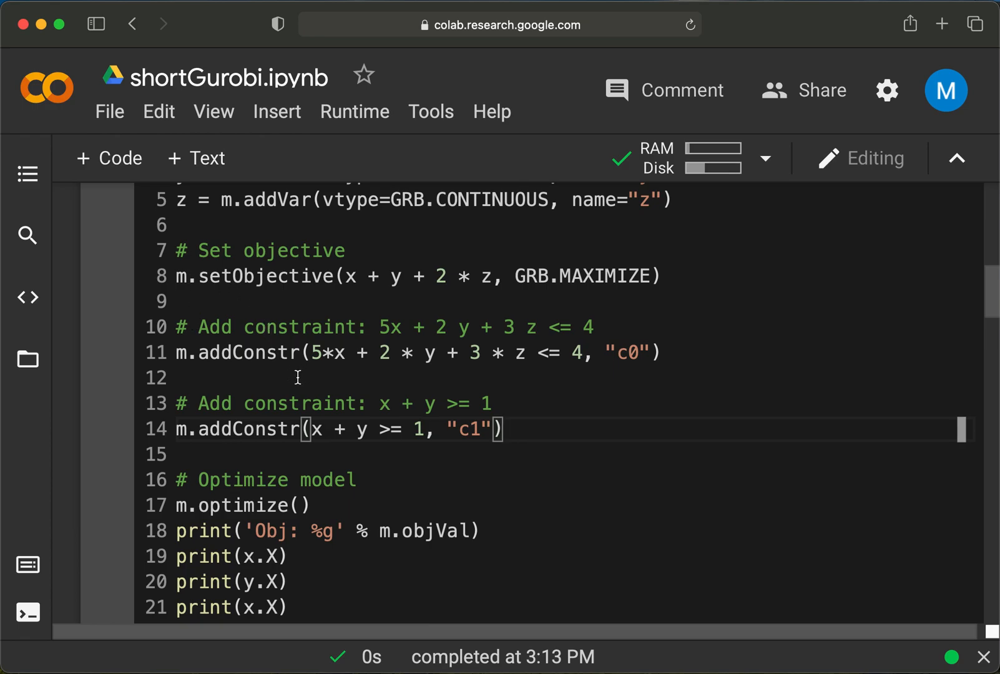
pyautogui.scroll(3)
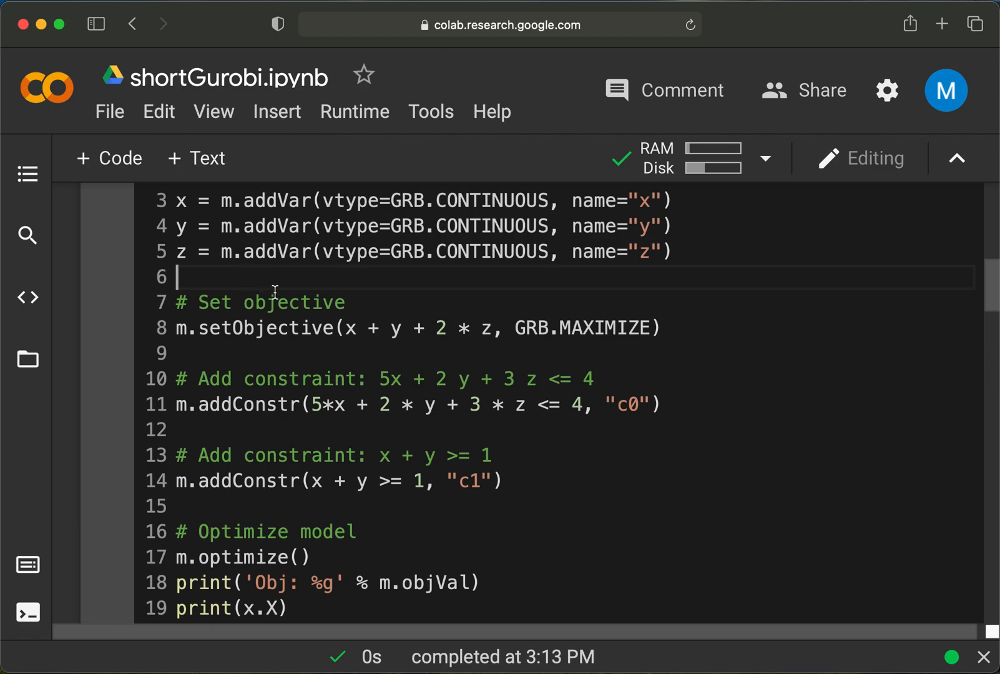
pyautogui.scroll(-3)
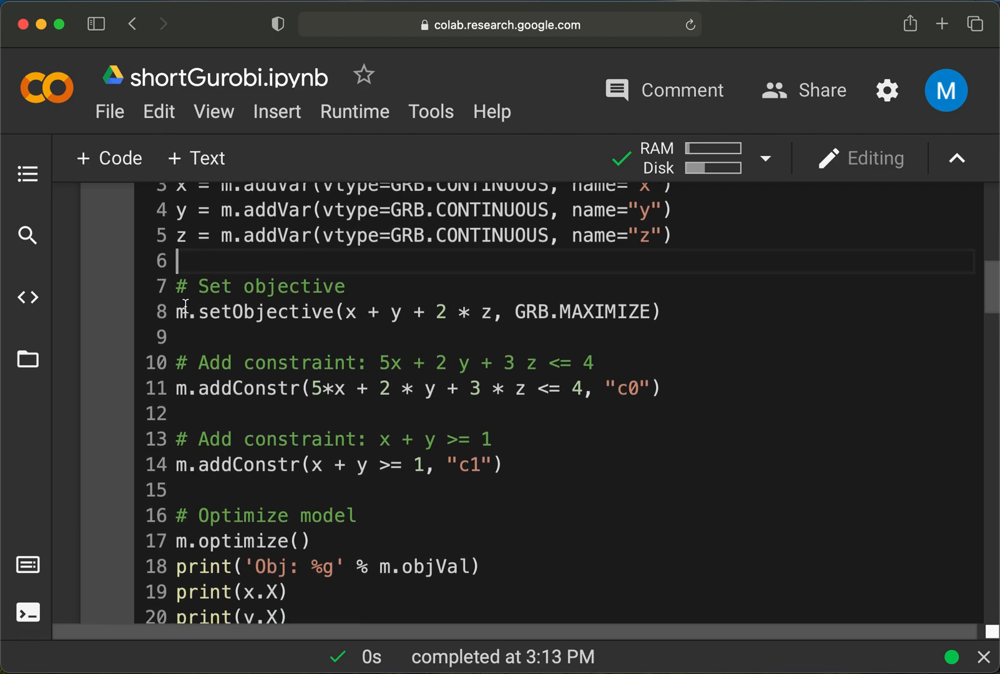
pyautogui.click(347, 286)
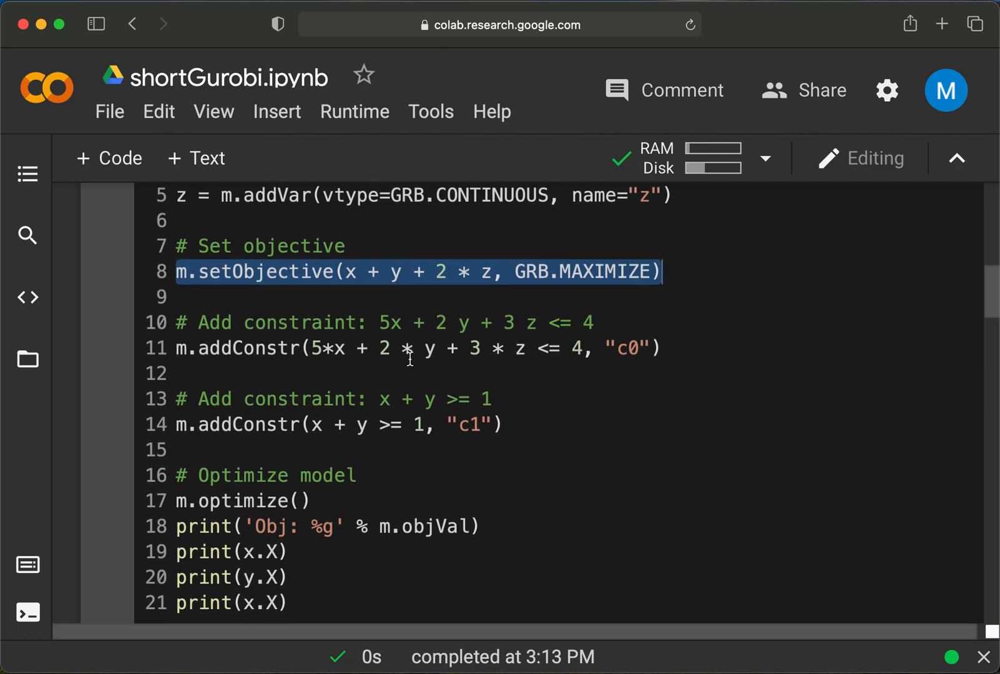
pyautogui.scroll(3)
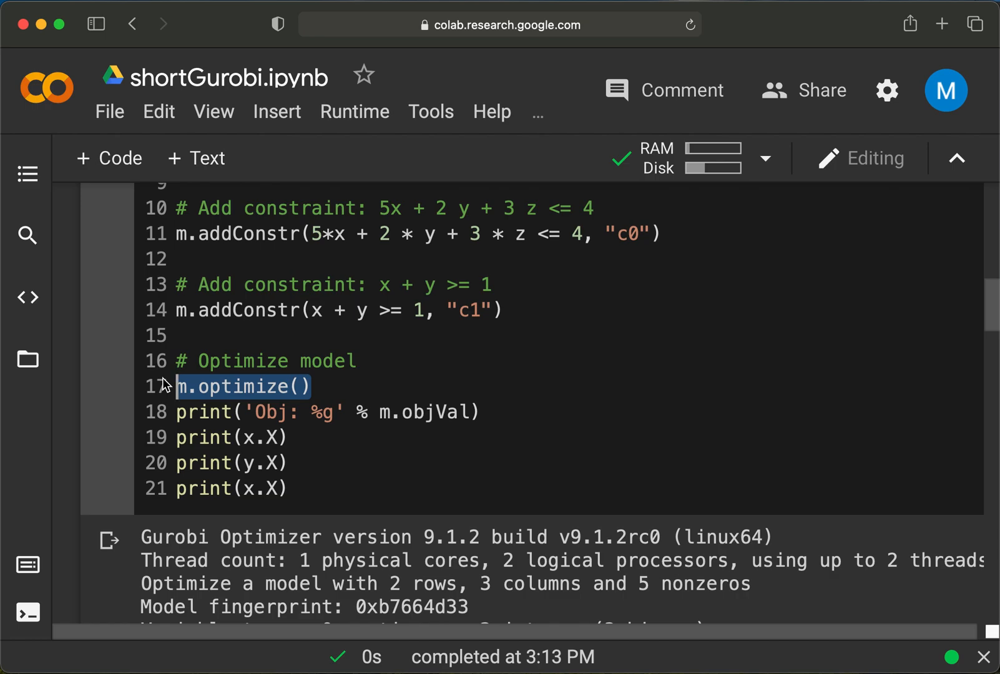
pyautogui.moveTo(346, 431)
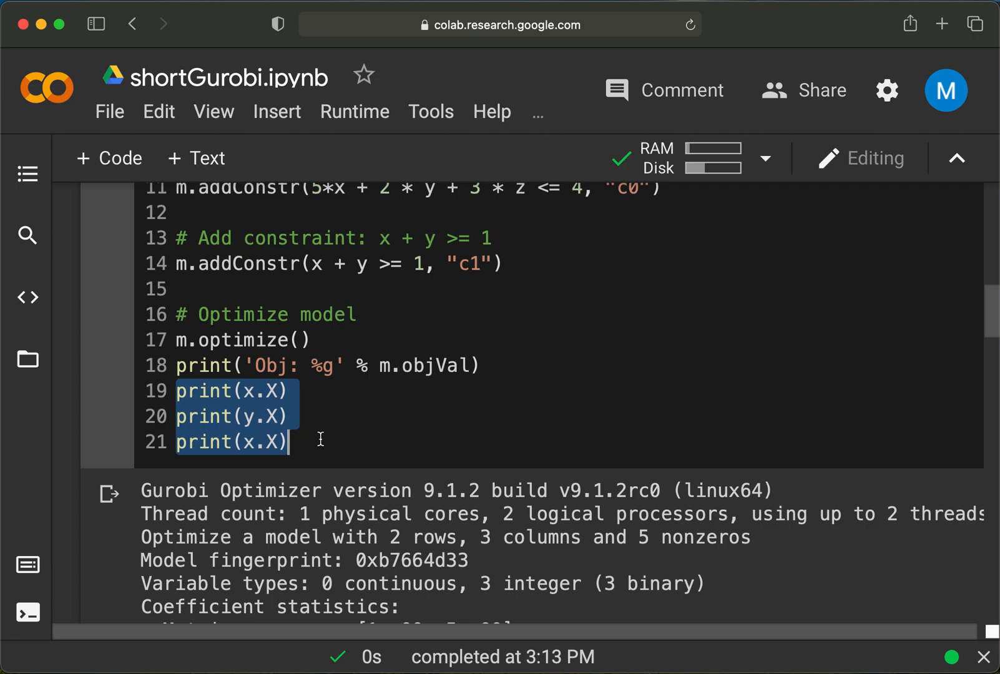
pyautogui.scroll(3)
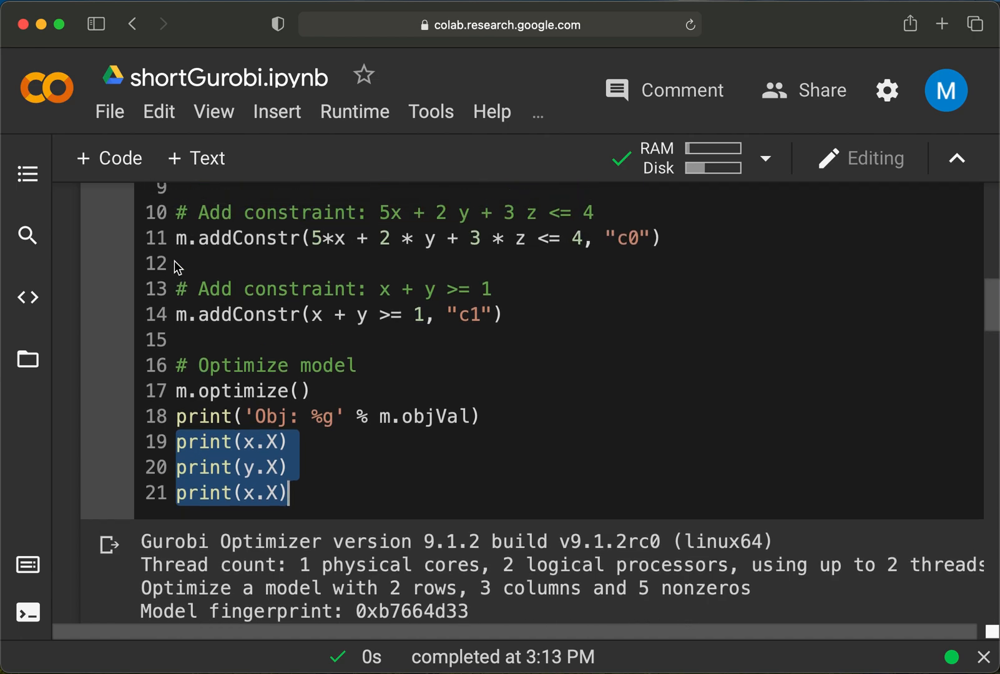
pyautogui.scroll(3)
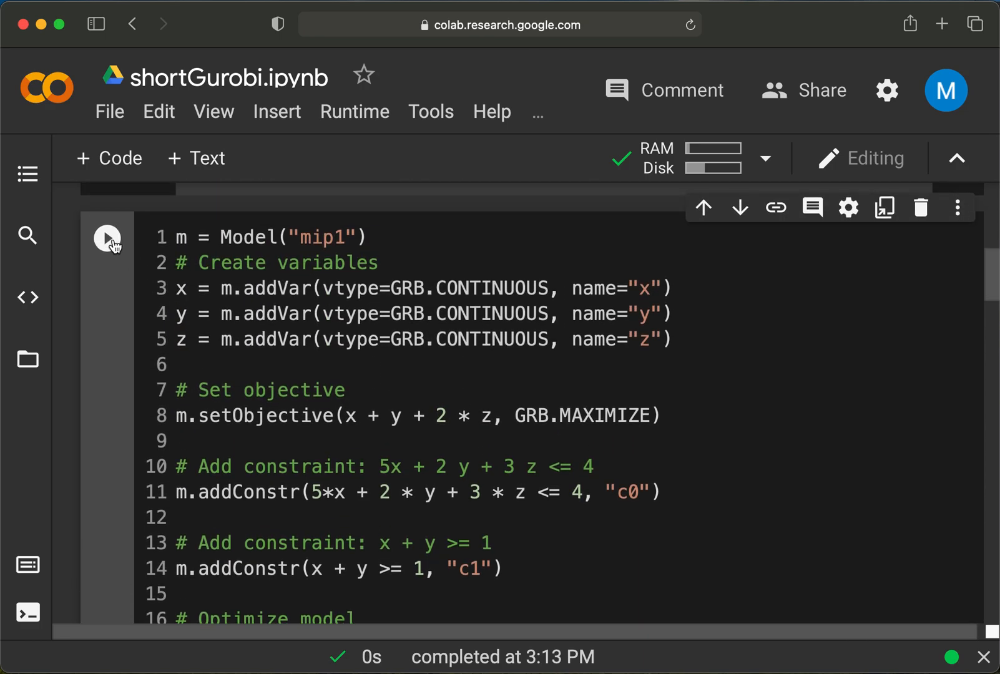
pyautogui.click(107, 238)
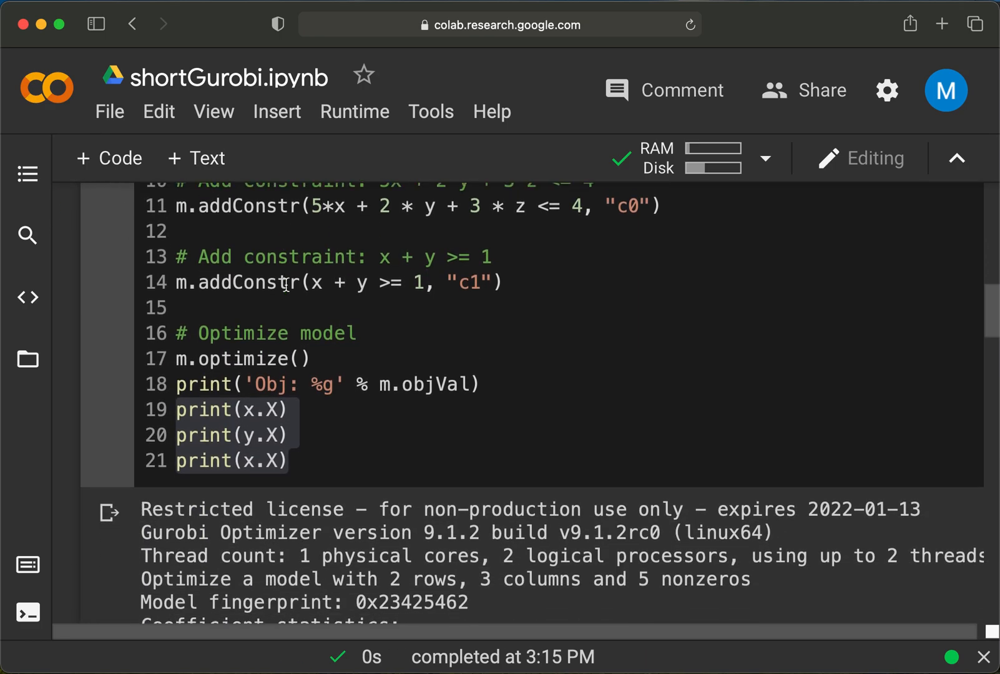
pyautogui.scroll(-3)
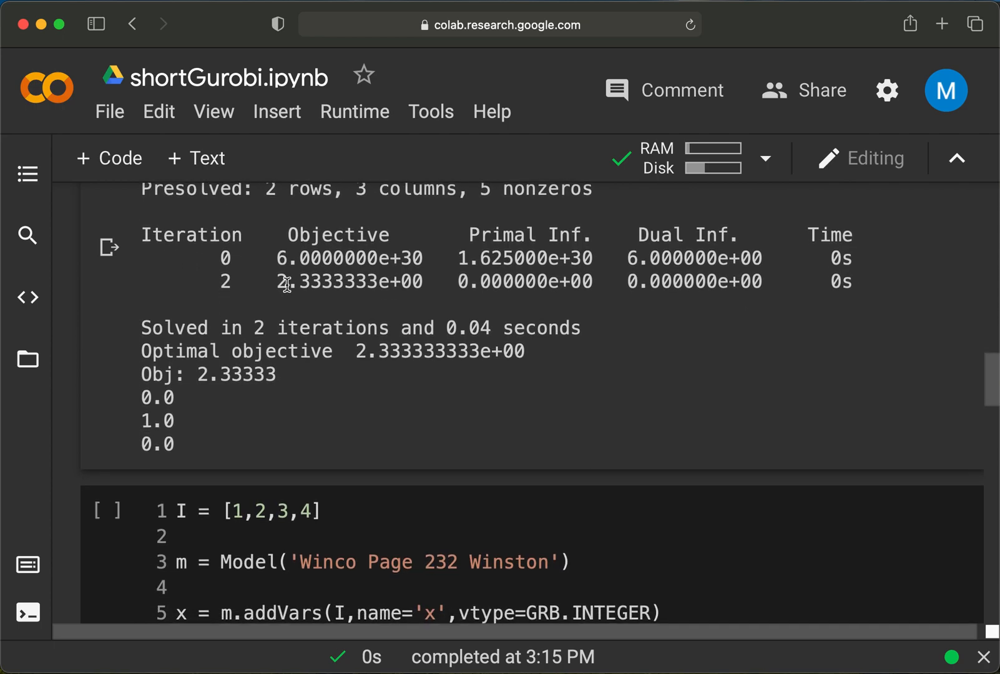
pyautogui.moveTo(234, 393)
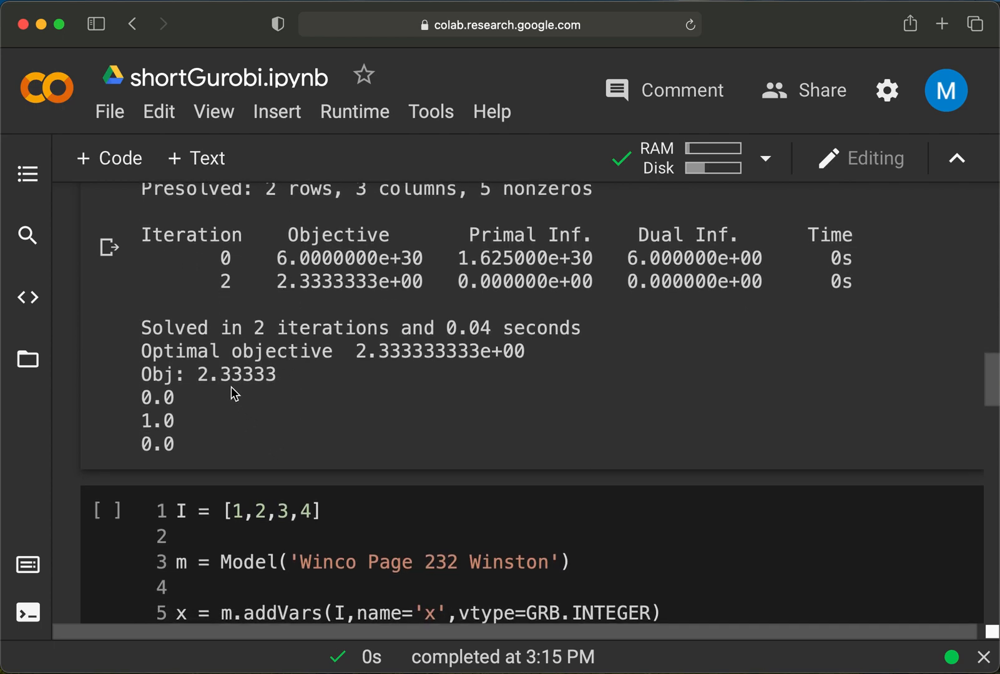
pyautogui.moveTo(169, 419)
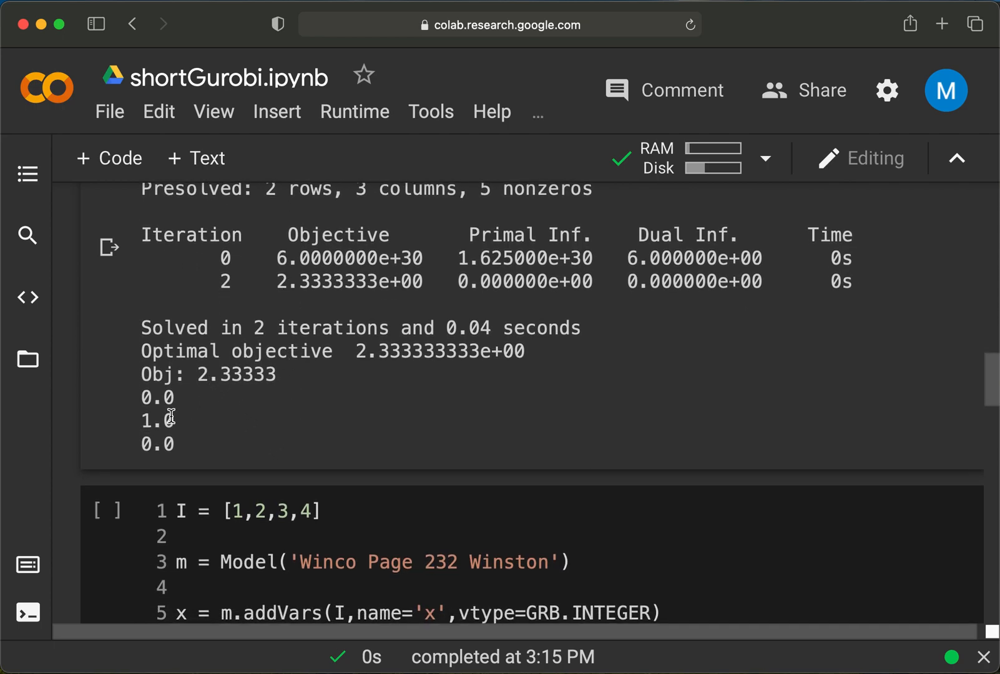
pyautogui.moveTo(184, 430)
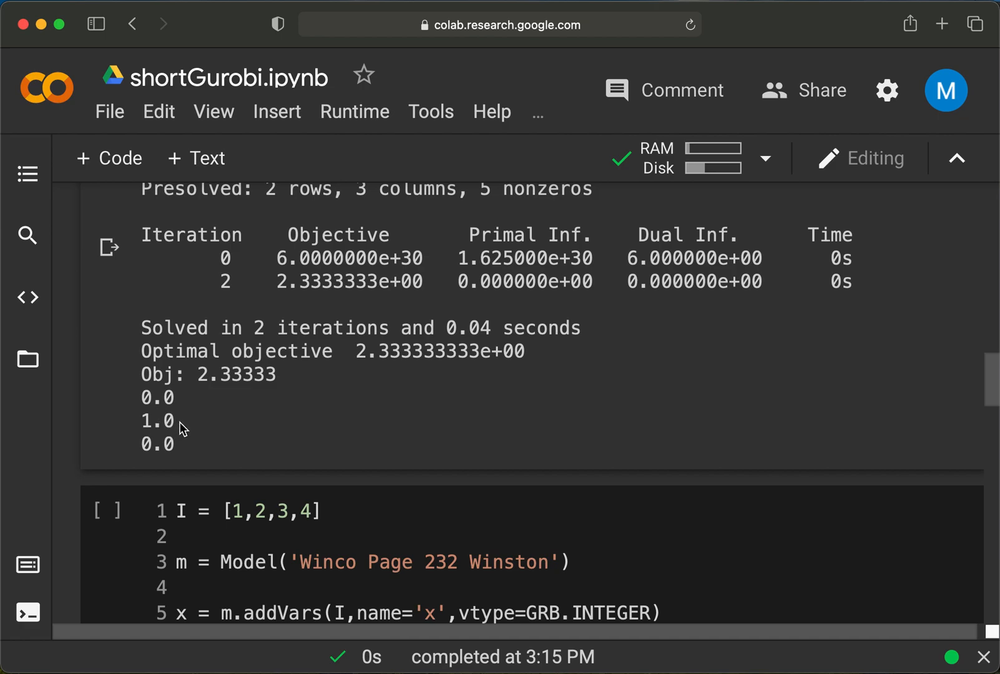
pyautogui.moveTo(188, 423)
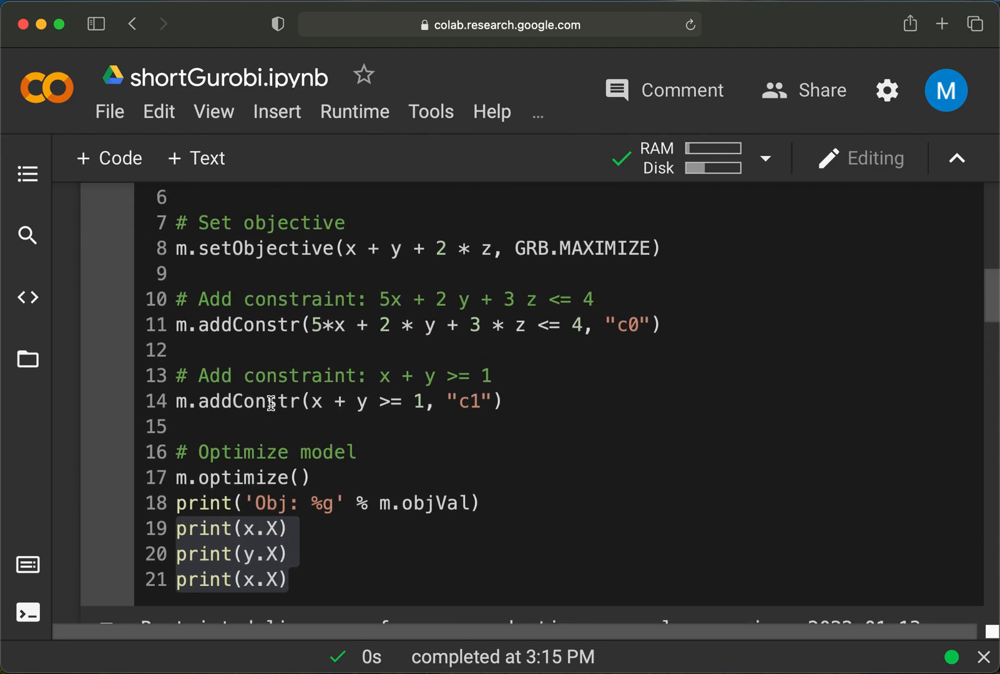
pyautogui.scroll(3)
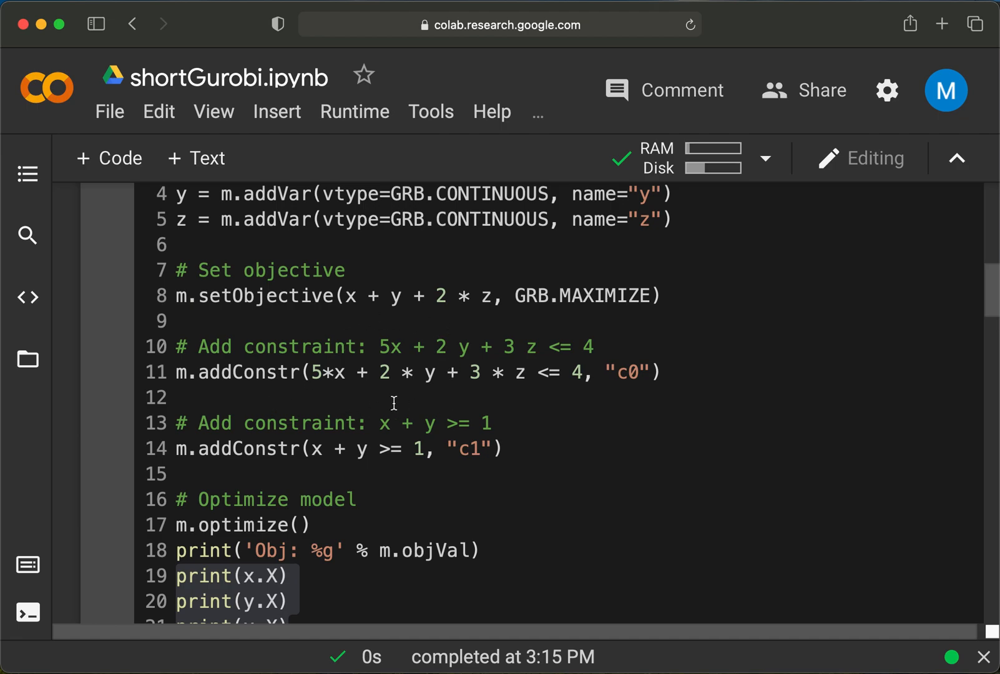
pyautogui.moveTo(418, 422)
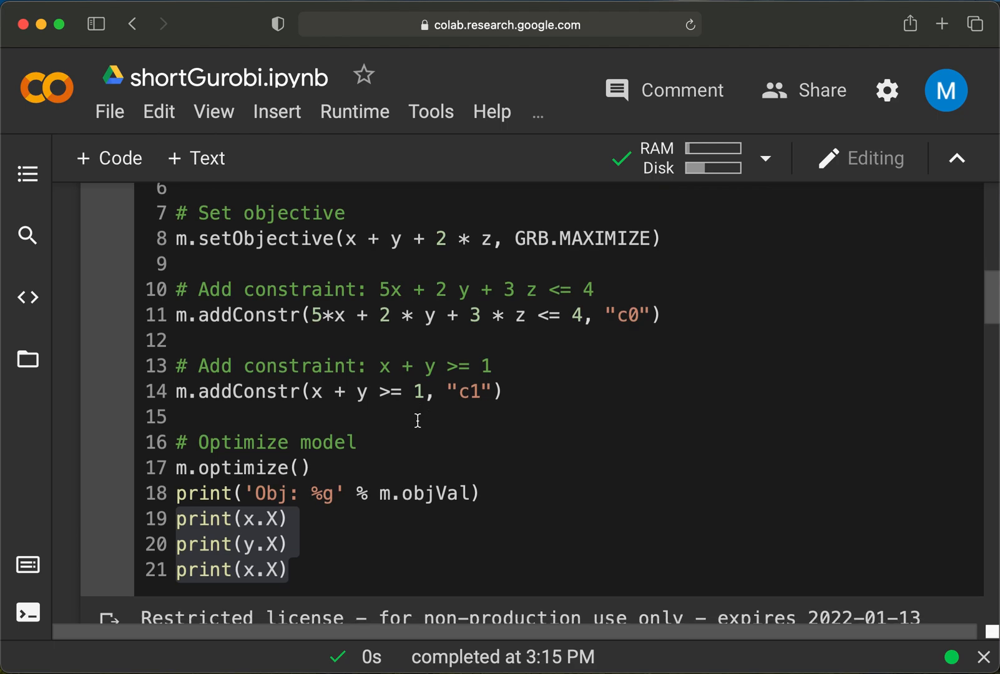
pyautogui.scroll(3)
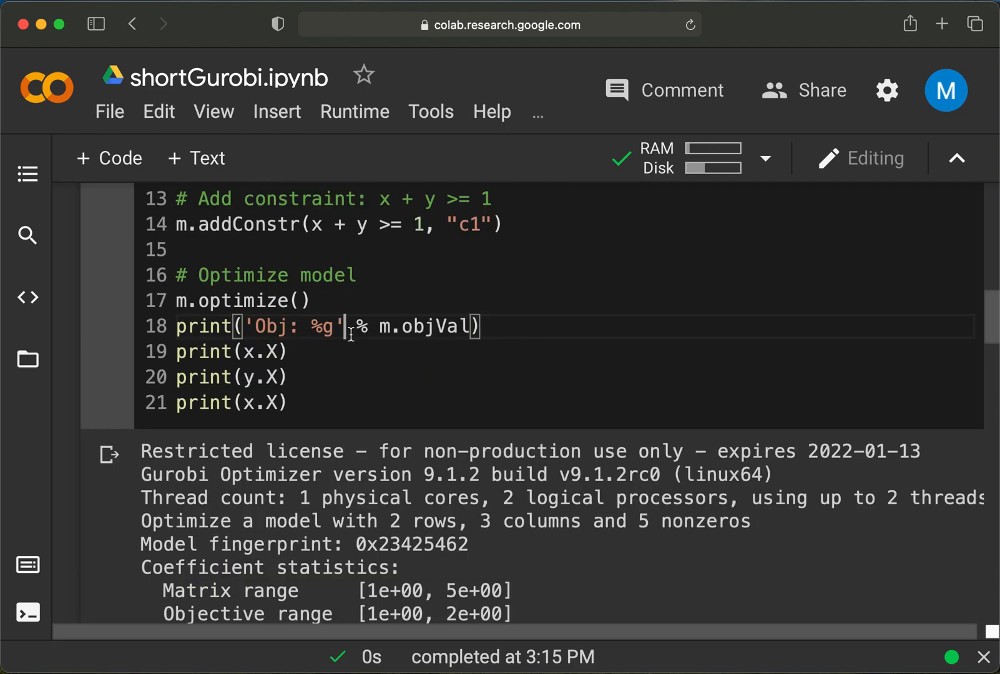
pyautogui.scroll(-3)
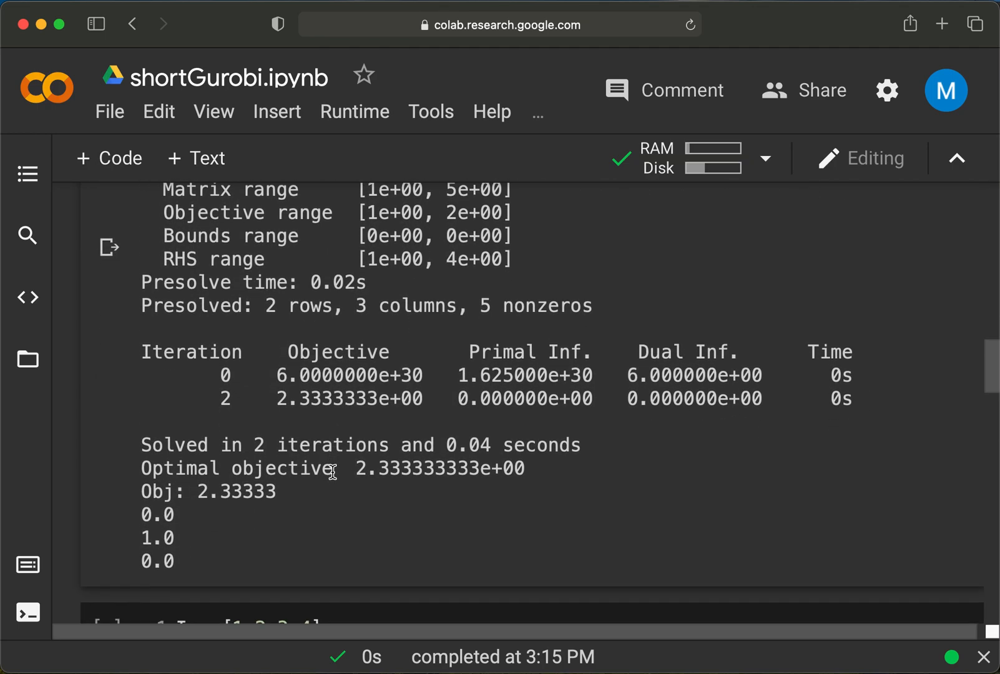
pyautogui.scroll(3)
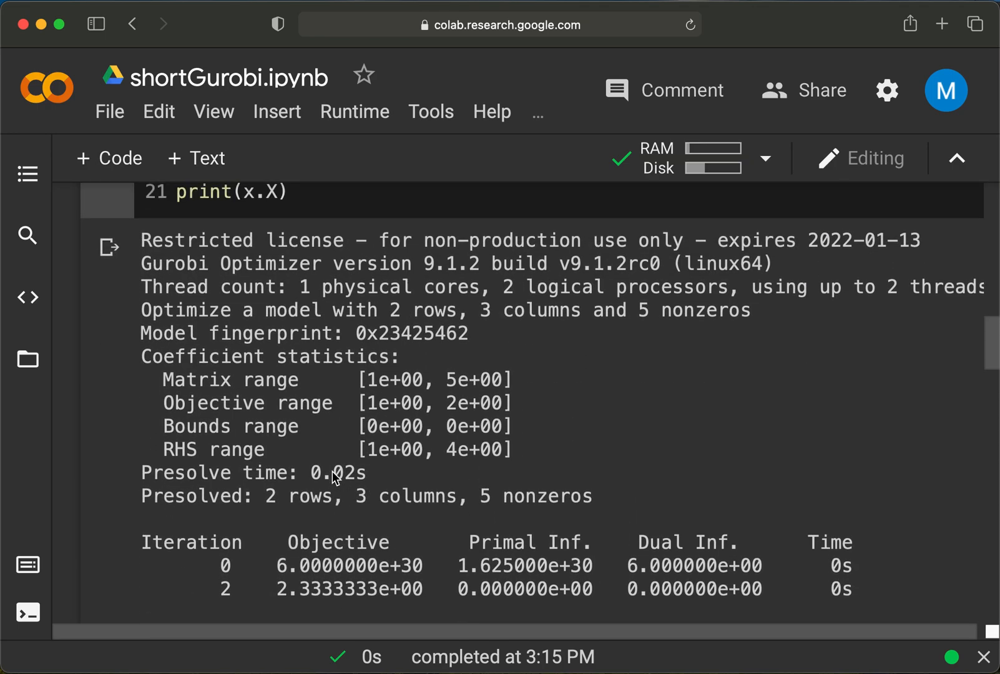
pyautogui.scroll(3)
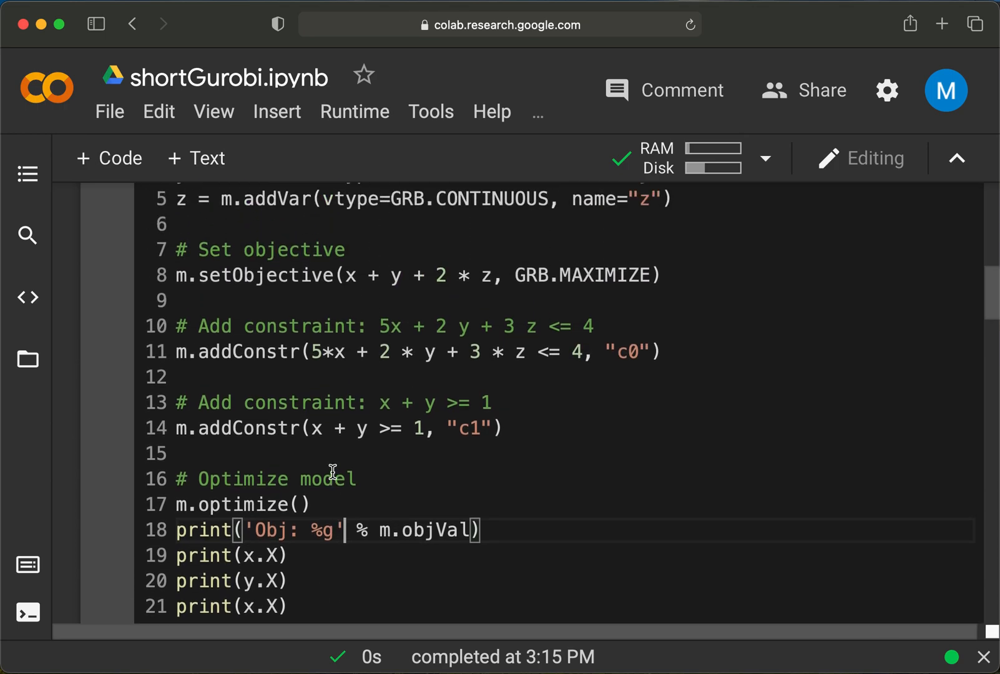
pyautogui.scroll(3)
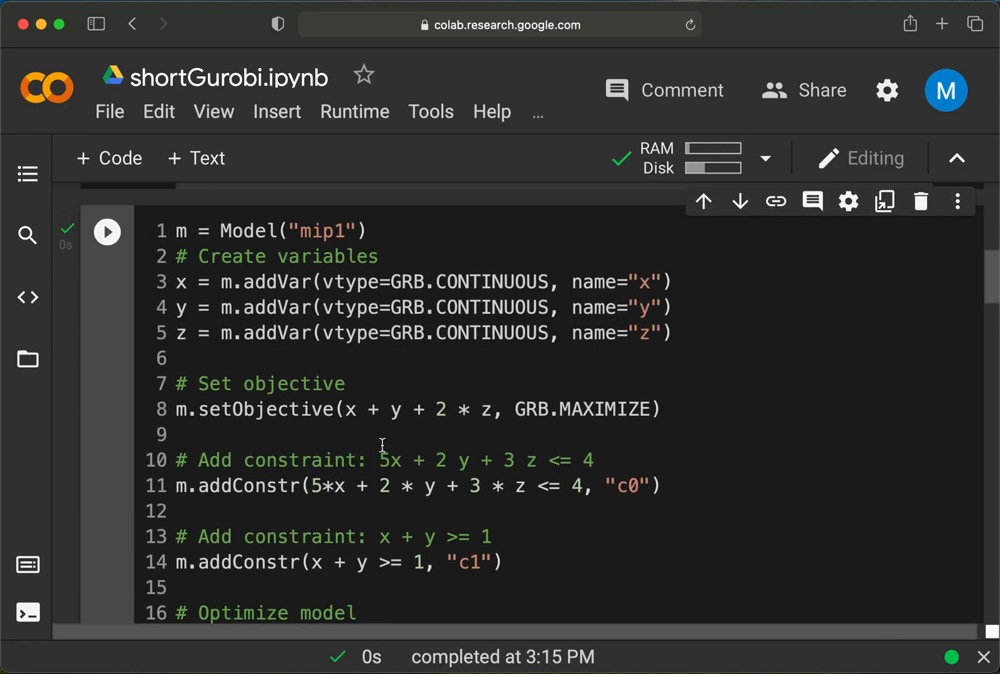
pyautogui.scroll(-3)
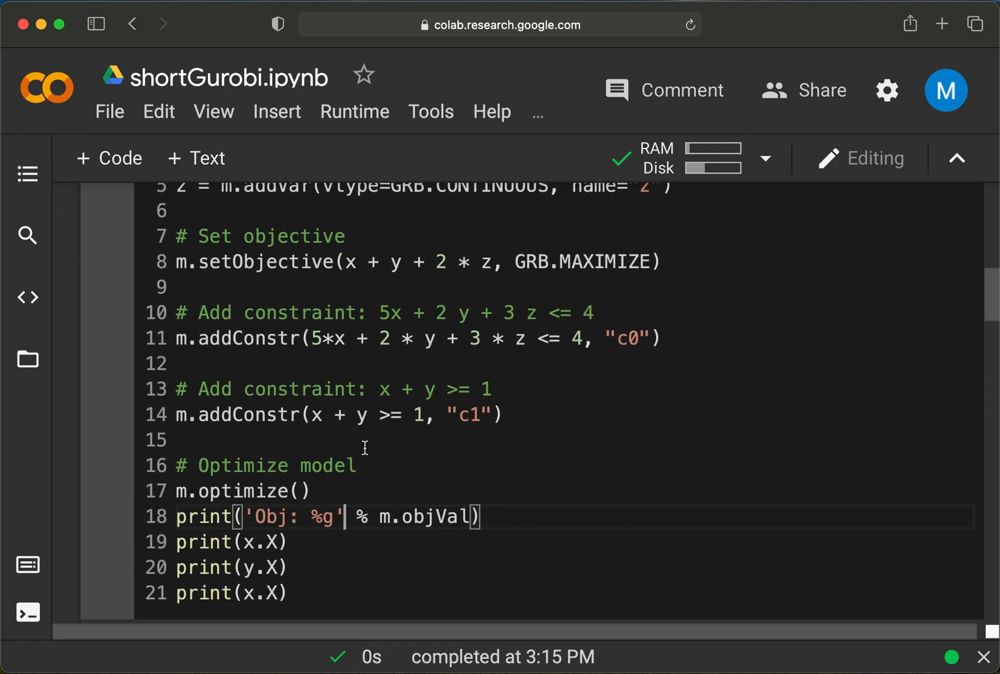
pyautogui.scroll(3)
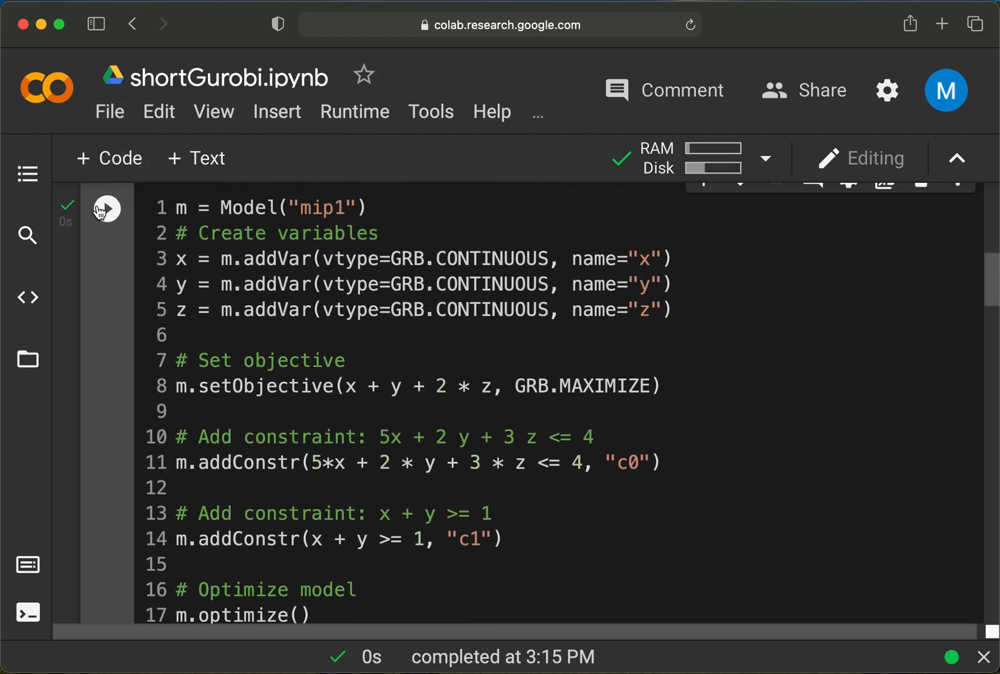
# Run the mip1 cell and correct the last print line to use lowercase z
pyautogui.click(106, 208)
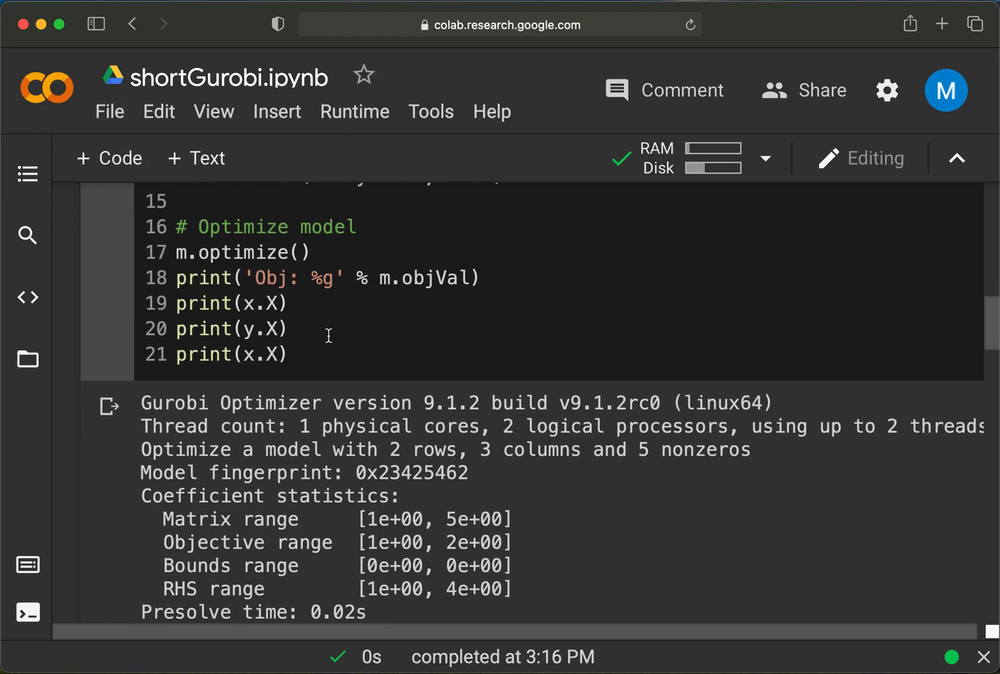
pyautogui.scroll(-3)
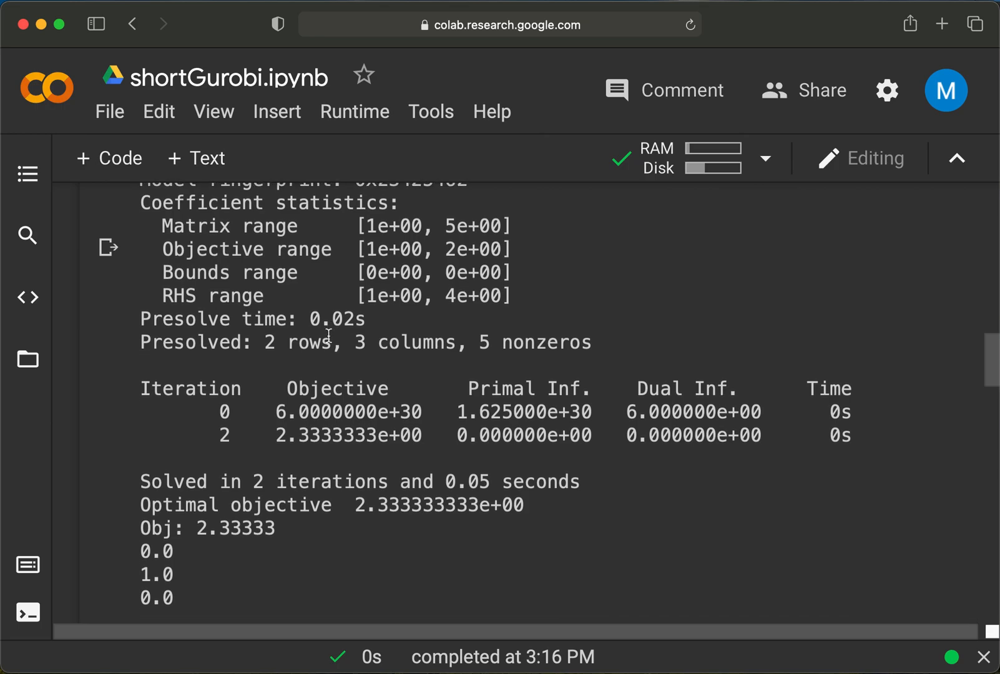
pyautogui.scroll(3)
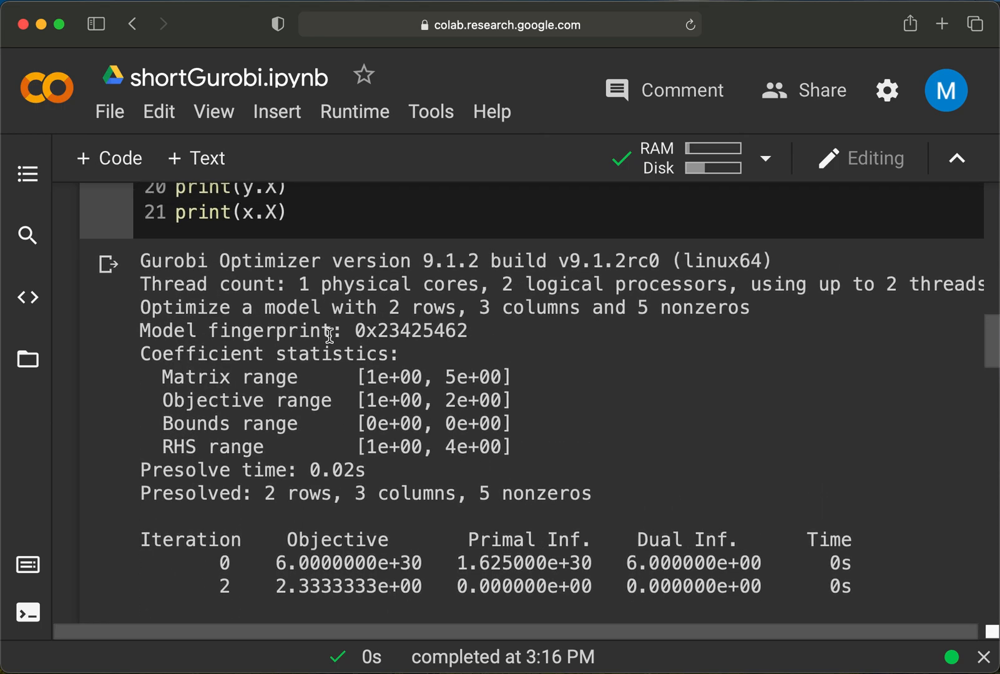
pyautogui.scroll(3)
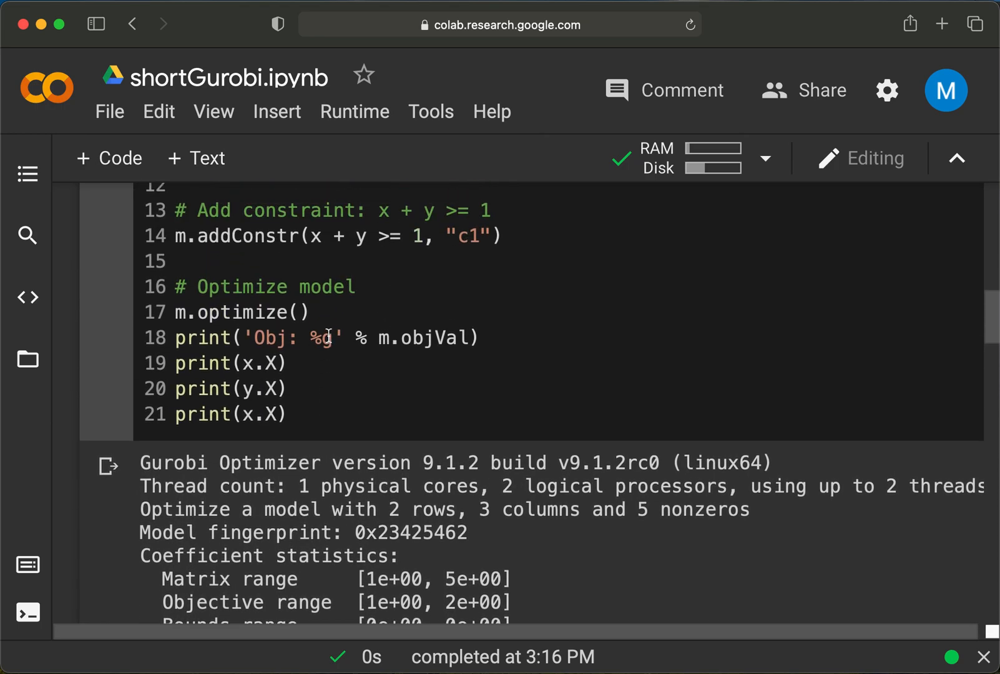
pyautogui.scroll(3)
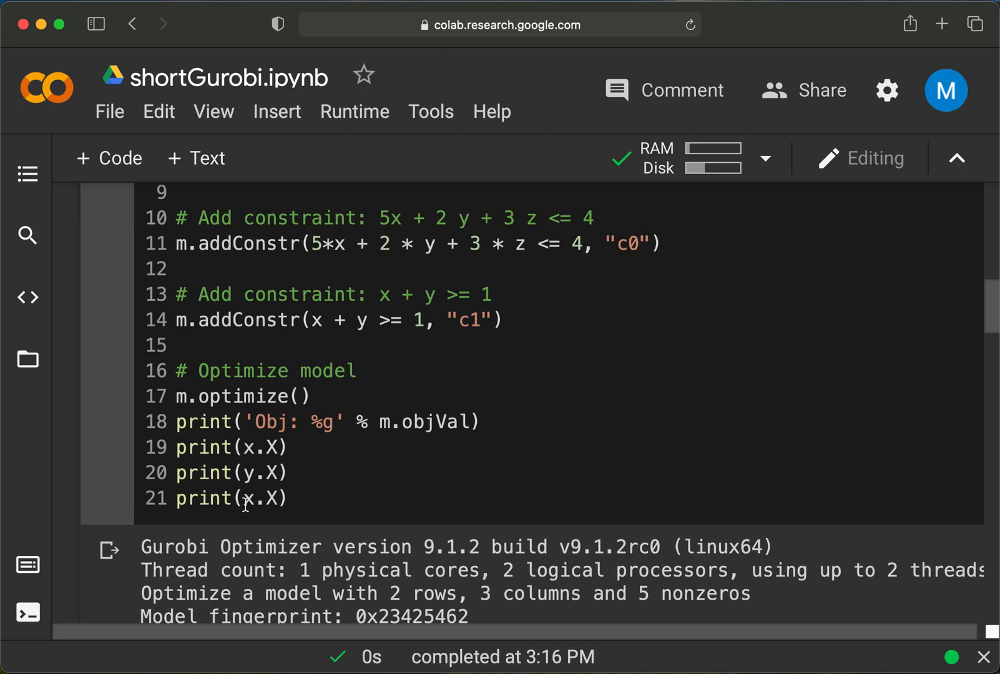
pyautogui.click(253, 499)
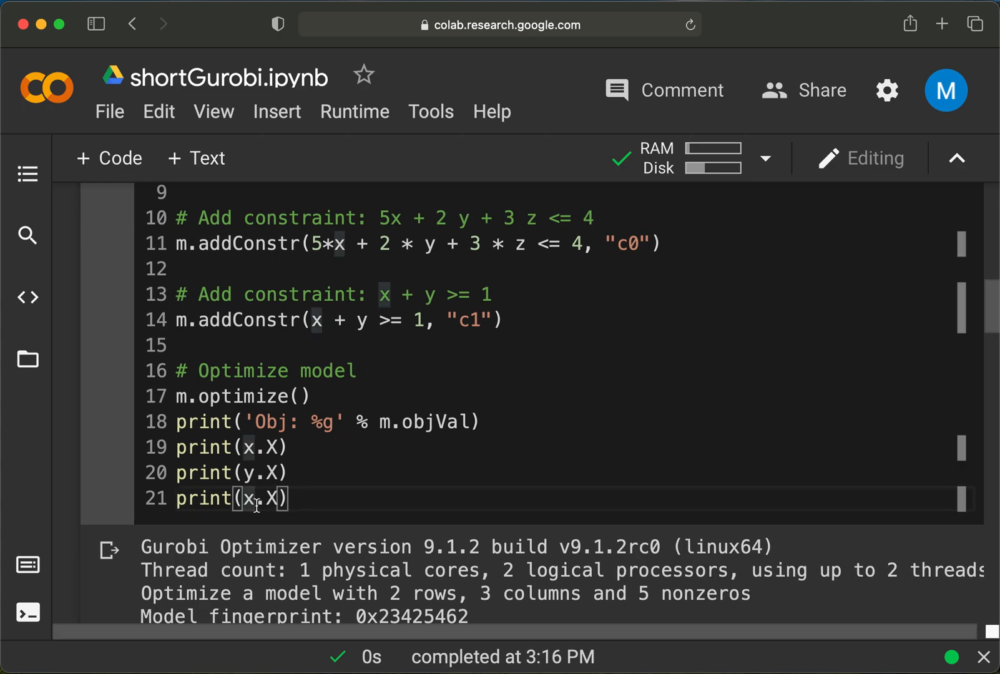
pyautogui.write('z')
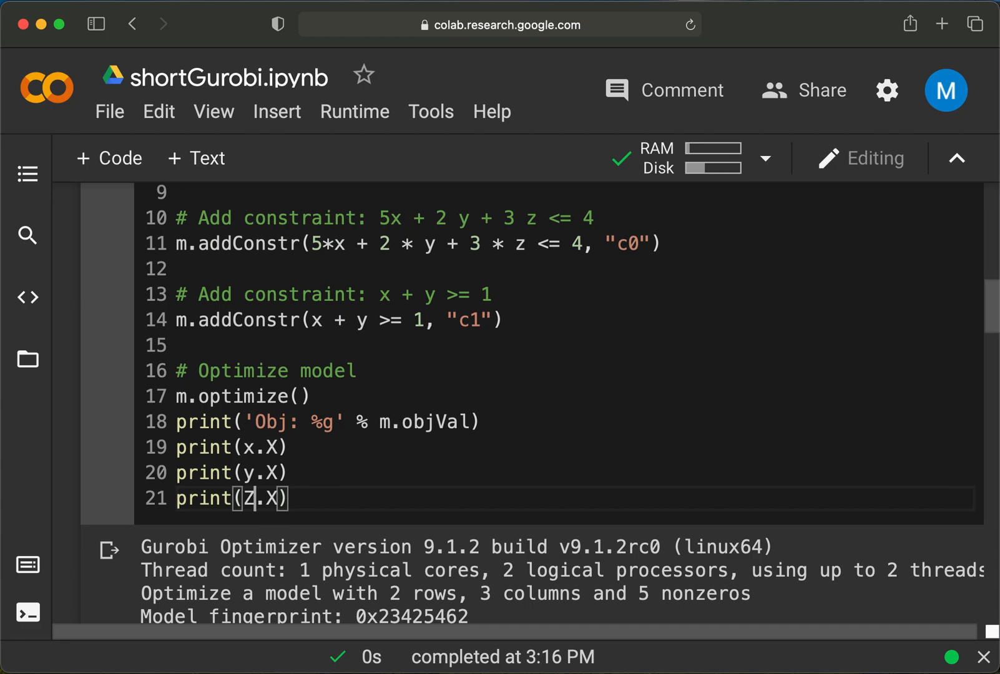
pyautogui.press('Backspace')
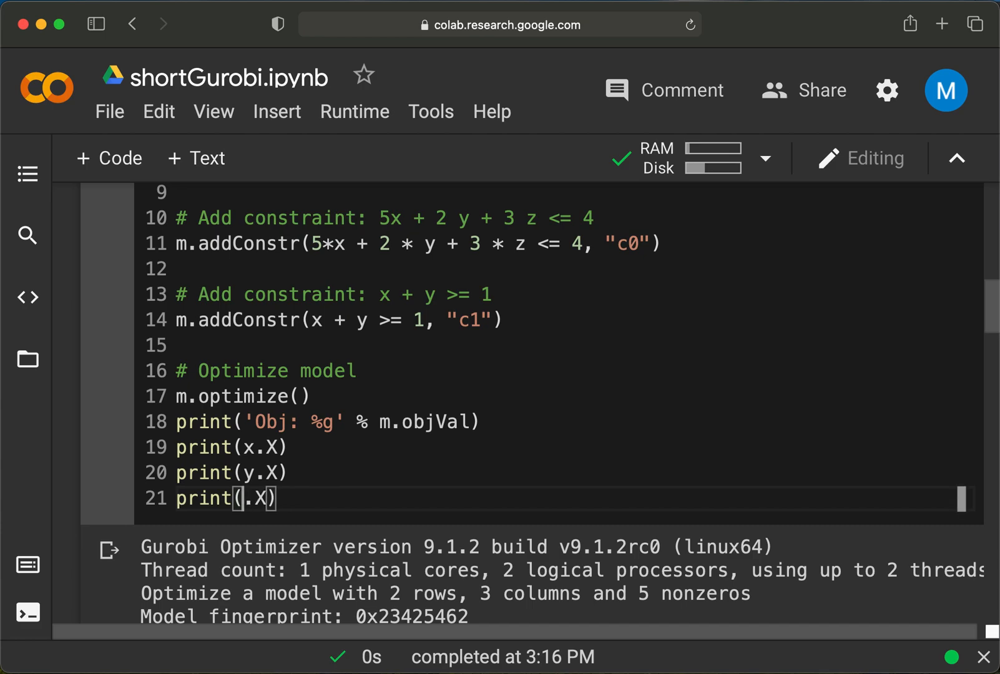
pyautogui.write('z')
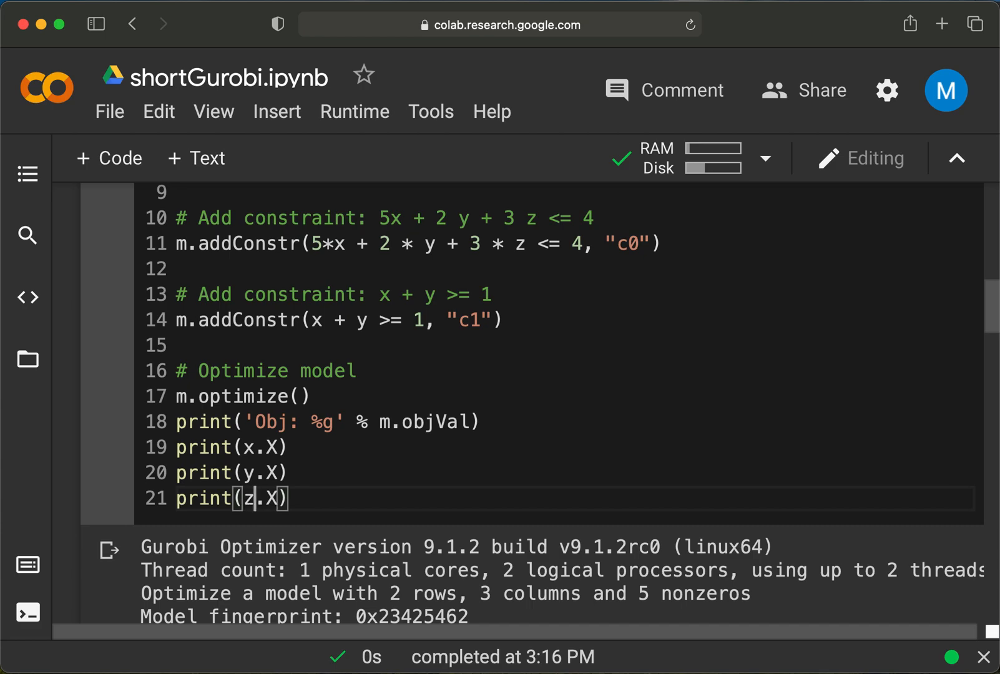
# Read the Gurobi log to the result Obj: 2.33333 with z about 0.667
pyautogui.scroll(-3)
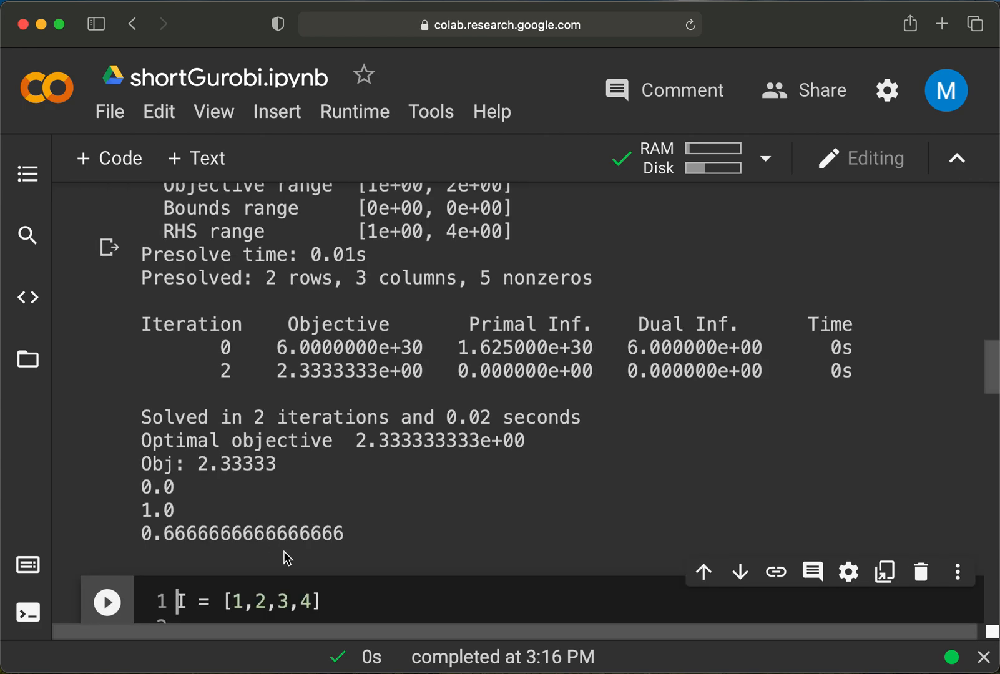
pyautogui.scroll(-3)
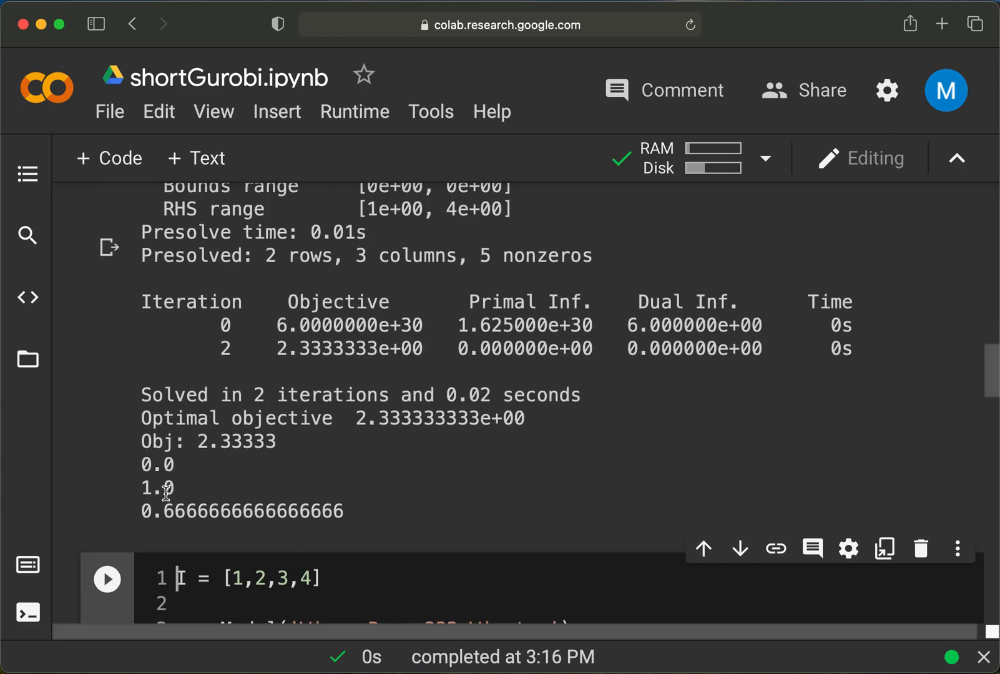
pyautogui.scroll(-3)
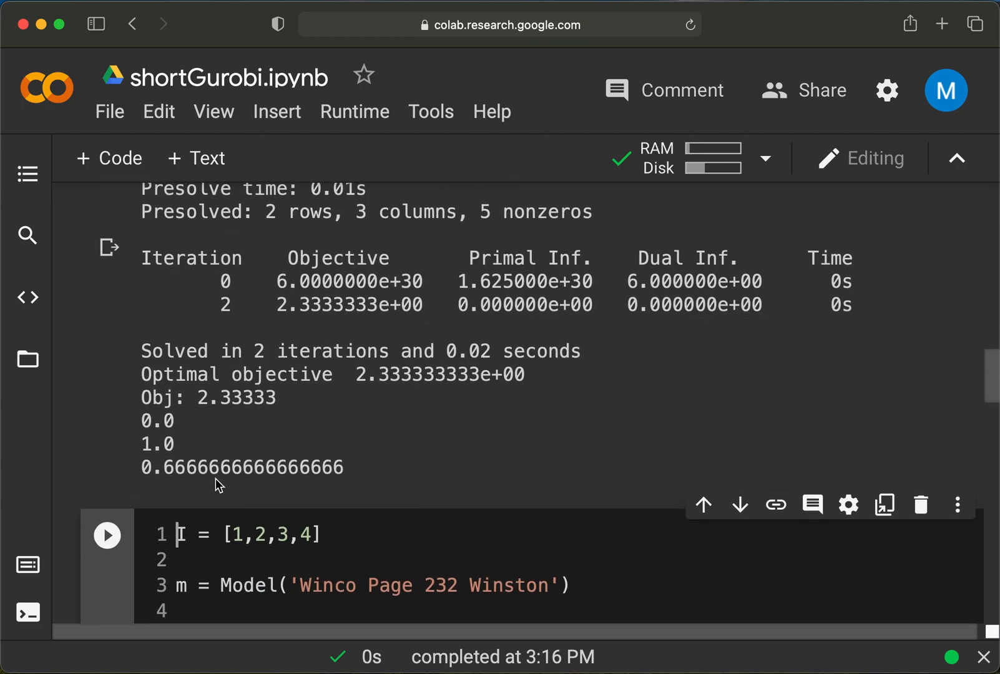
pyautogui.moveTo(161, 451)
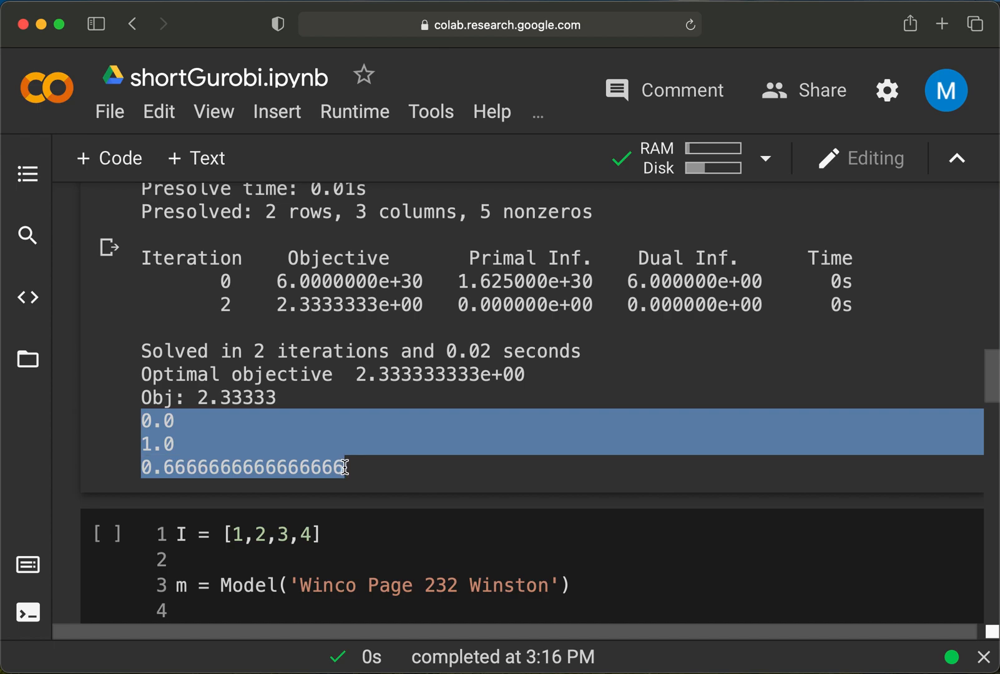
pyautogui.moveTo(294, 412)
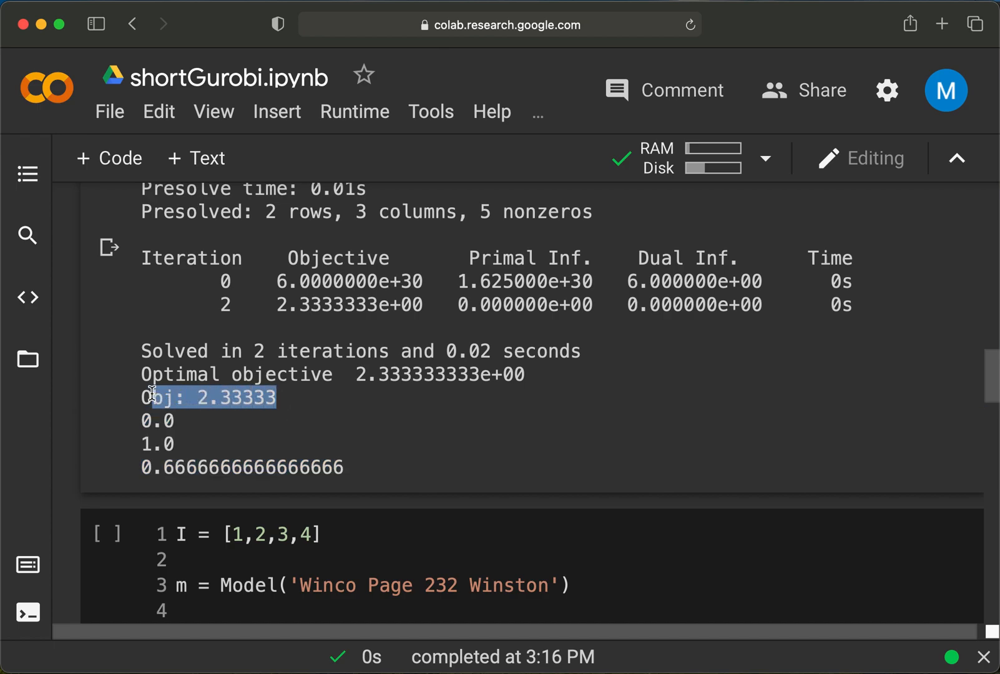
pyautogui.scroll(3)
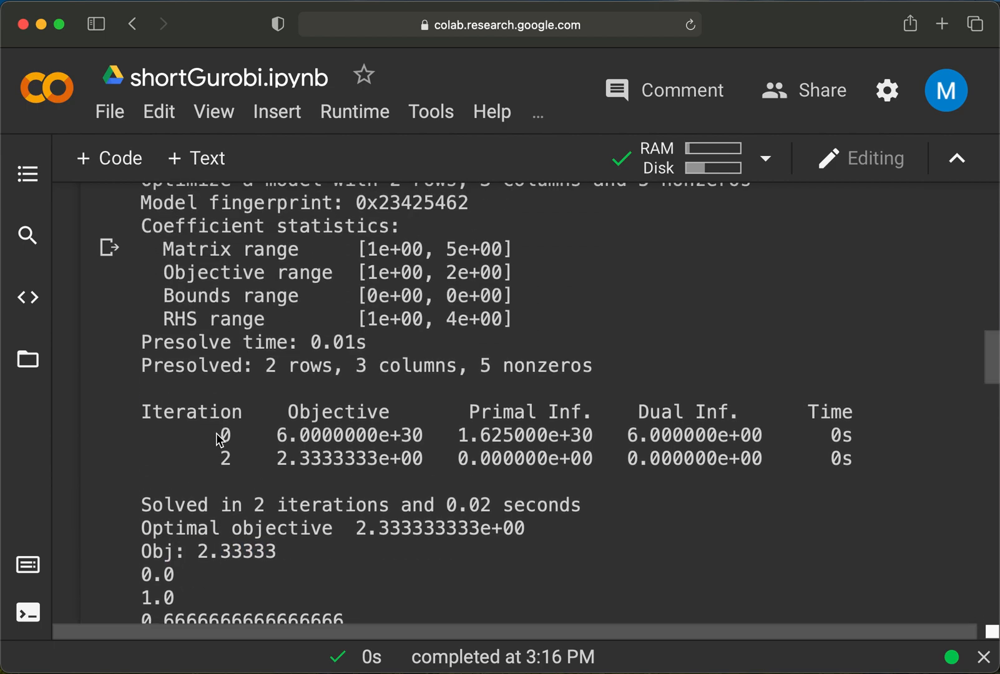
pyautogui.scroll(3)
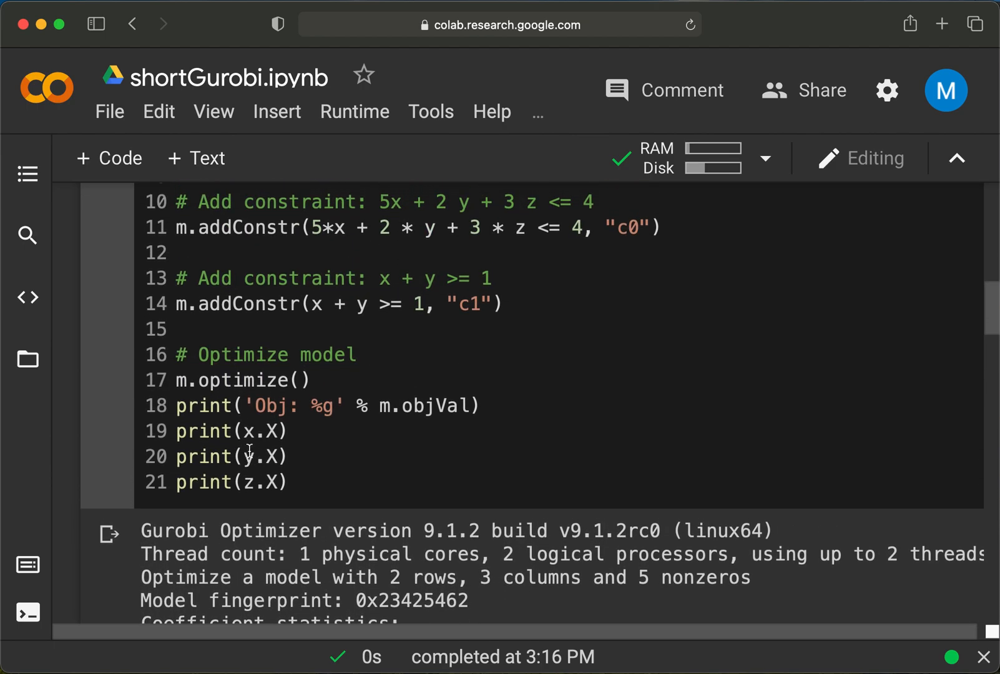
pyautogui.doubleClick(251, 482)
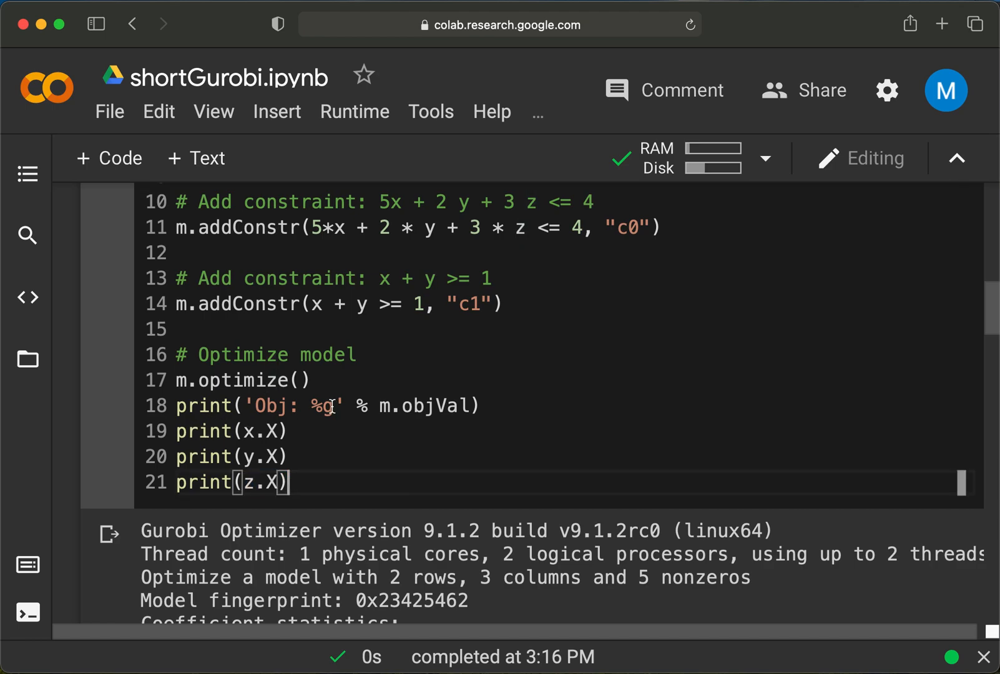
pyautogui.scroll(3)
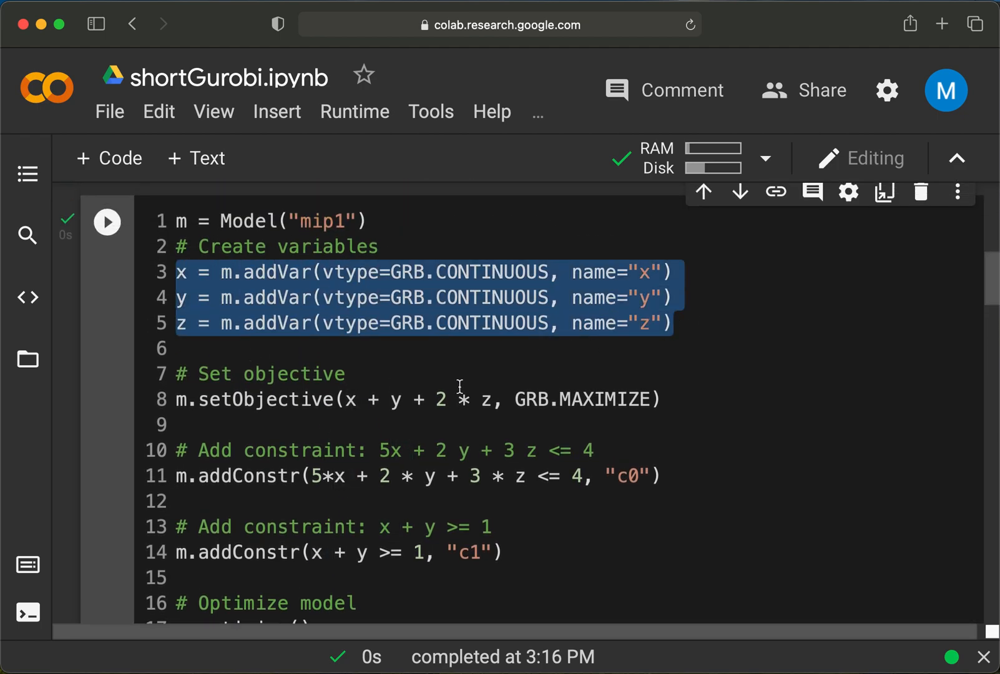
pyautogui.scroll(-3)
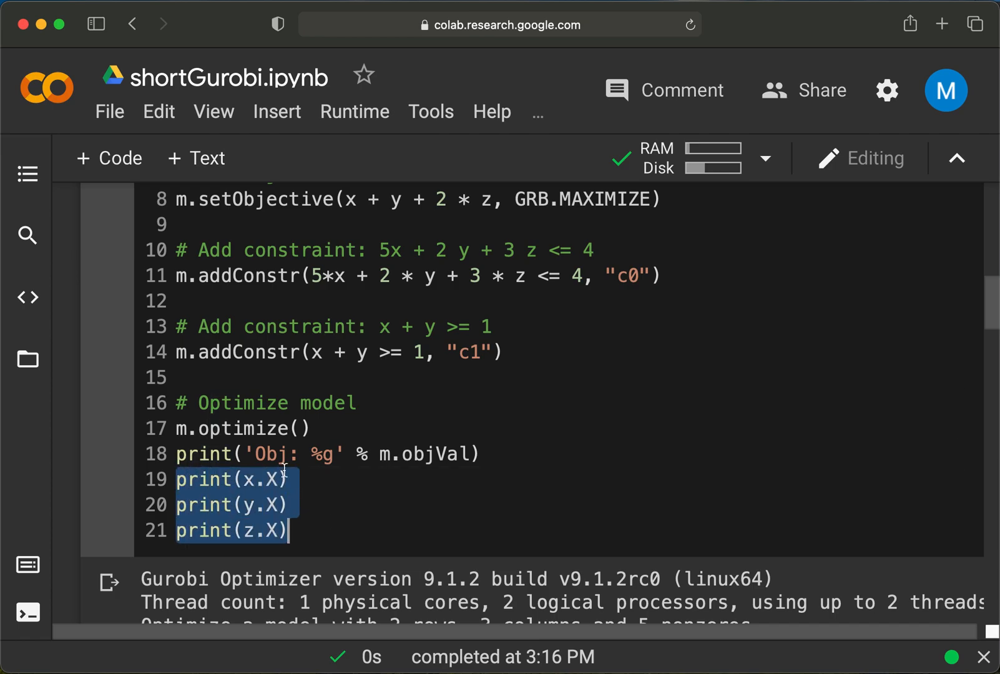
pyautogui.scroll(-3)
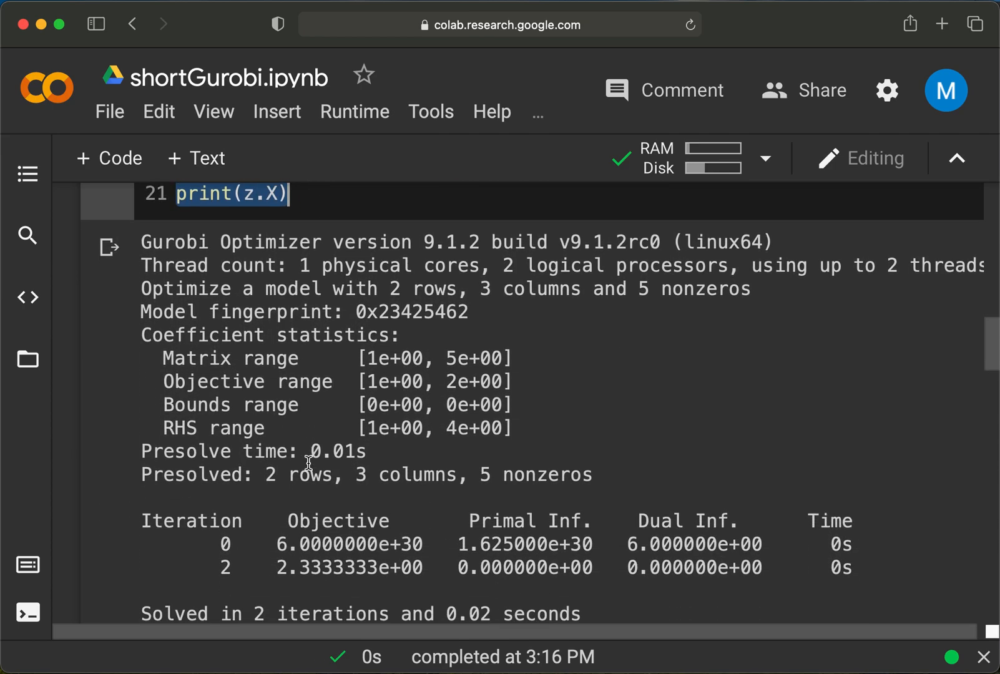
pyautogui.scroll(-3)
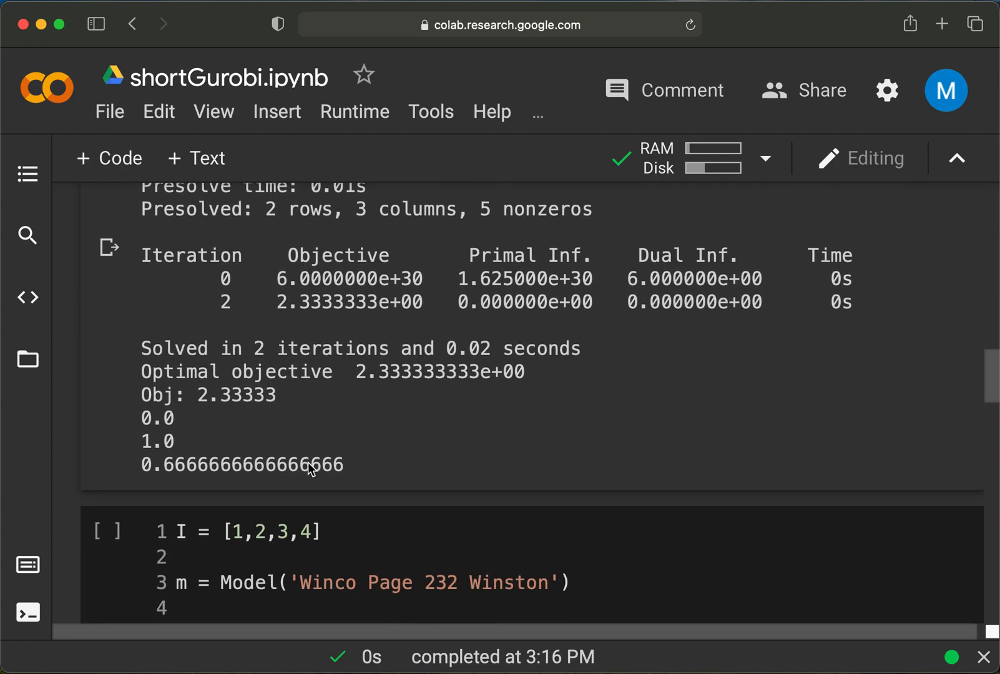
pyautogui.scroll(-3)
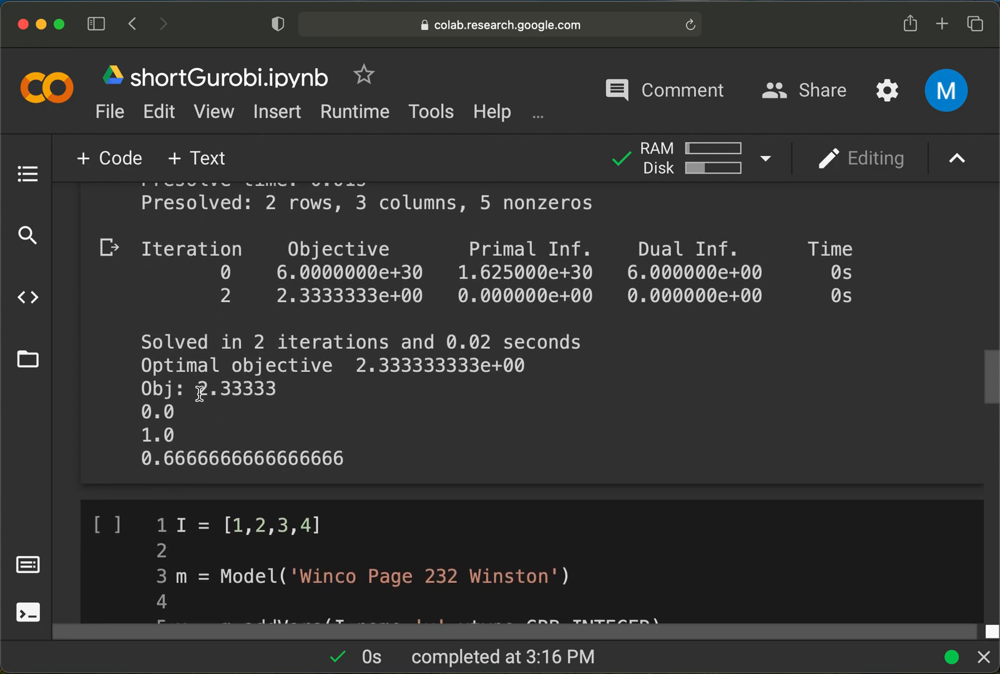
pyautogui.doubleClick(235, 389)
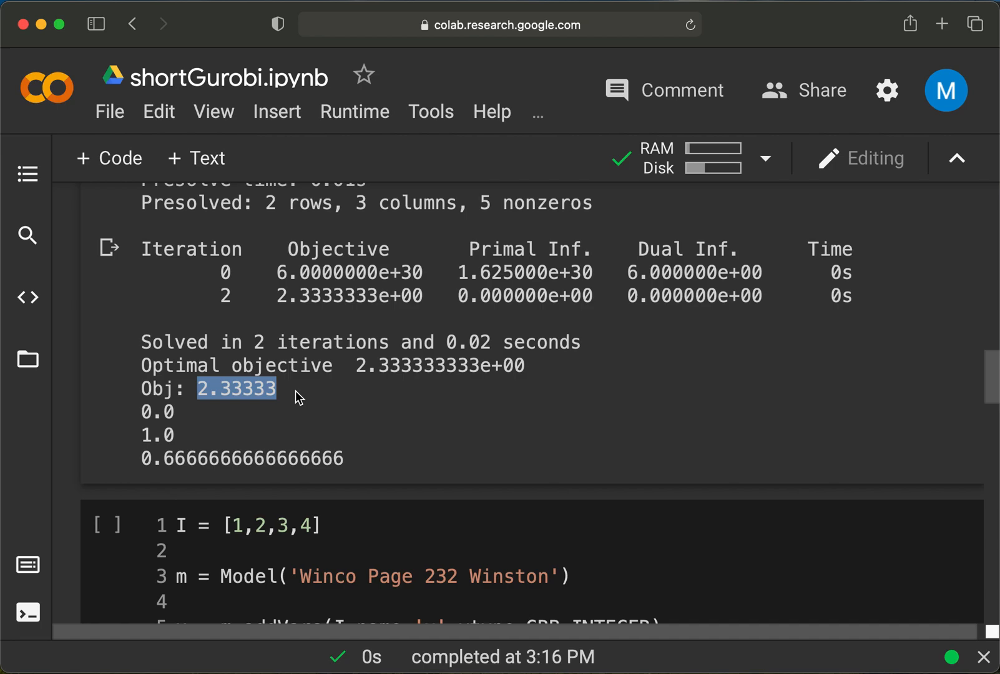
pyautogui.moveTo(149, 452)
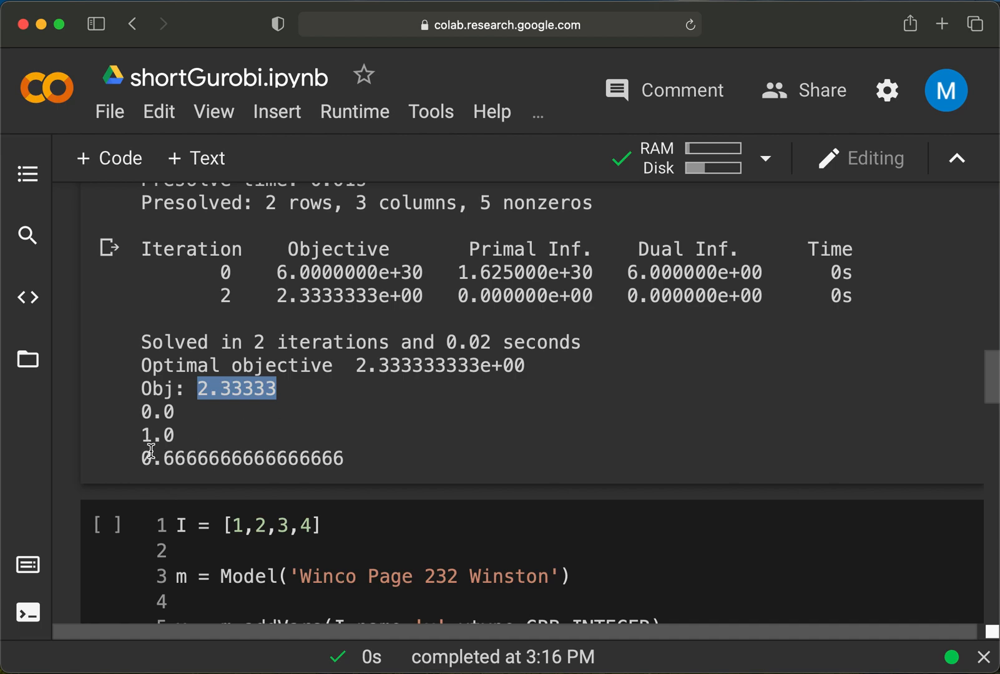
pyautogui.moveTo(252, 448)
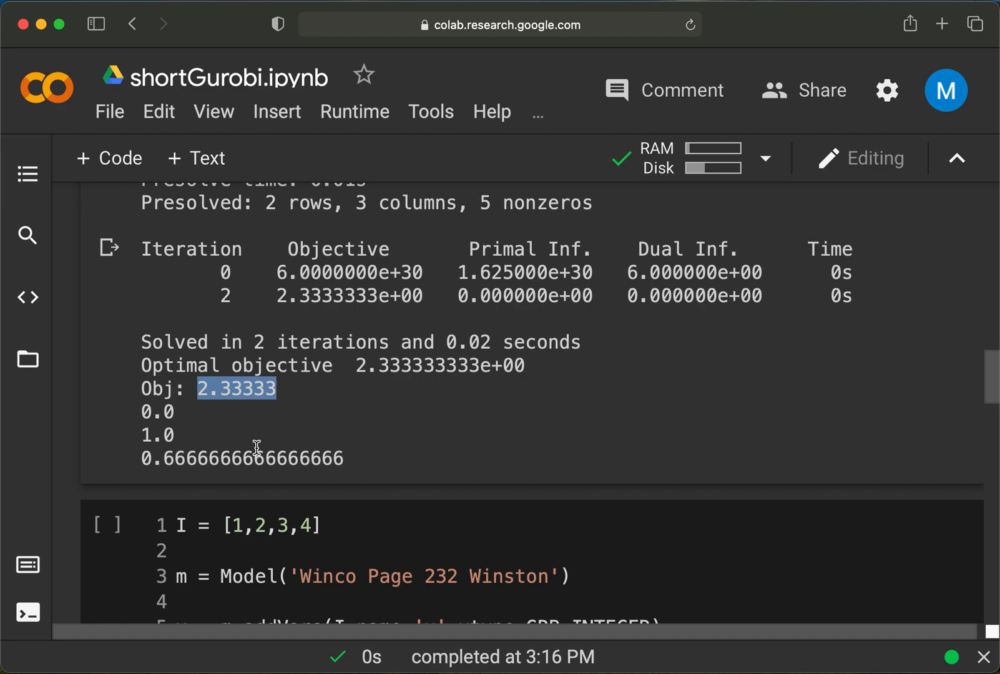
pyautogui.moveTo(274, 427)
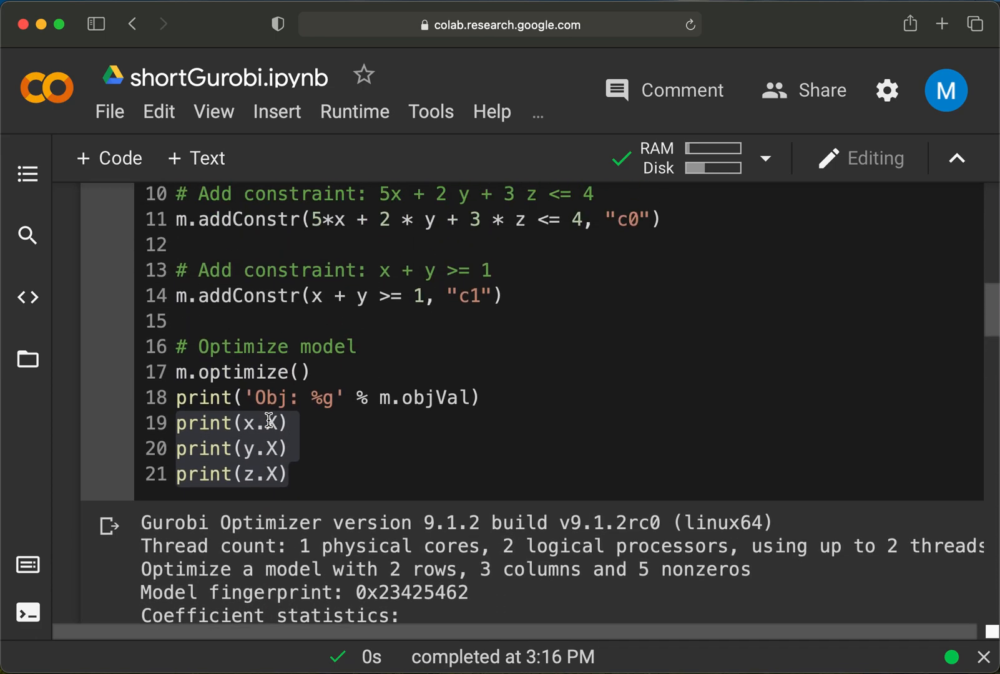
# Replace GRB.CONTINUOUS with GRB.INTEGER for the x, y and z variables
pyautogui.scroll(3)
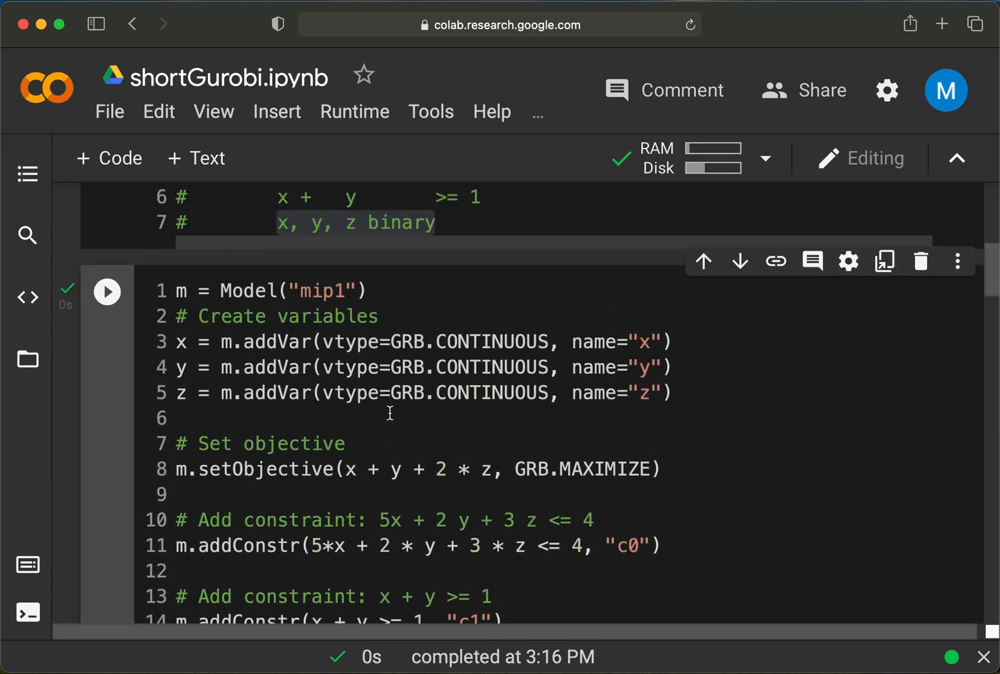
pyautogui.scroll(-3)
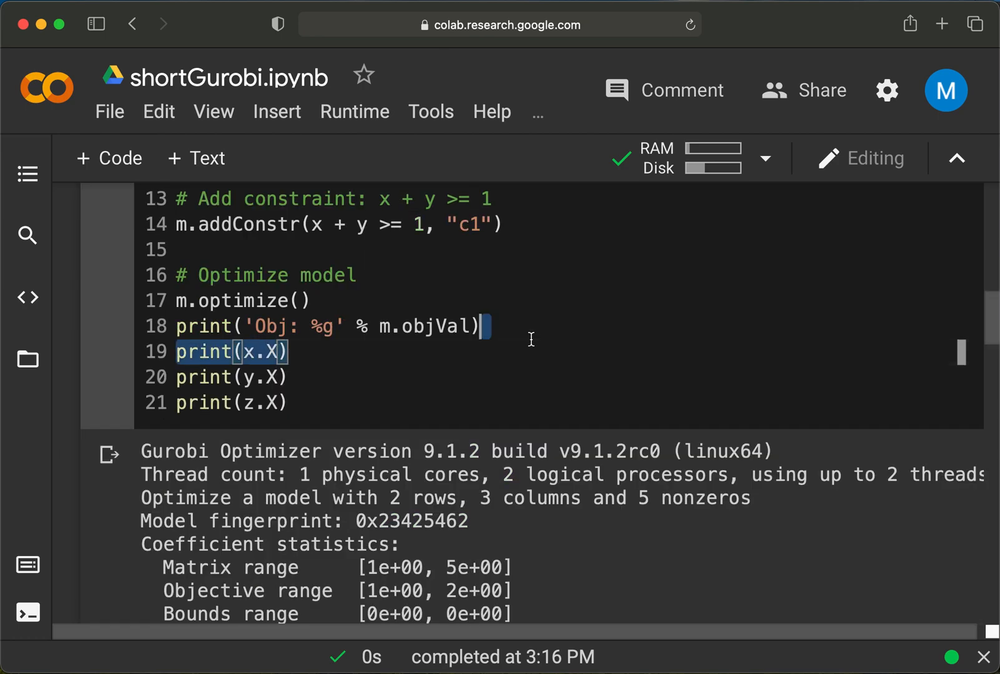
pyautogui.scroll(3)
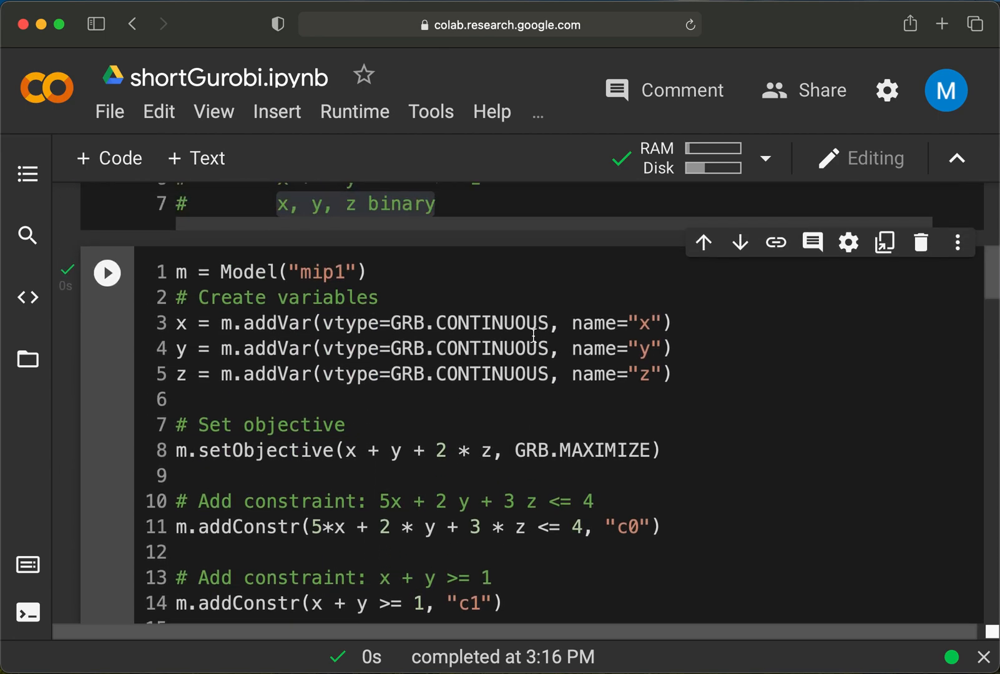
pyautogui.doubleClick(495, 324)
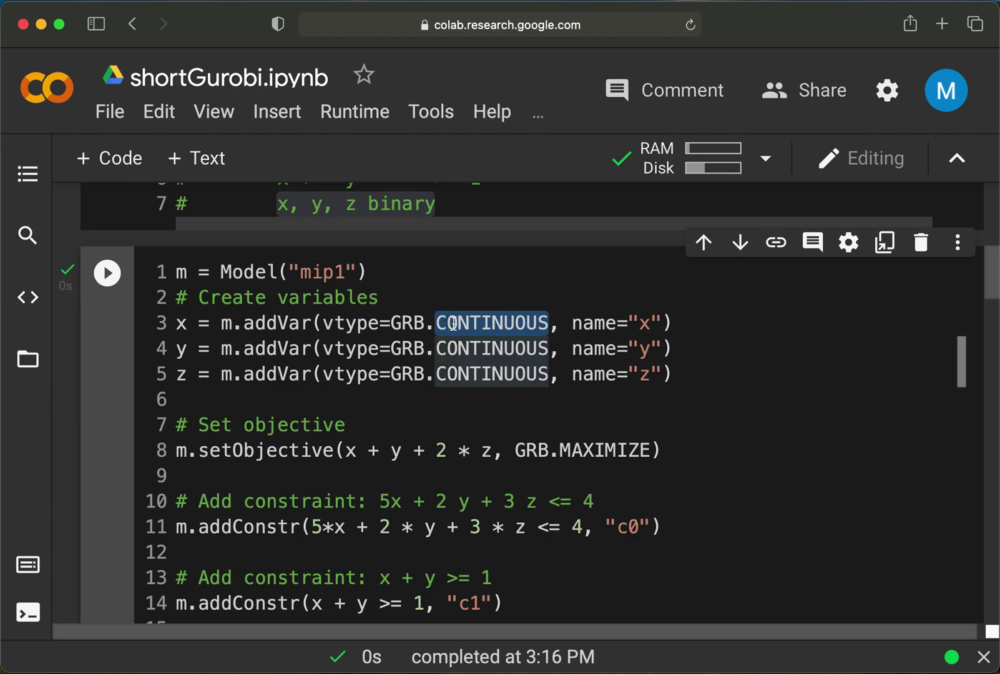
pyautogui.write('INTEGER')
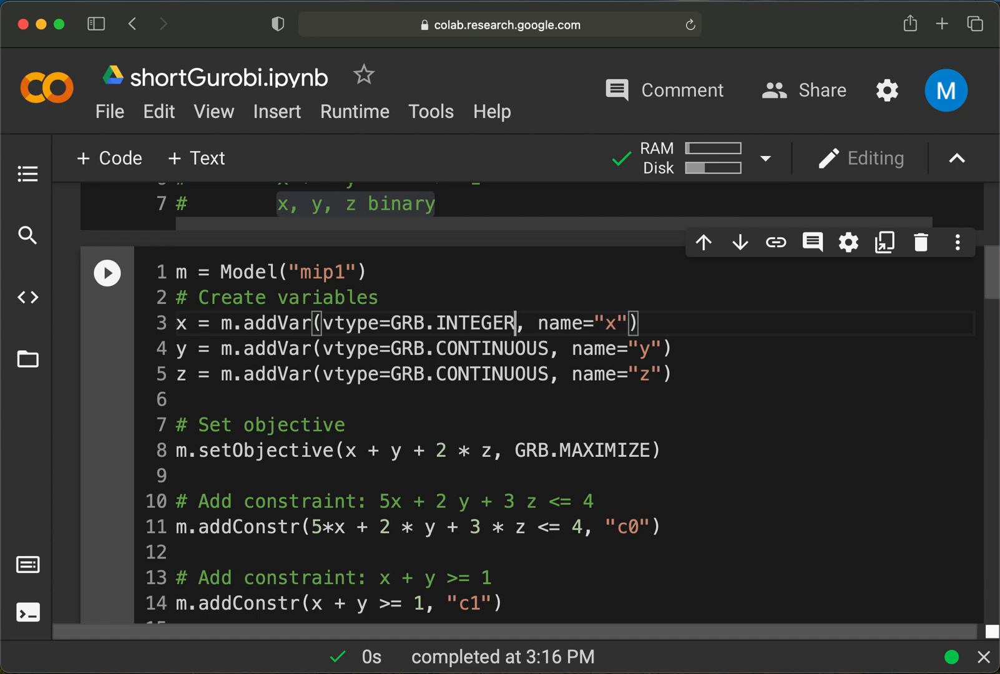
pyautogui.doubleClick(476, 323)
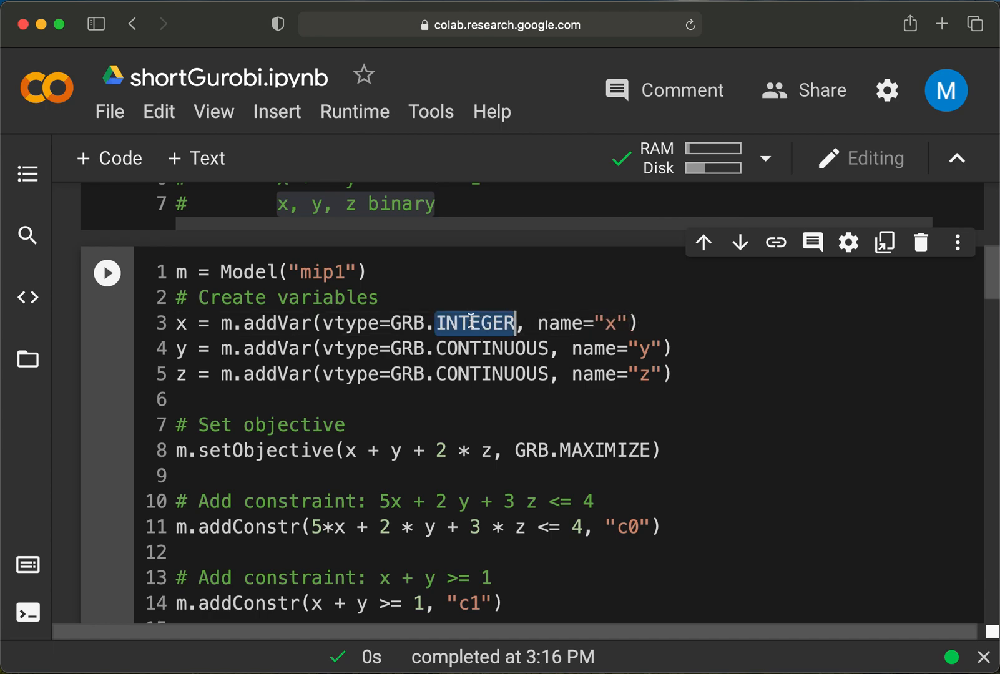
pyautogui.doubleClick(490, 348)
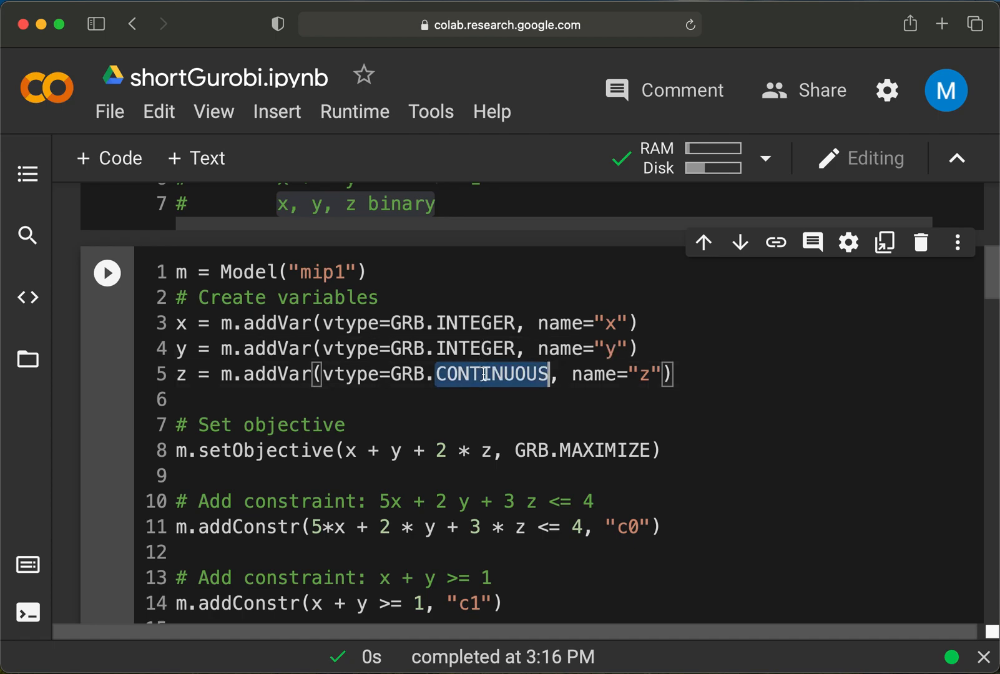
pyautogui.write('INTEGER')
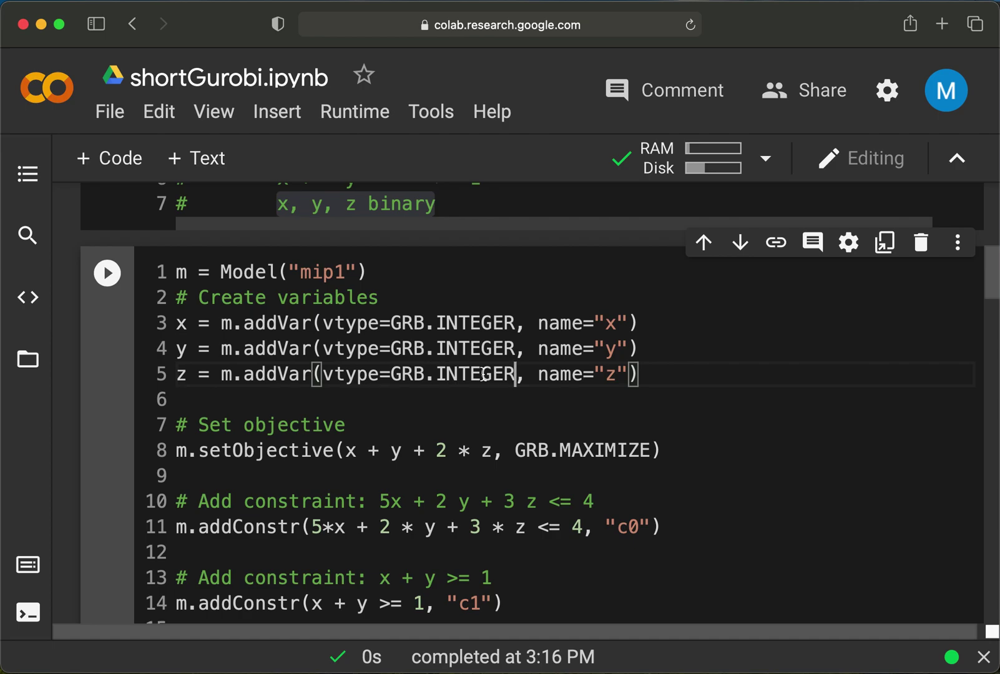
pyautogui.moveTo(175, 299)
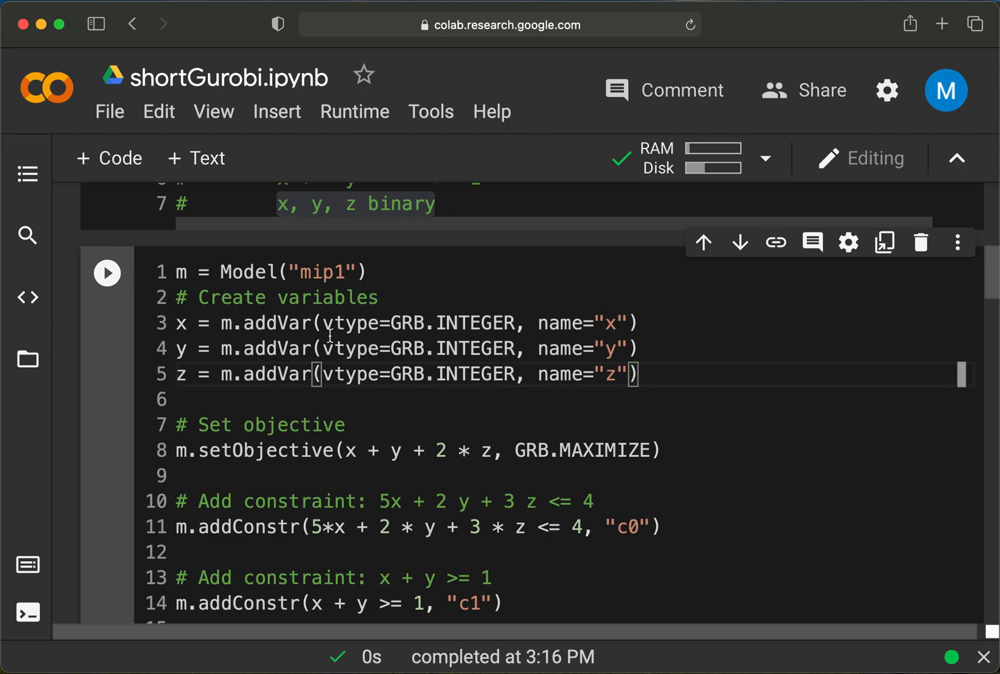
# Re-solve the integer mip1 model, reporting Obj: 2 with values 0.0, 2.0, 0.0
pyautogui.click(108, 273)
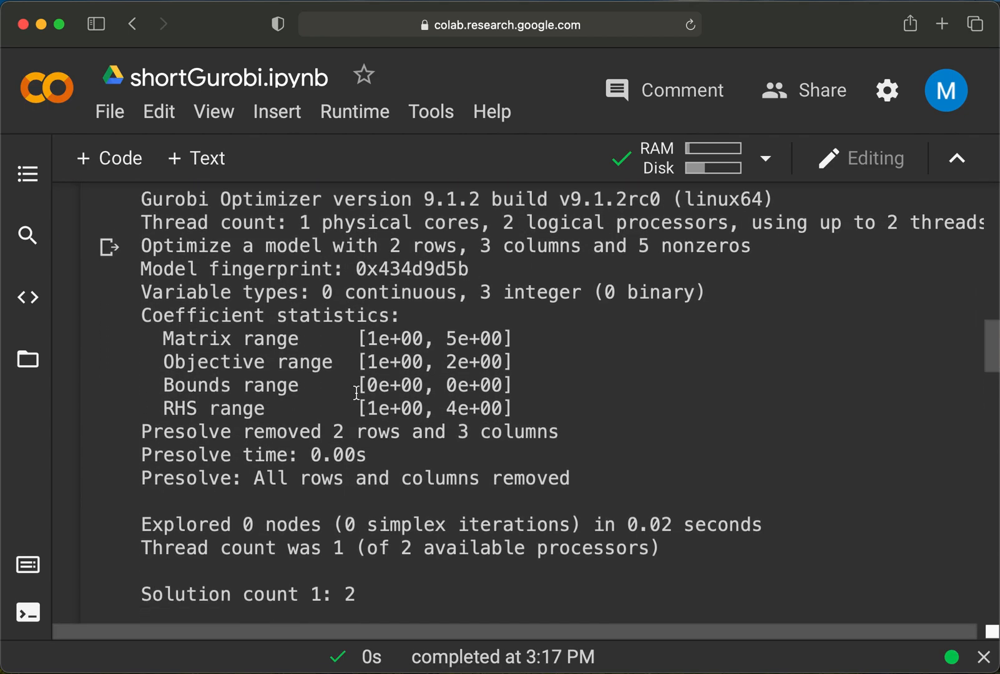
pyautogui.scroll(-3)
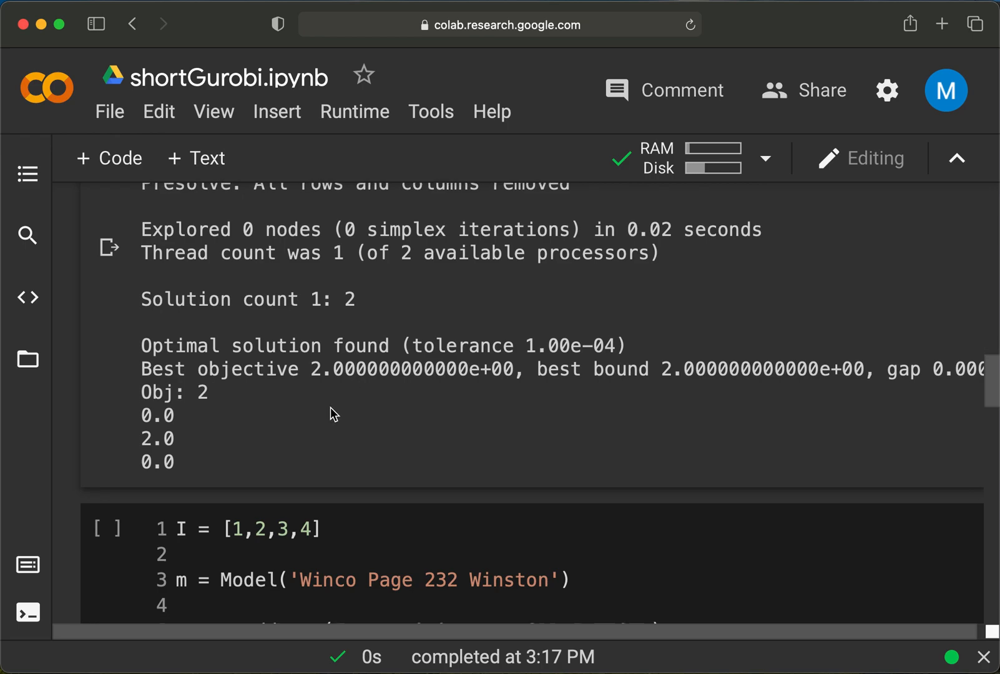
pyautogui.moveTo(195, 428)
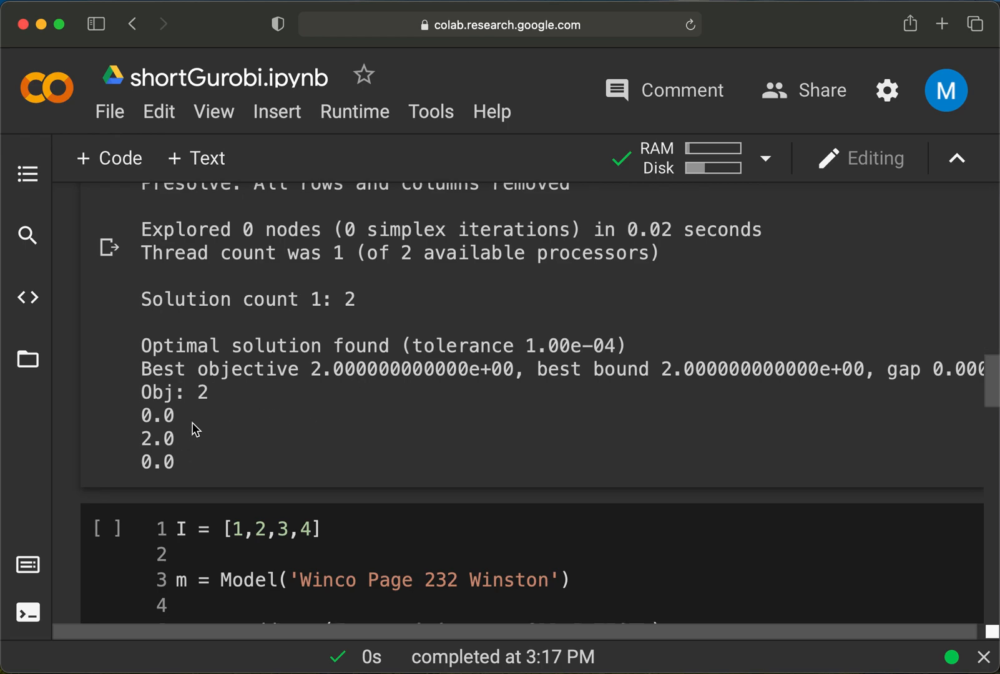
pyautogui.moveTo(207, 393)
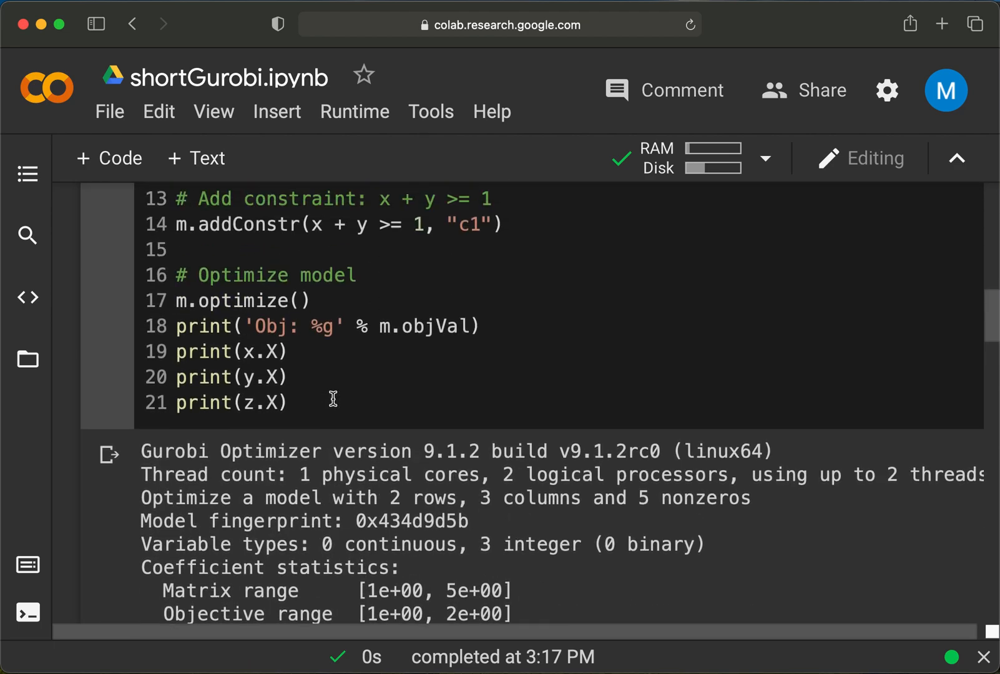
pyautogui.scroll(3)
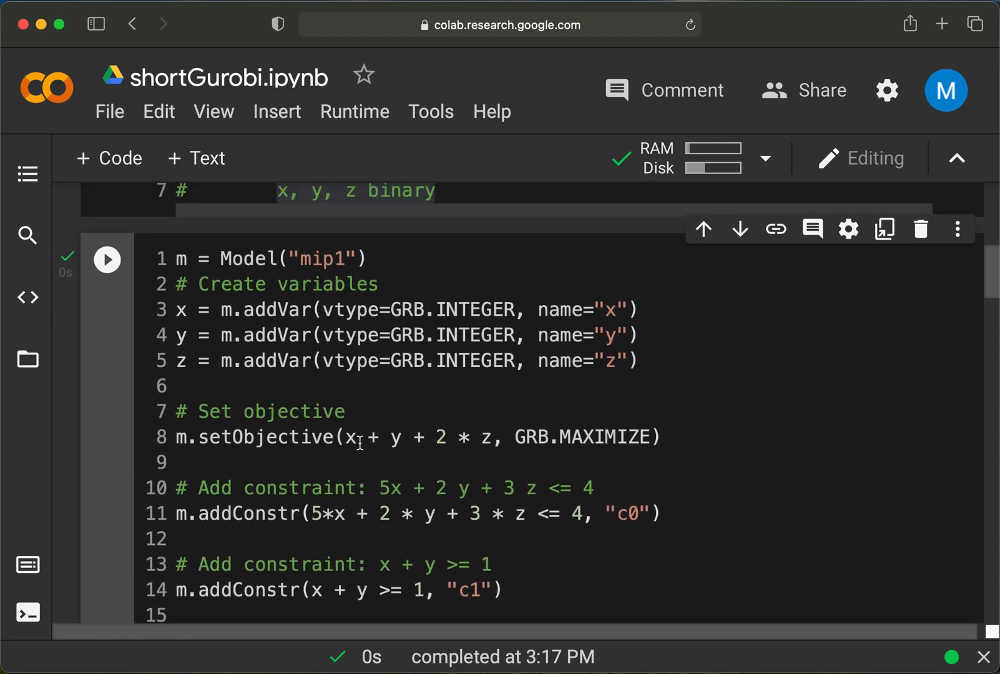
pyautogui.doubleClick(583, 437)
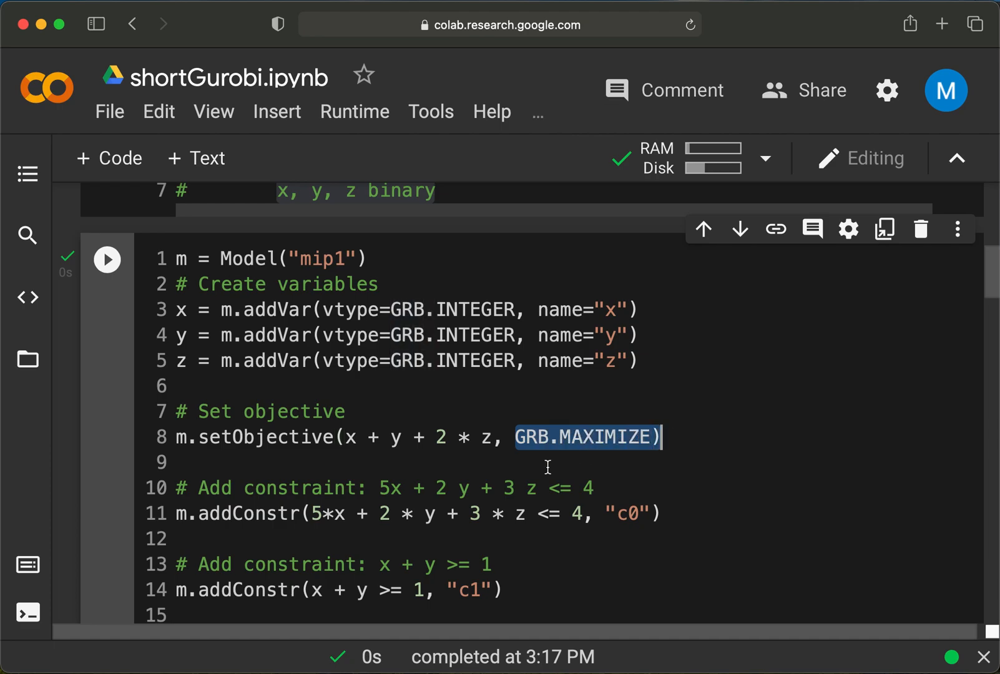
pyautogui.scroll(-3)
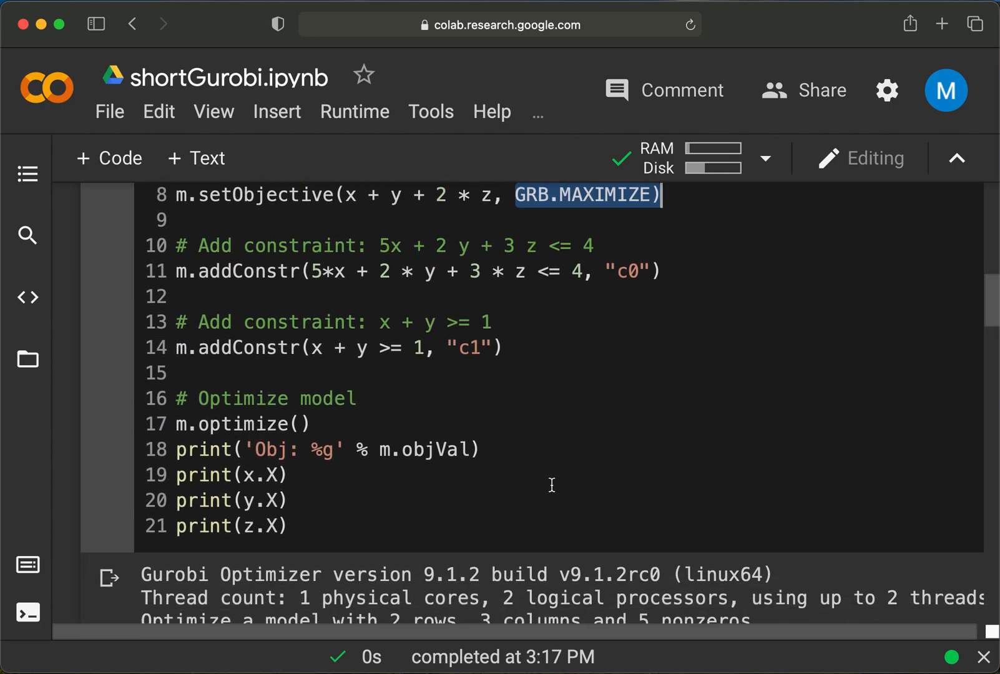
# Change x and y to GRB.BINARY and start typing BINARY over z's INTEGER type
pyautogui.scroll(3)
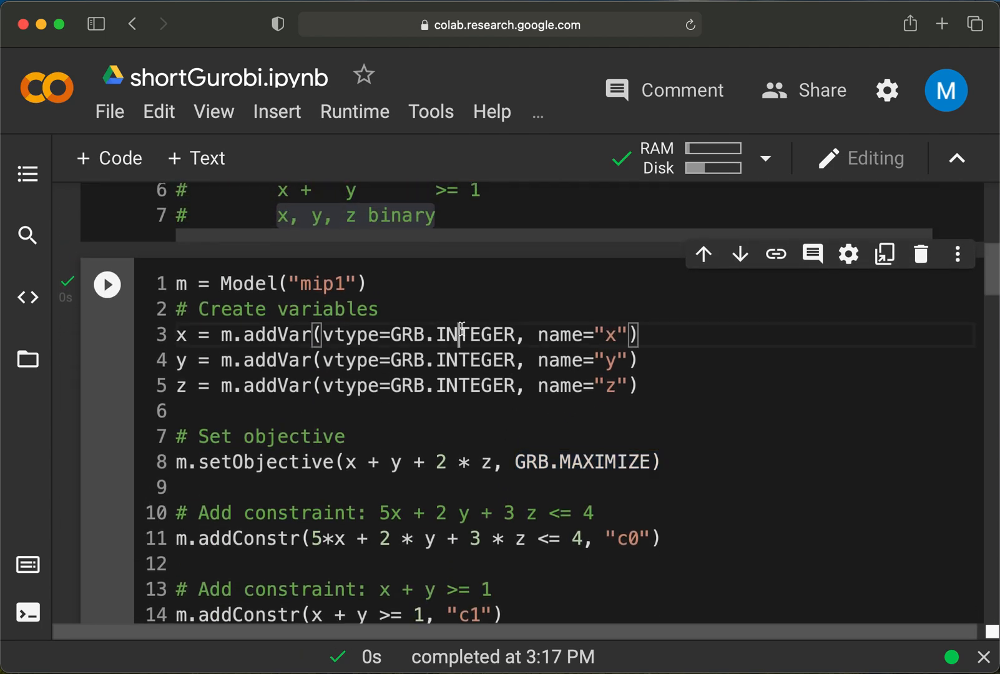
pyautogui.write('B')
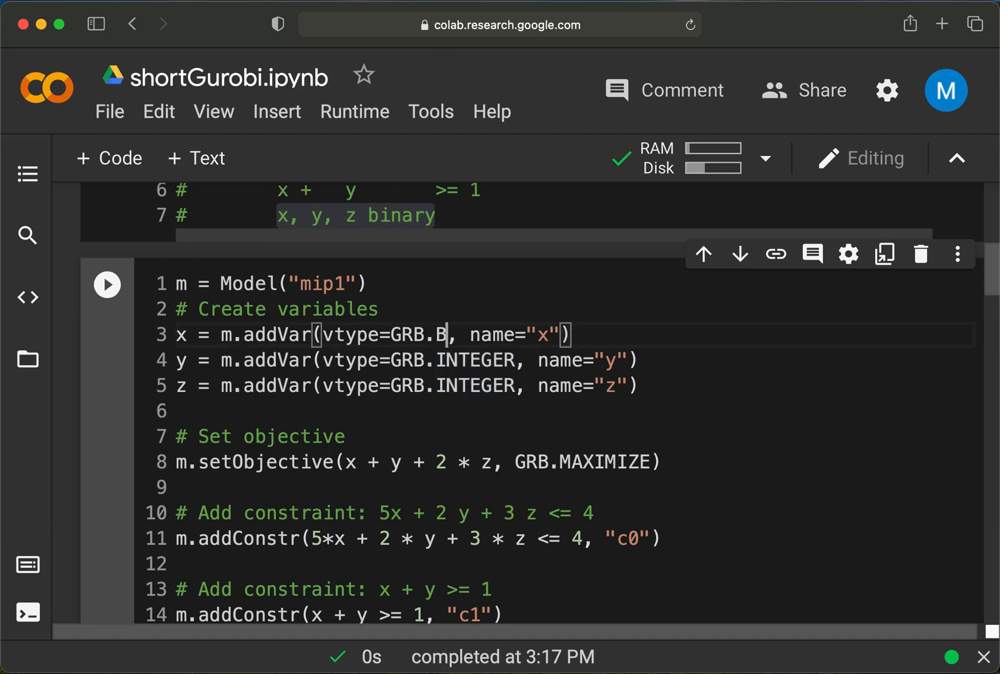
pyautogui.write('INARY')
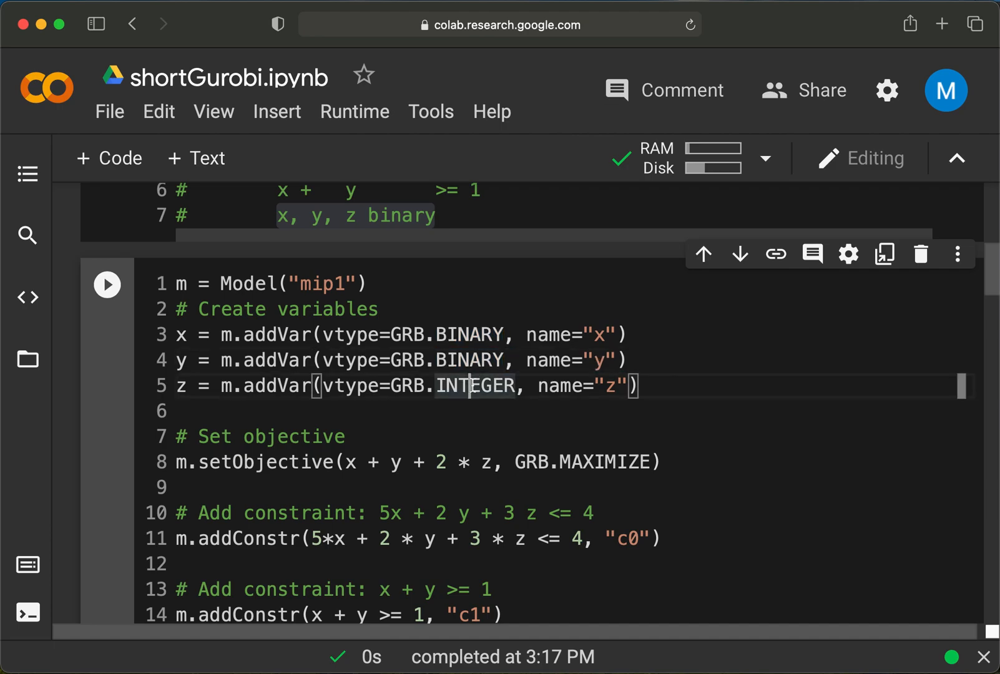
pyautogui.write('BINARY')
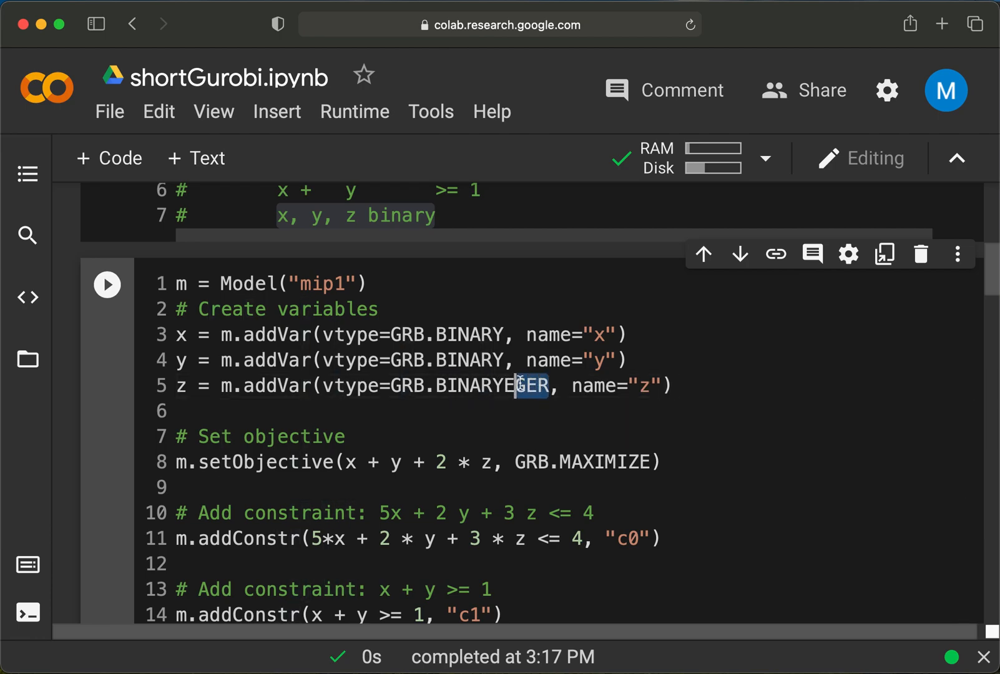
# Finish z as GRB.BINARY and solve, reporting Obj: 1 with values 0.0, 1.0, 0.0
pyautogui.press('Backspace')
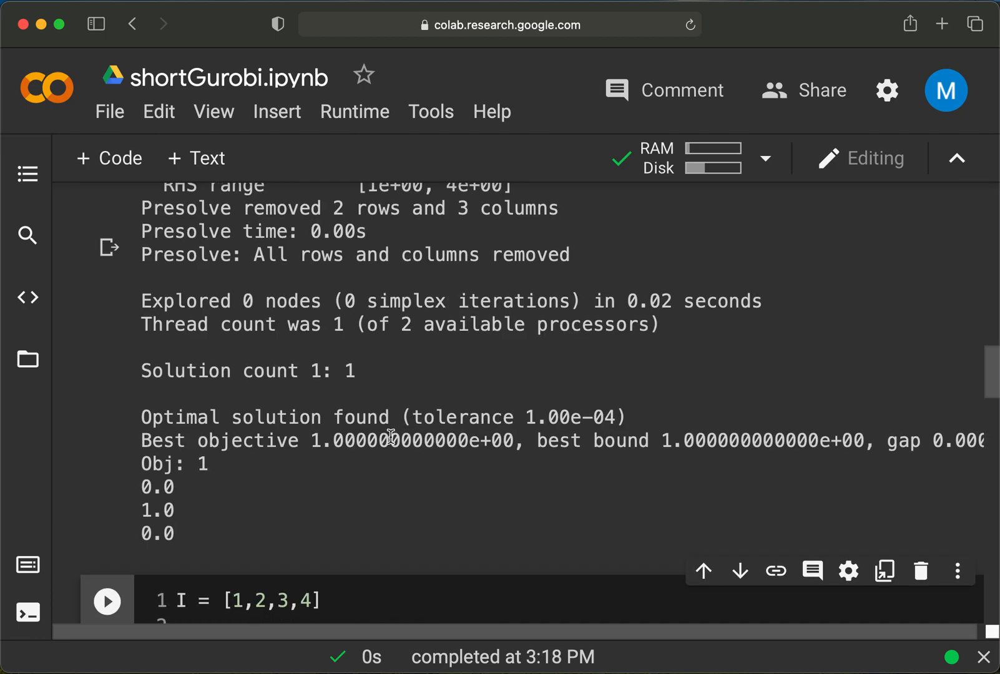
pyautogui.scroll(3)
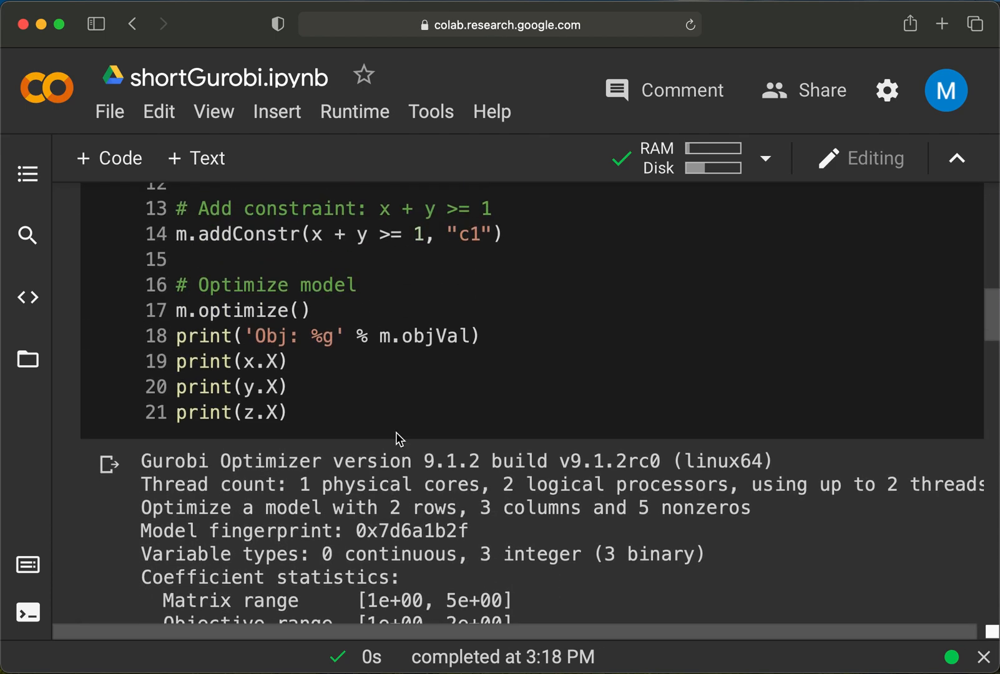
pyautogui.scroll(-3)
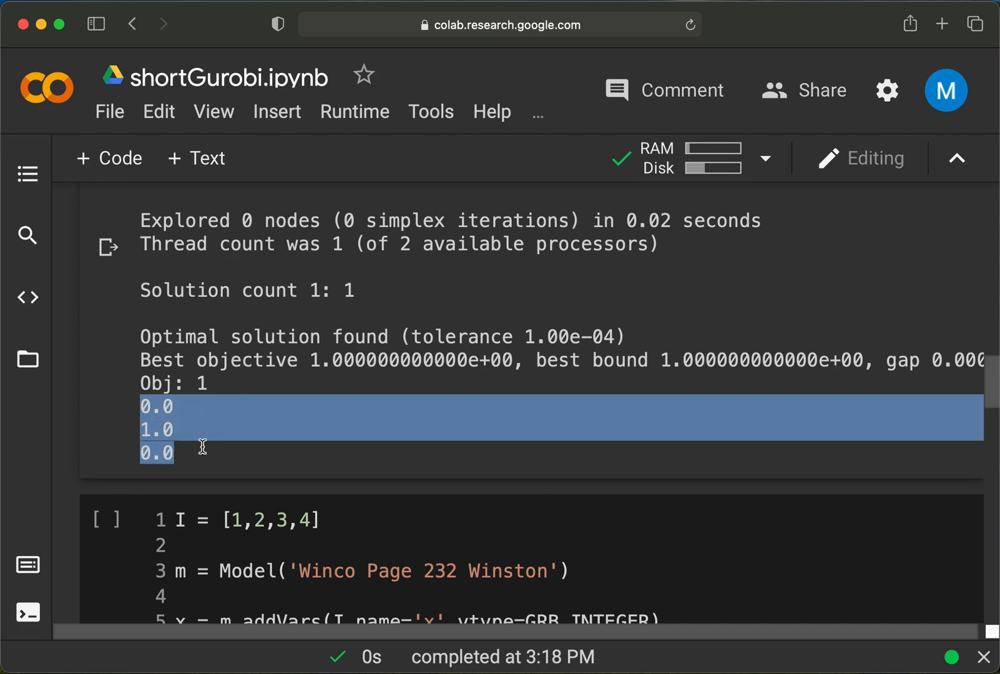
pyautogui.moveTo(208, 456)
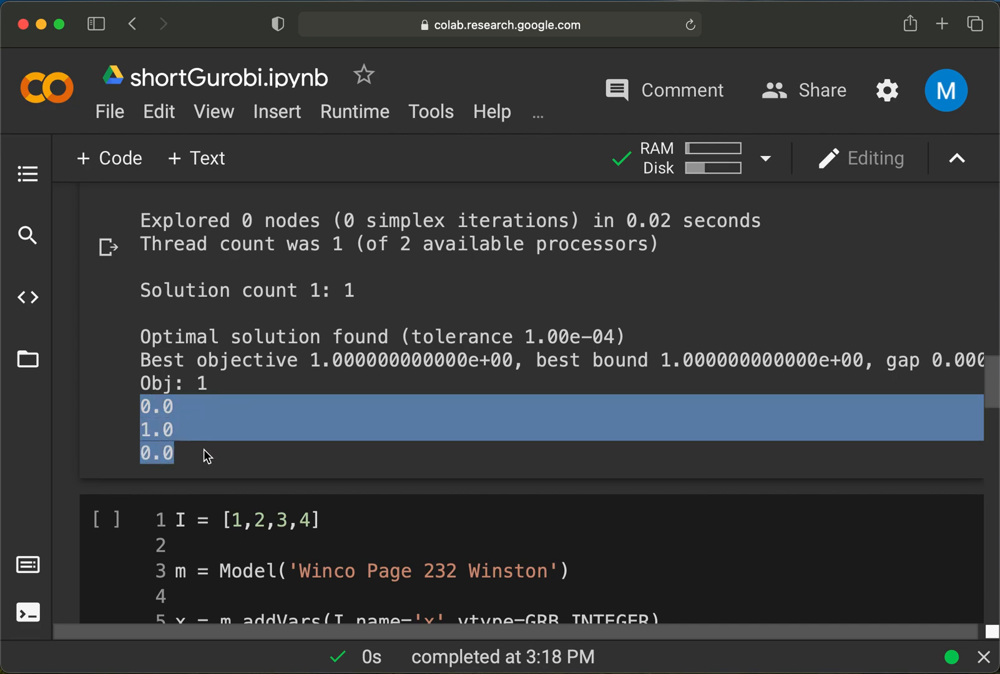
pyautogui.moveTo(433, 347)
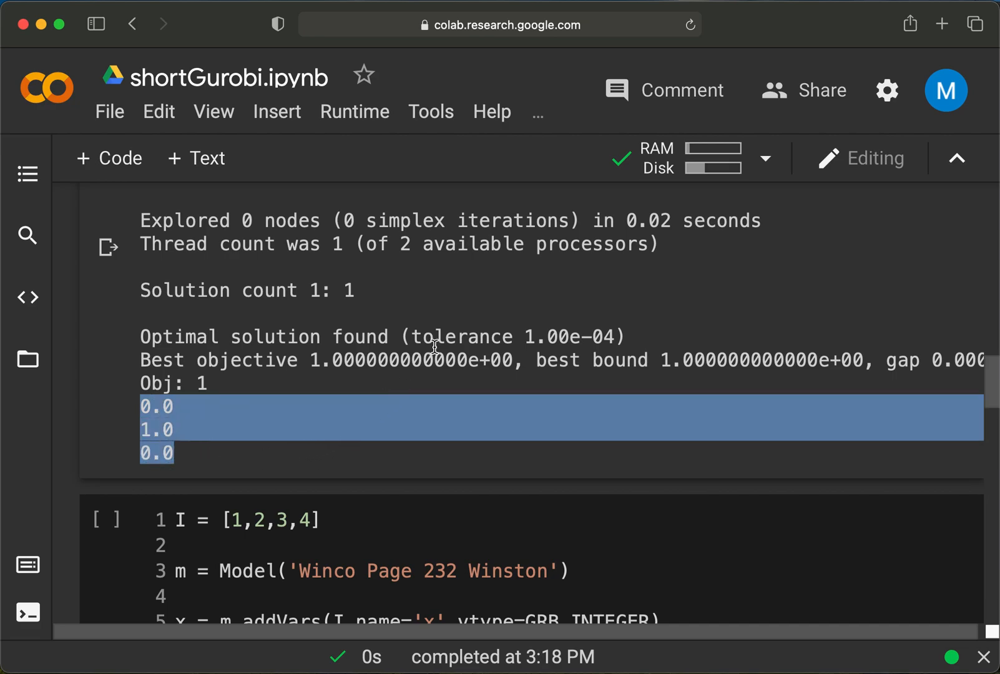
pyautogui.scroll(3)
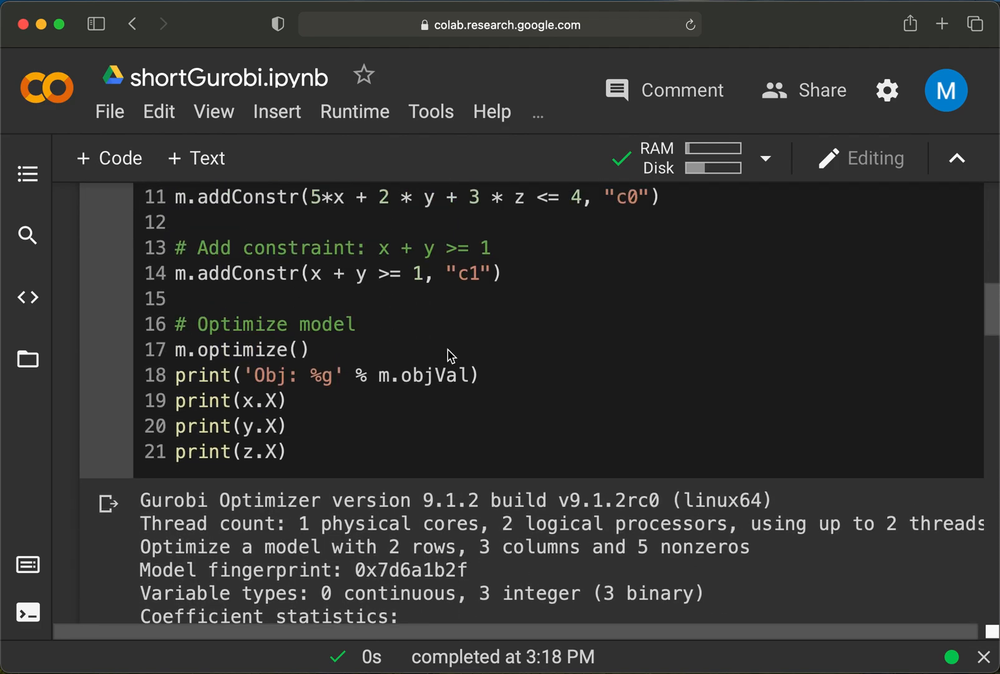
pyautogui.scroll(3)
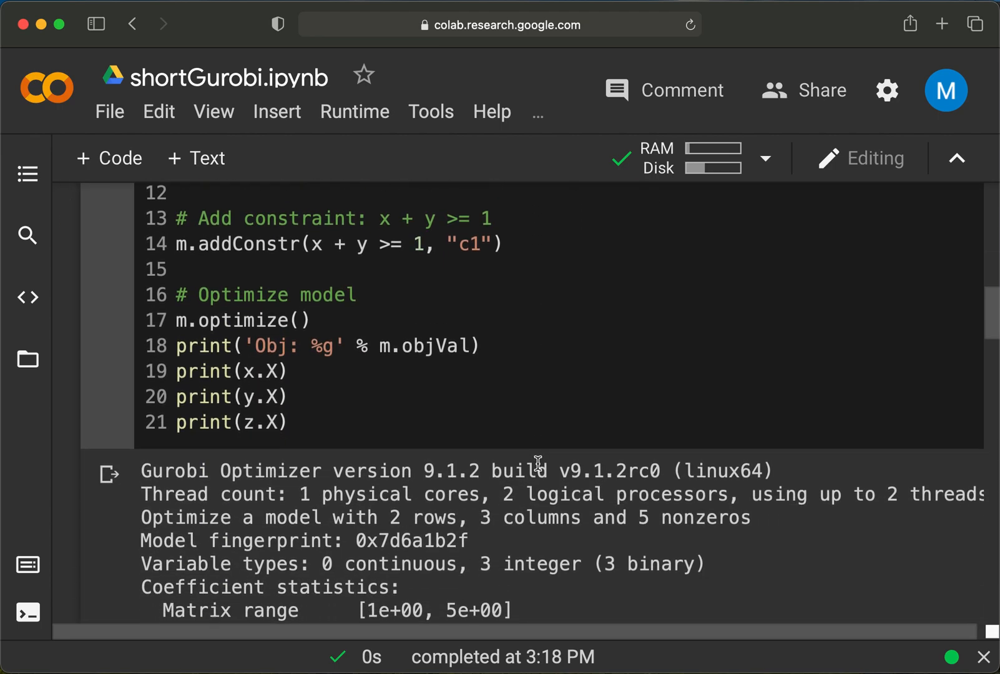
pyautogui.scroll(-3)
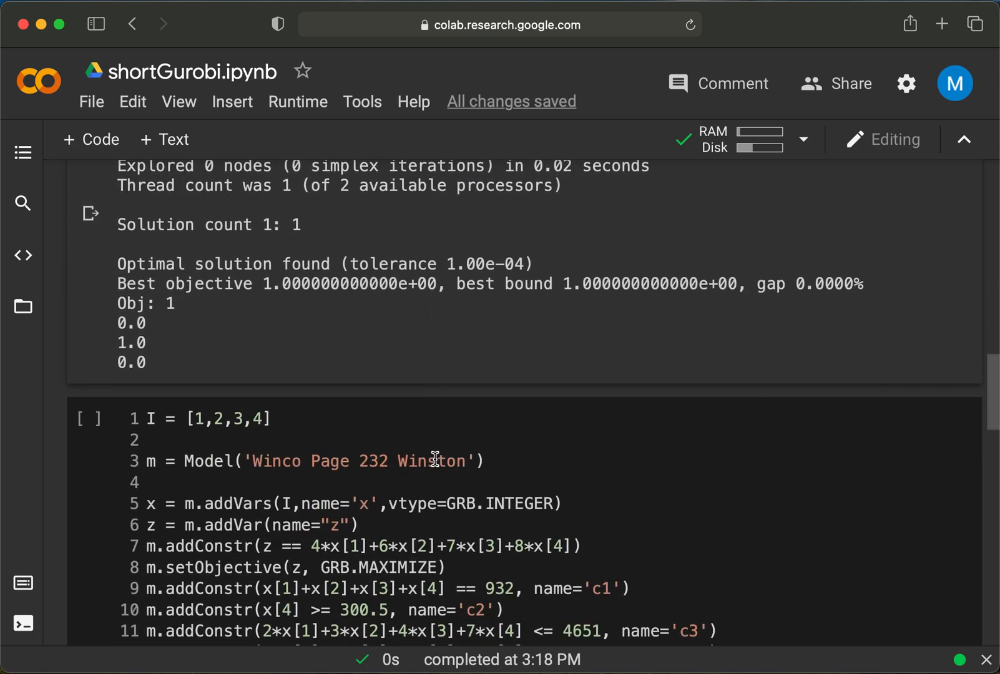
pyautogui.scroll(-3)
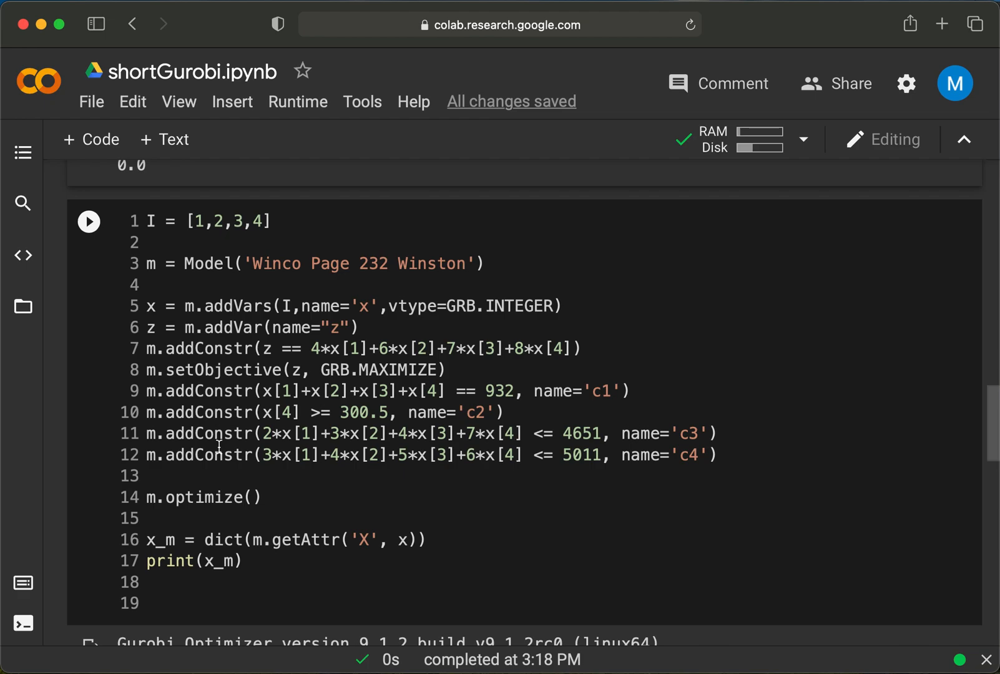
pyautogui.moveTo(357, 335)
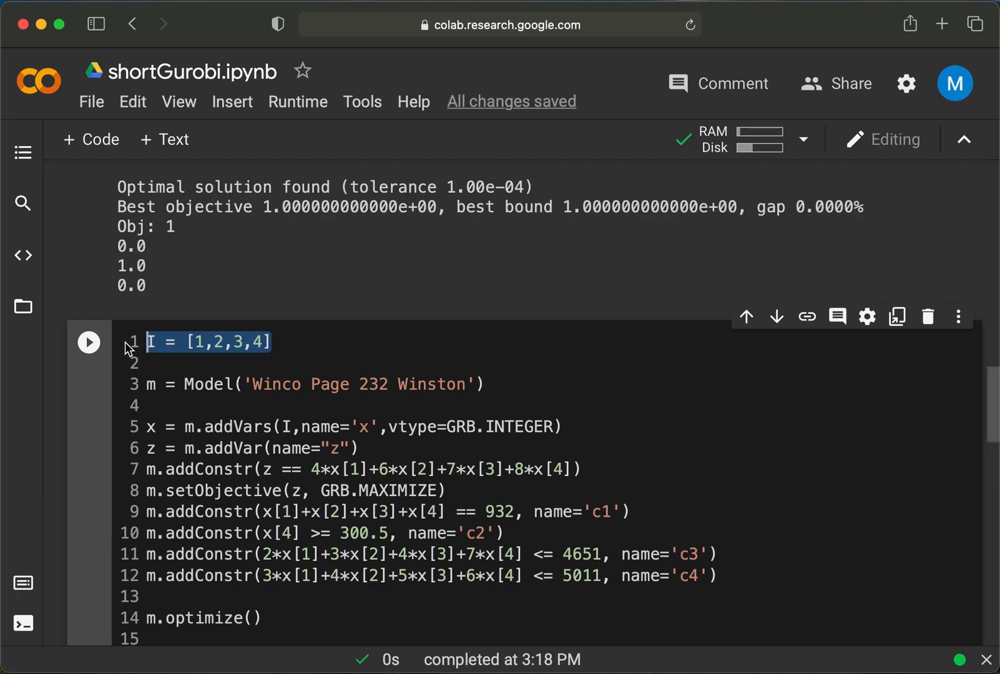
pyautogui.moveTo(227, 379)
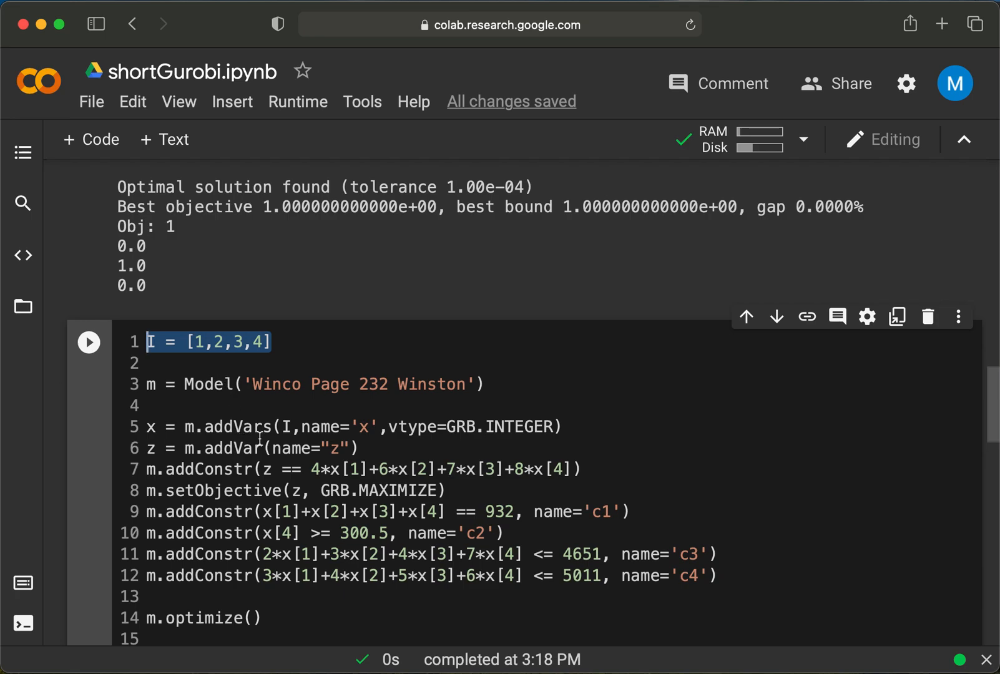
pyautogui.scroll(-3)
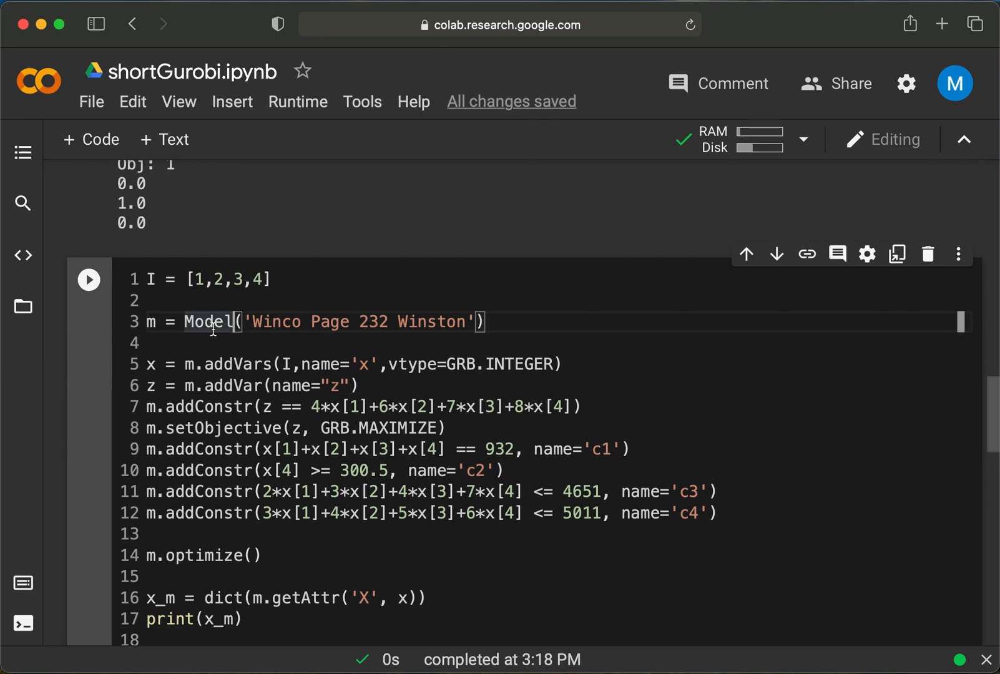
pyautogui.moveTo(149, 370)
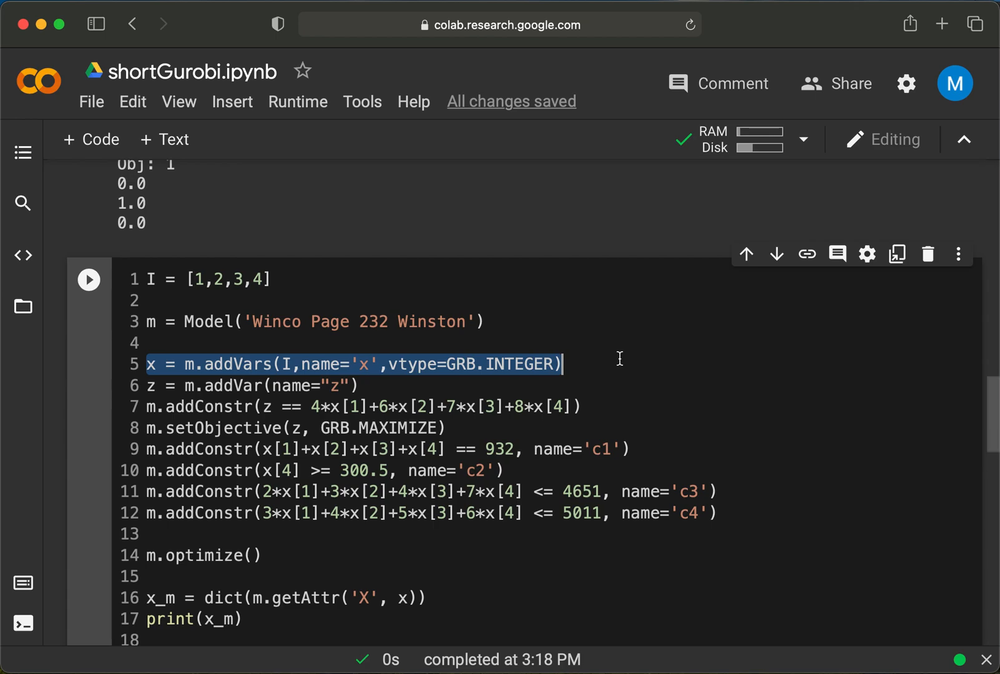
pyautogui.moveTo(330, 351)
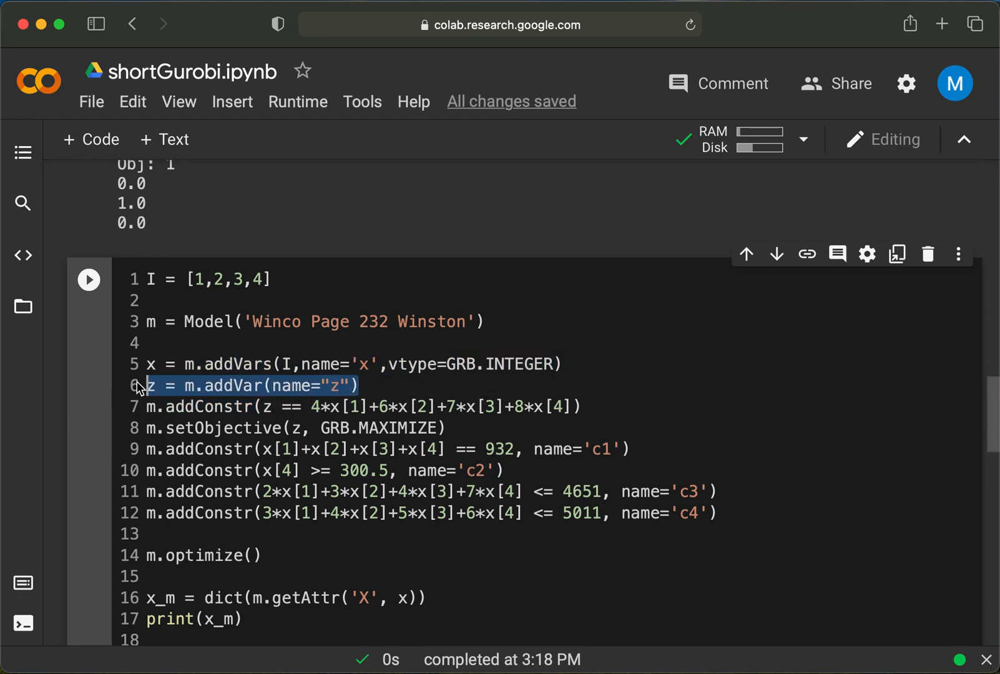
pyautogui.click(265, 406)
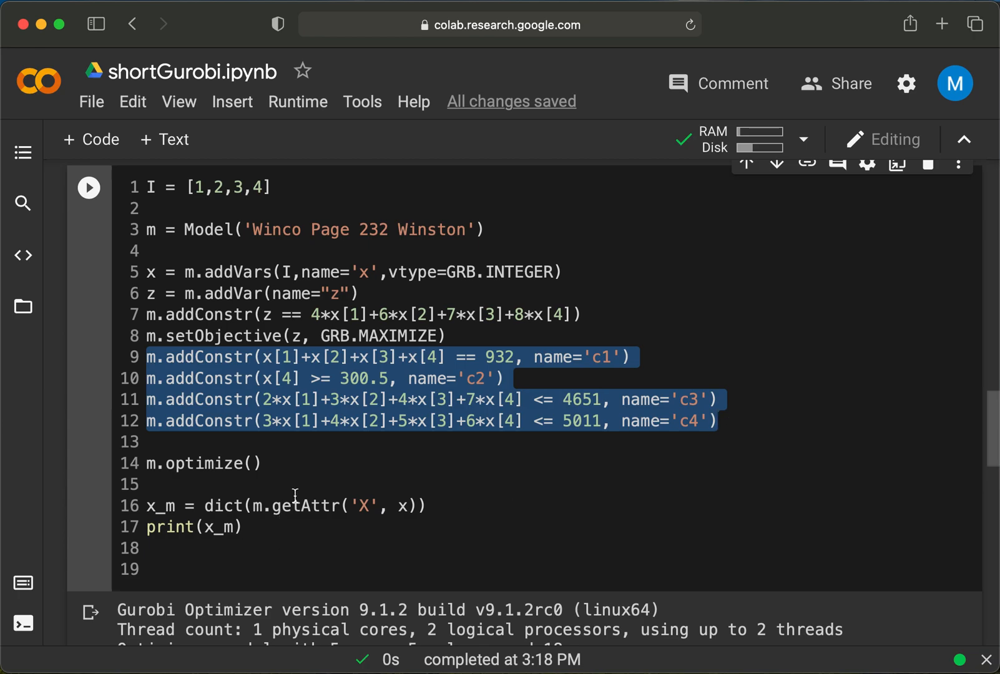
pyautogui.moveTo(275, 462)
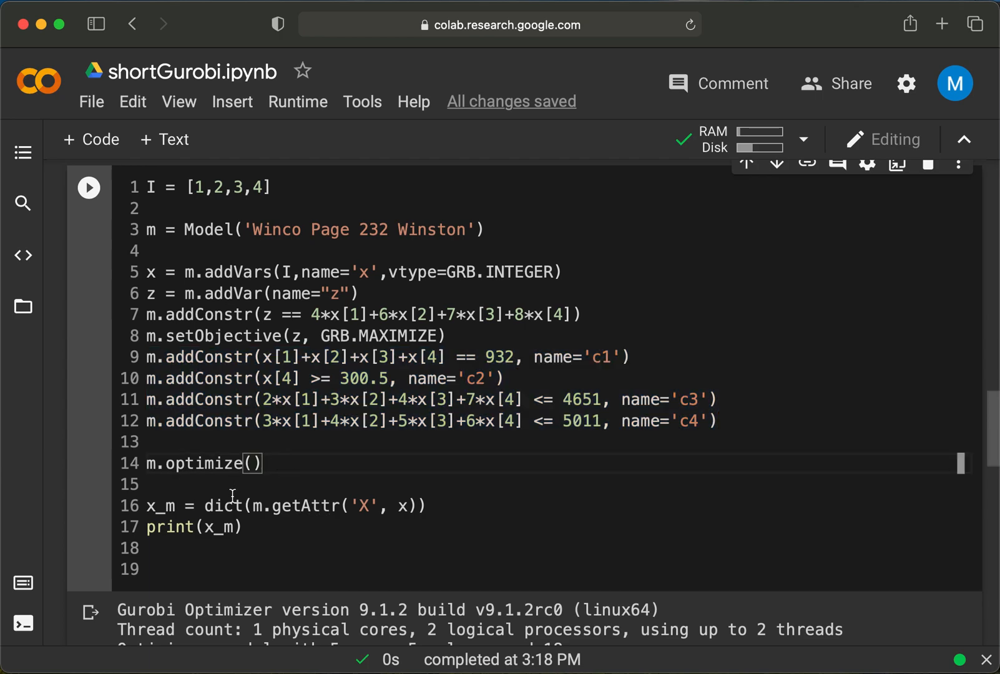
pyautogui.scroll(-3)
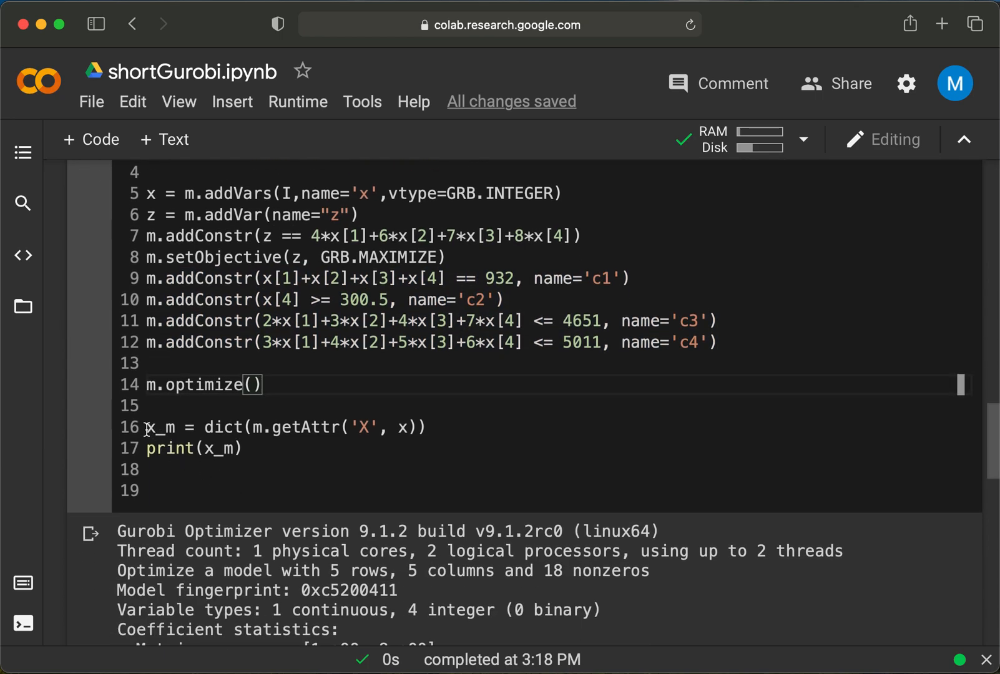
pyautogui.tripleClick(284, 427)
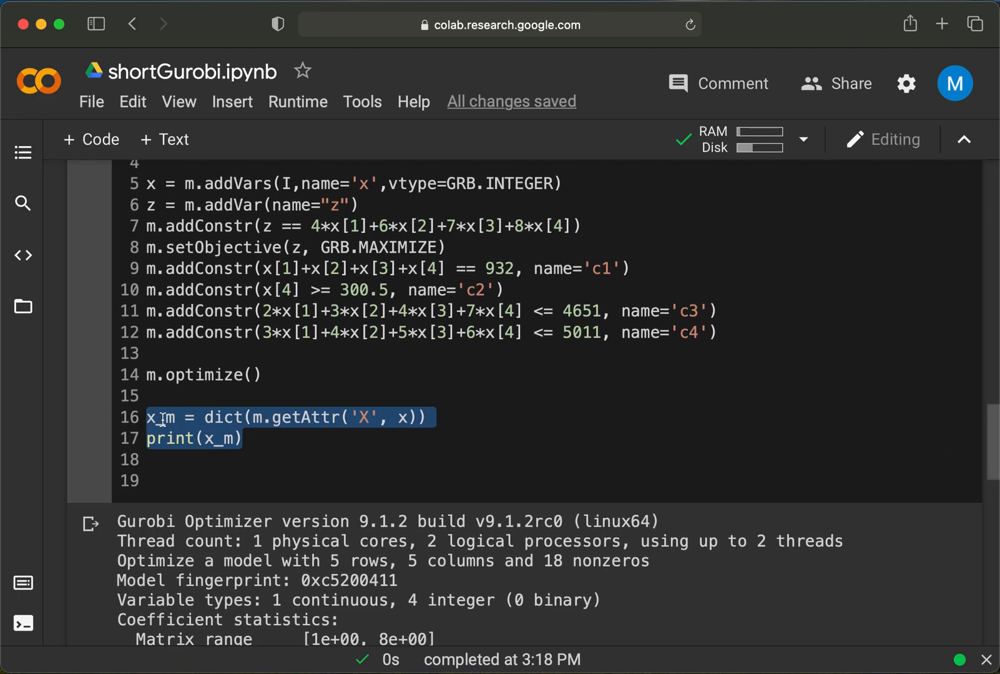
# Read the Winco log to Best objective 6831 and the dictionary {1: 0.0, 2: 1.0, 3: 623.0, 4: 308.0}
pyautogui.scroll(3)
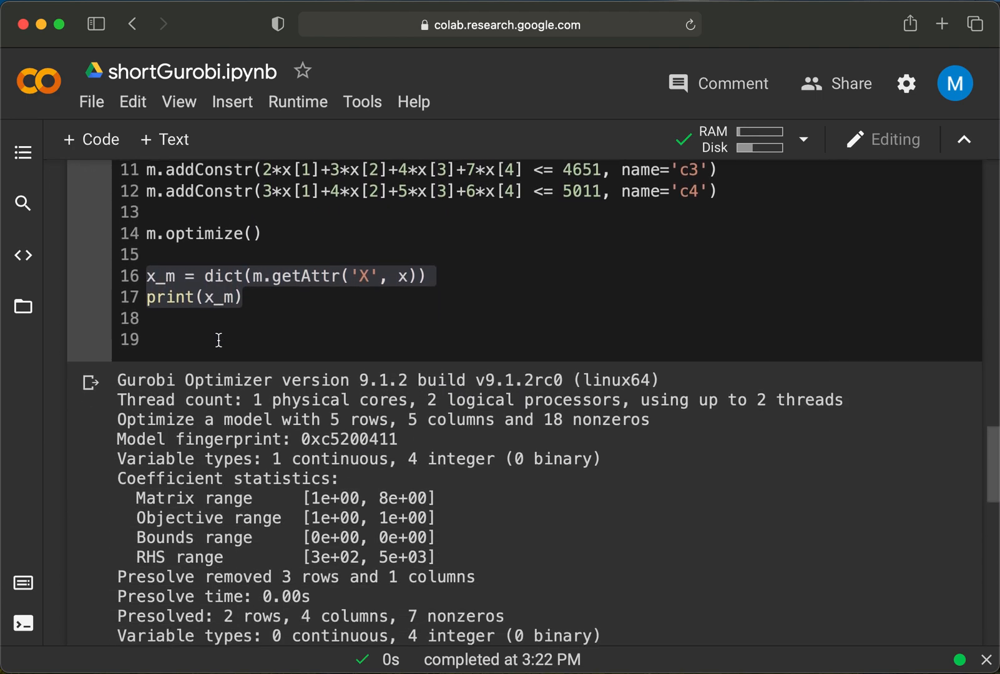
pyautogui.scroll(-3)
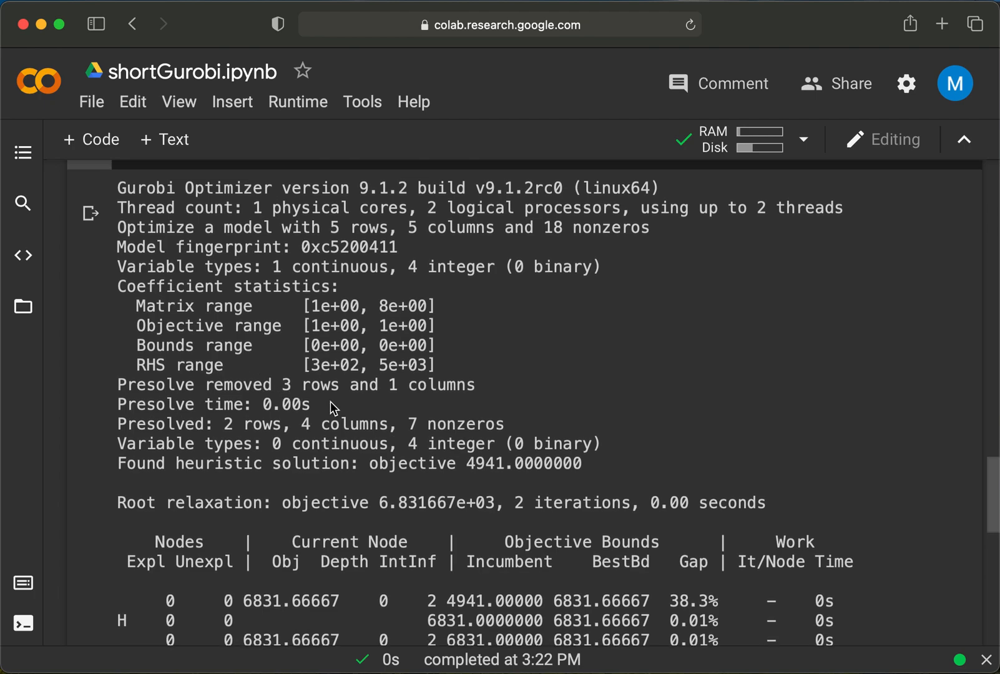
pyautogui.scroll(-3)
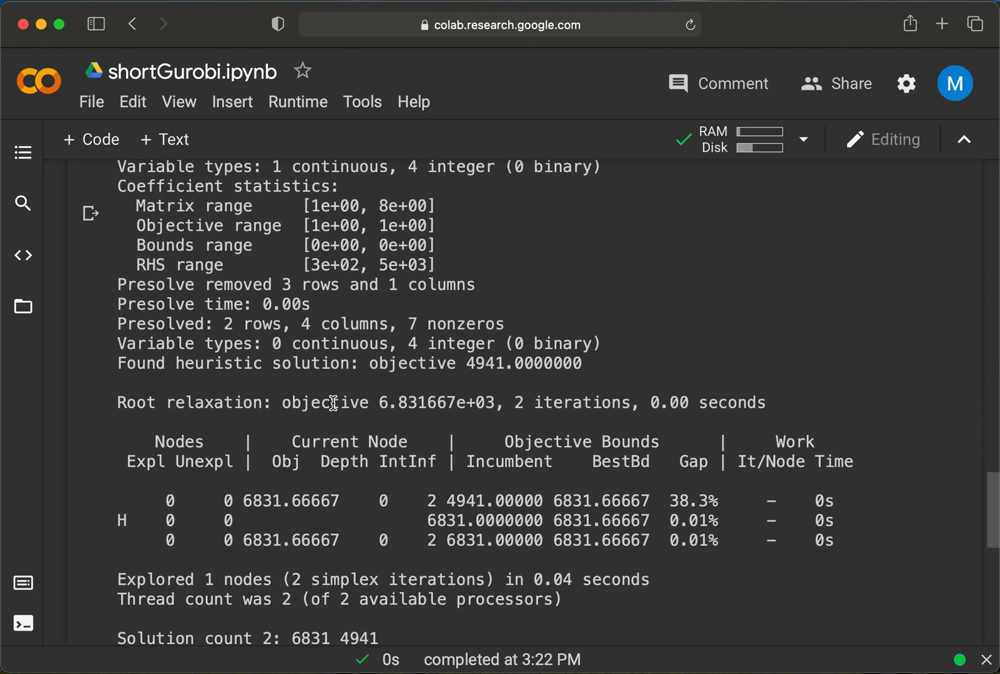
pyautogui.moveTo(360, 381)
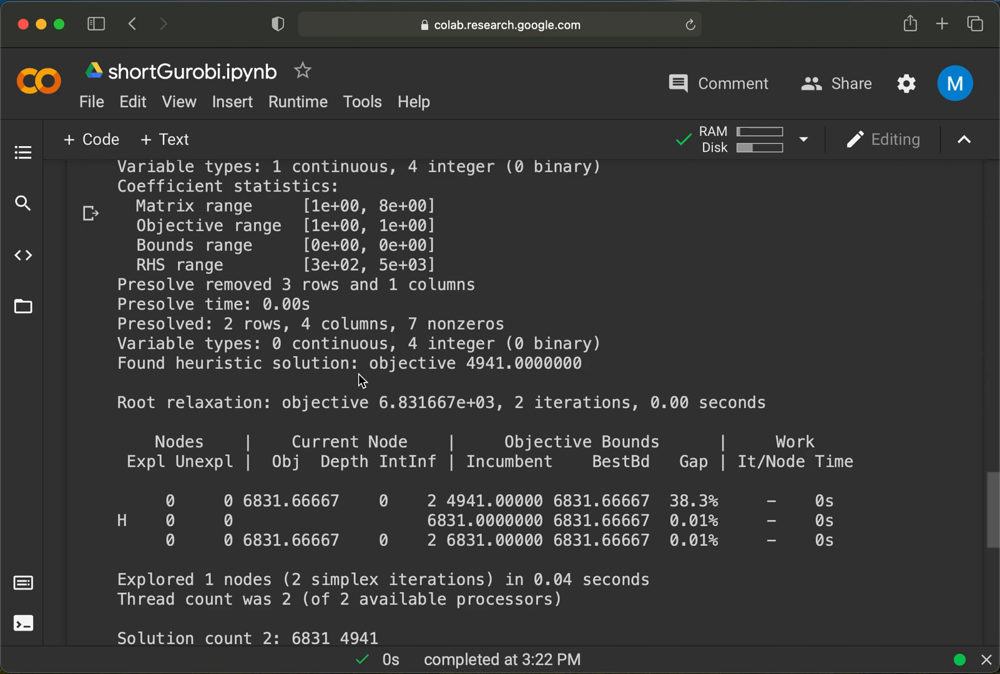
pyautogui.scroll(3)
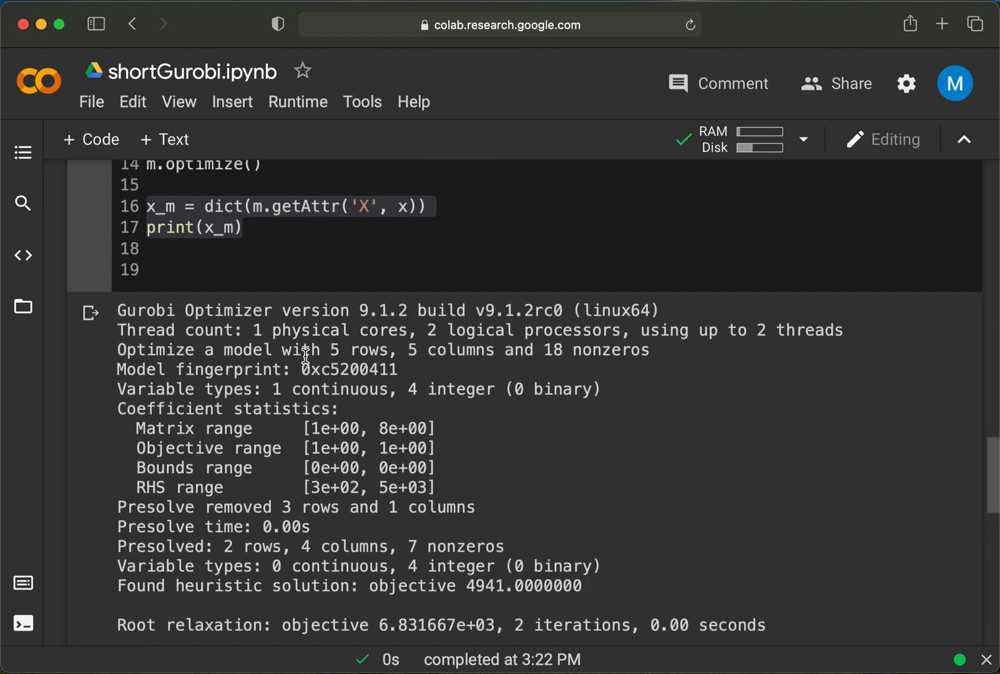
pyautogui.scroll(-3)
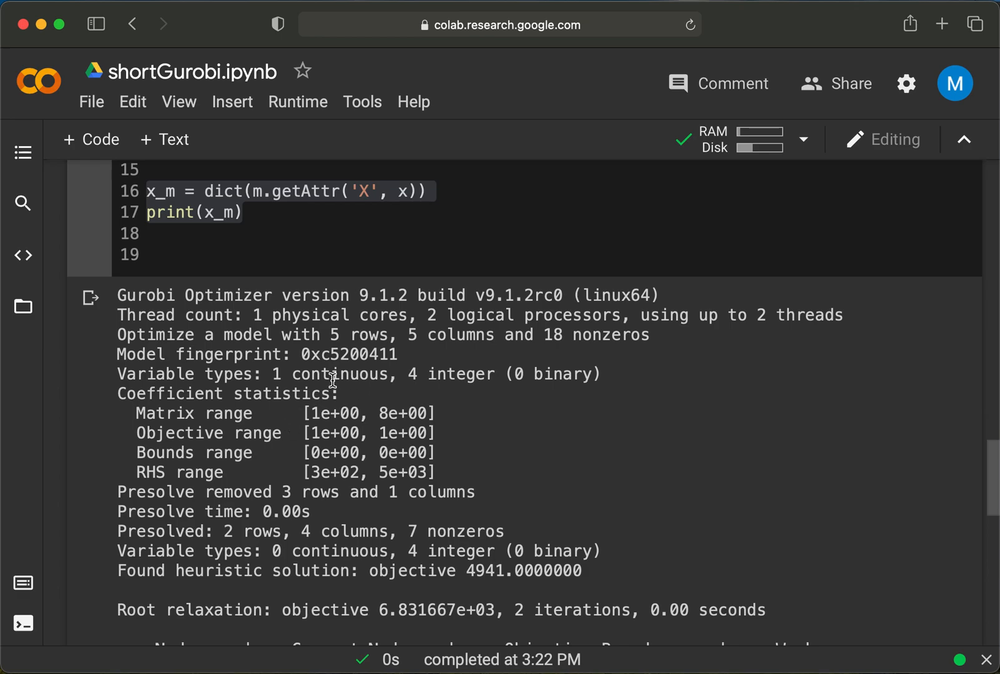
pyautogui.scroll(-3)
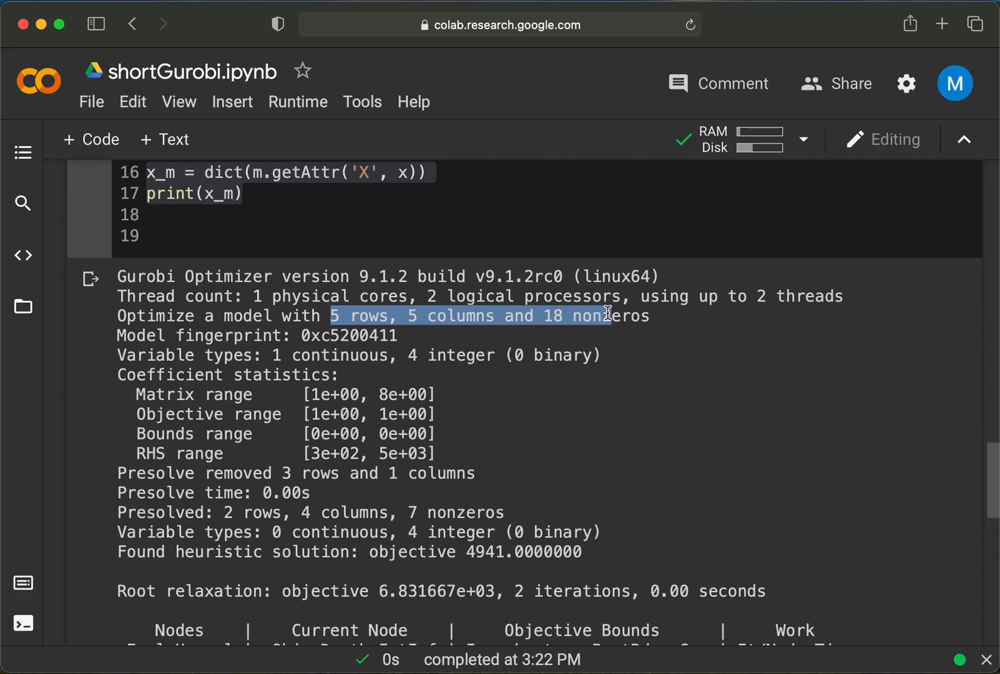
pyautogui.moveTo(291, 426)
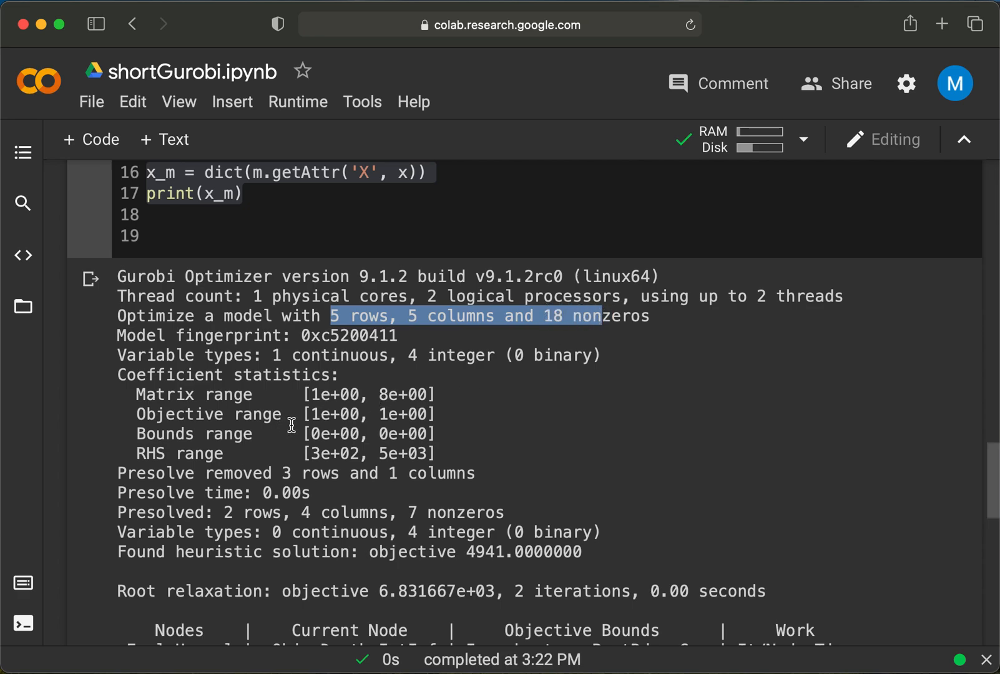
pyautogui.moveTo(306, 415)
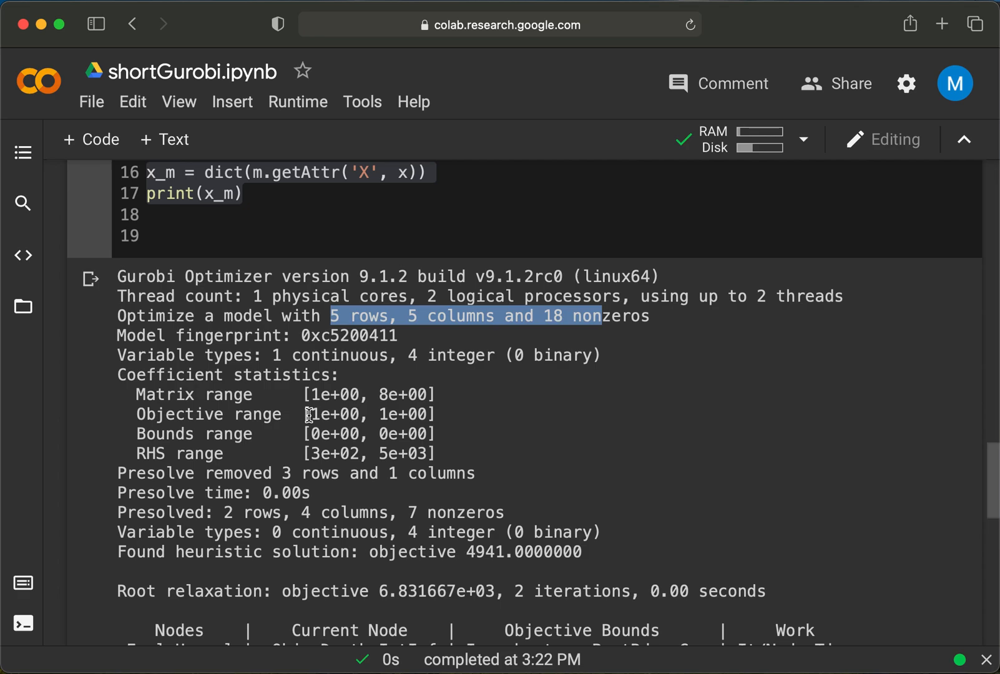
pyautogui.scroll(-3)
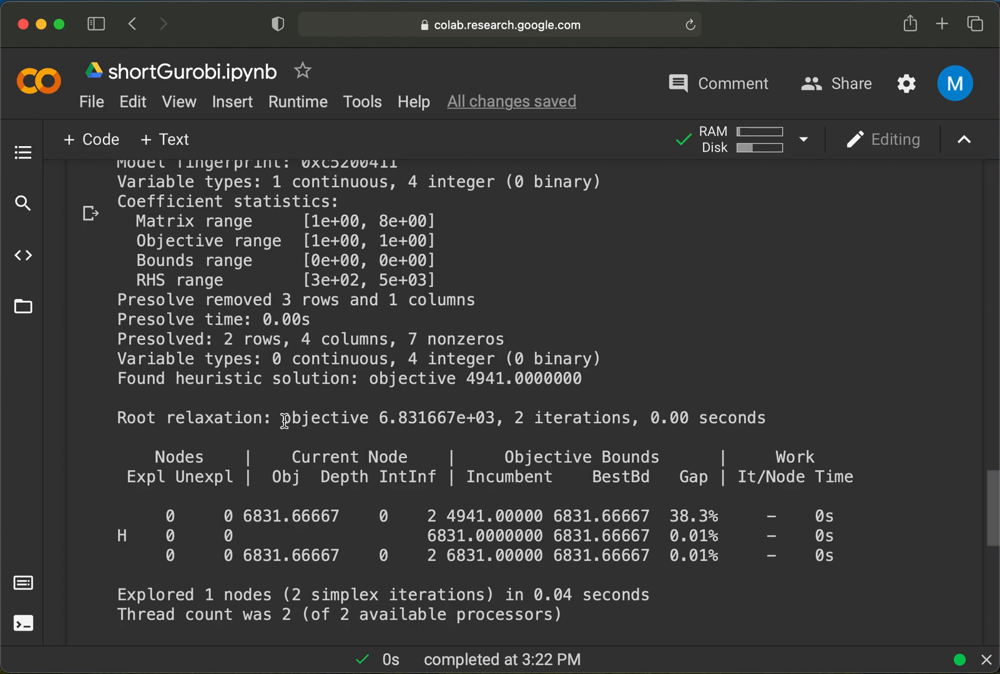
pyautogui.scroll(-3)
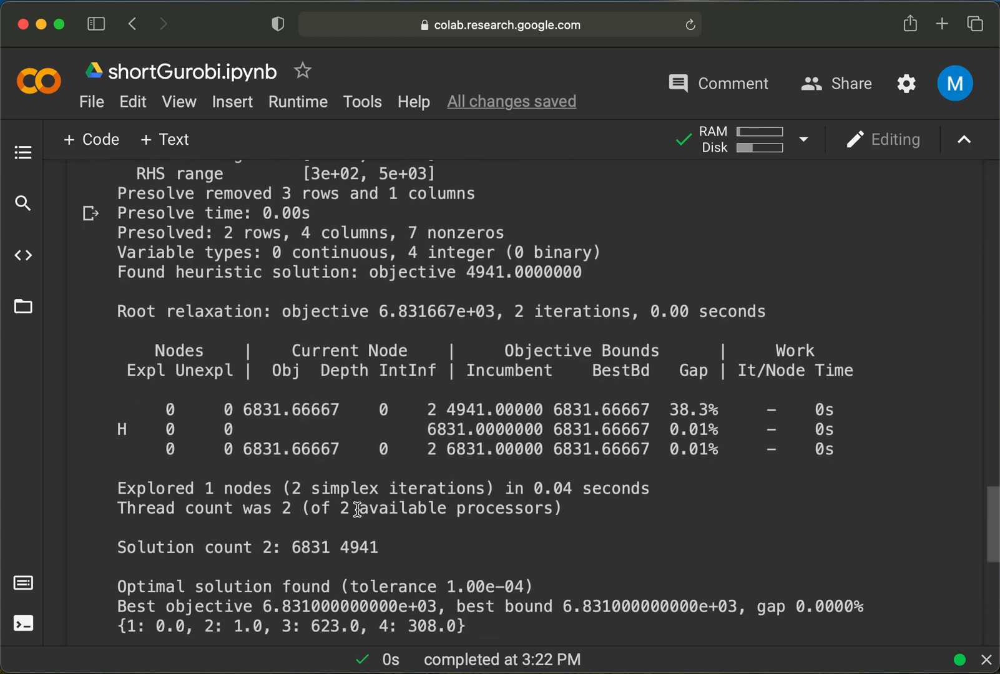
pyautogui.scroll(-3)
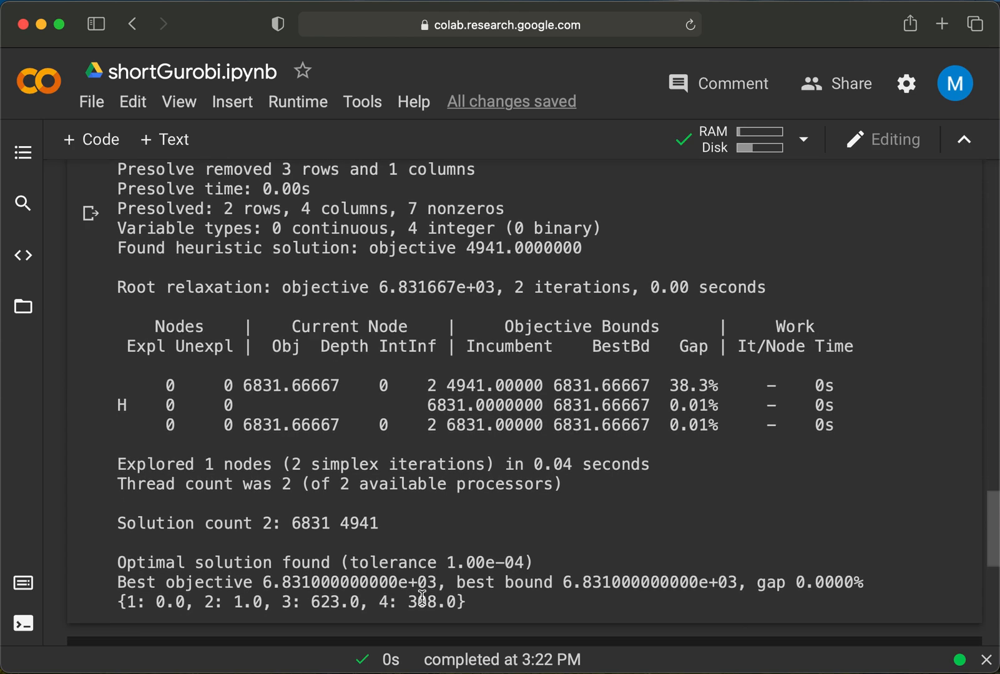
pyautogui.moveTo(827, 431)
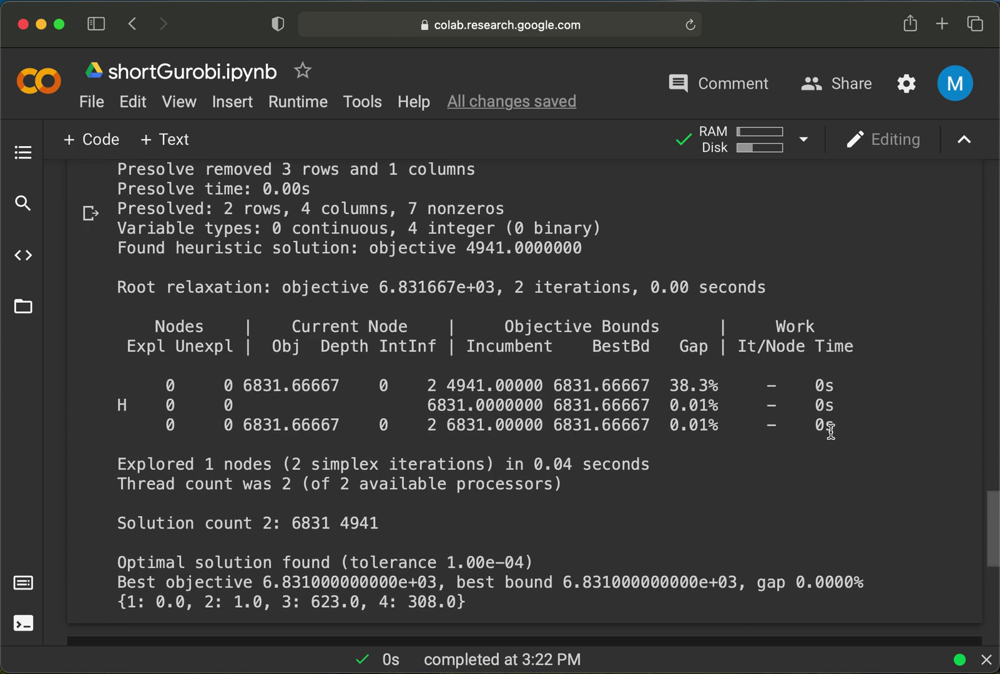
pyautogui.scroll(-3)
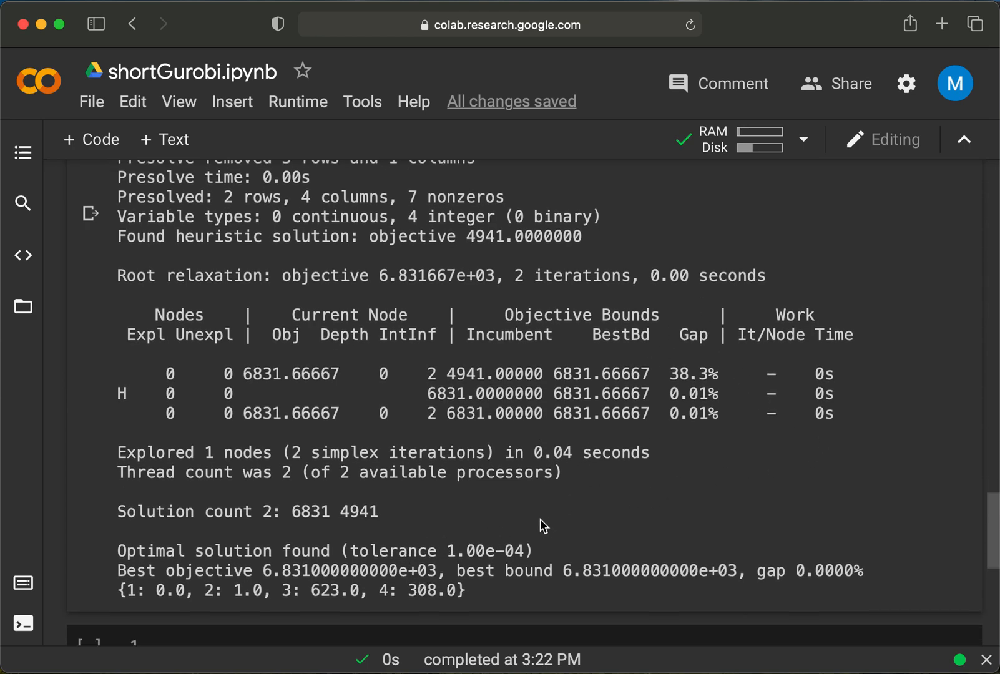
pyautogui.scroll(-3)
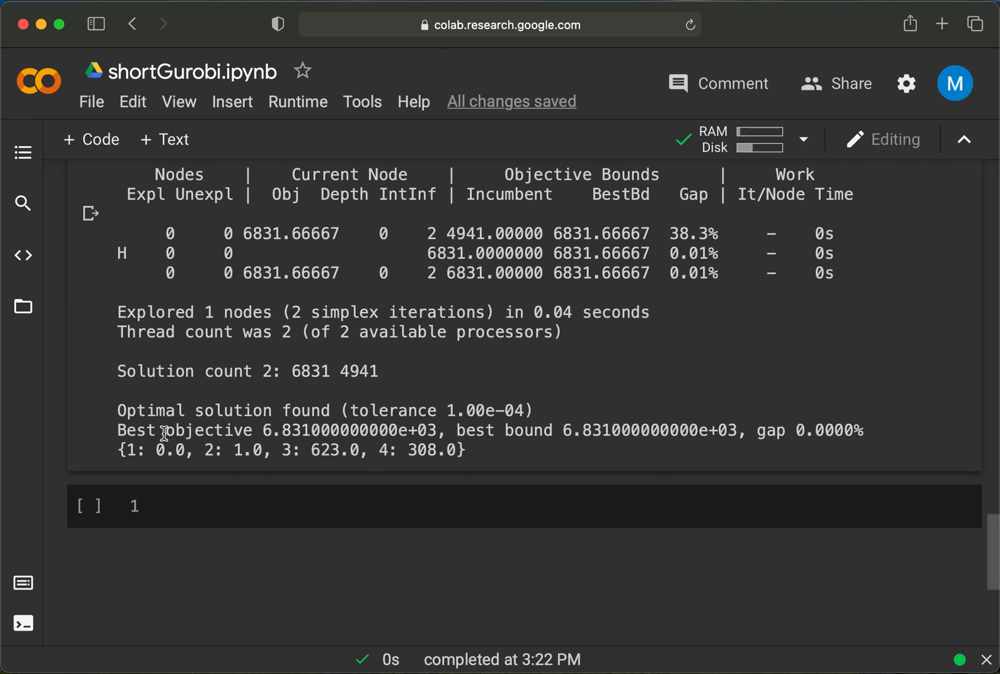
pyautogui.moveTo(126, 446)
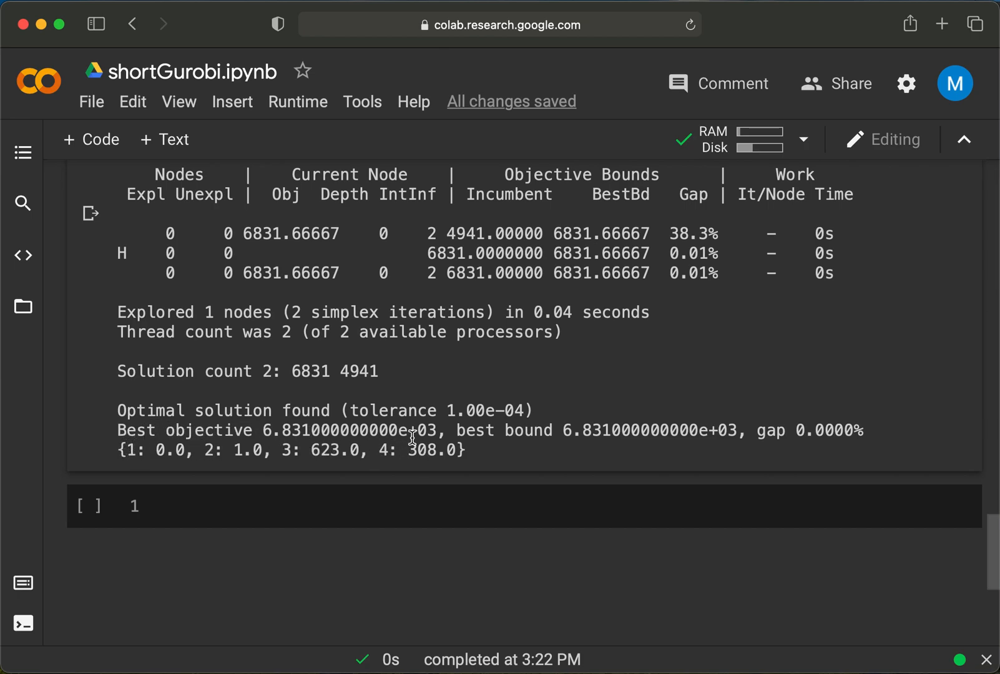
pyautogui.moveTo(121, 431)
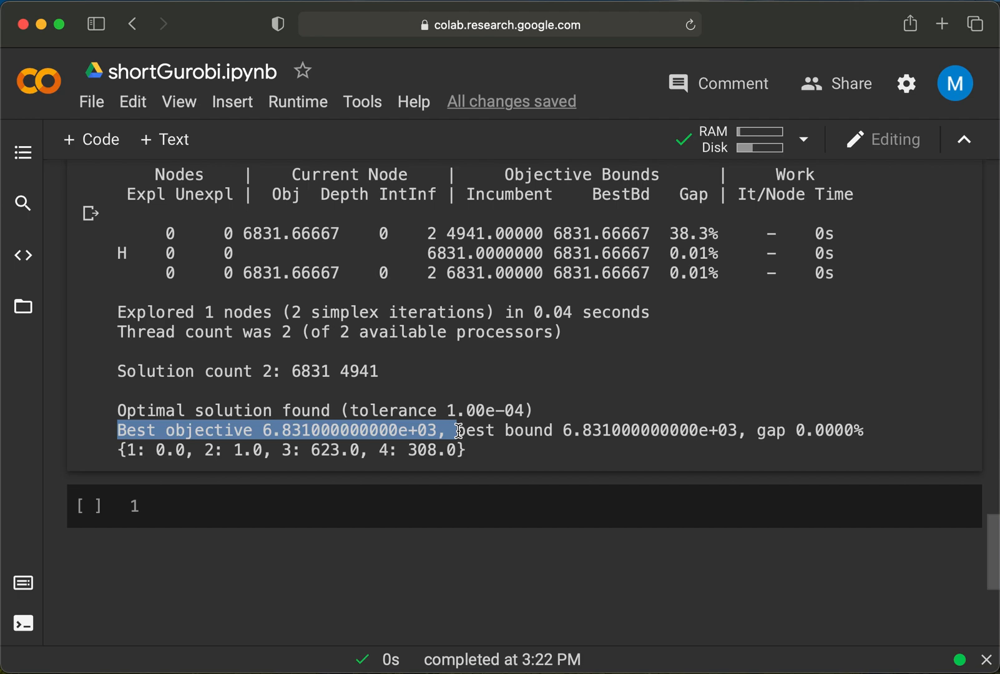
pyautogui.doubleClick(311, 371)
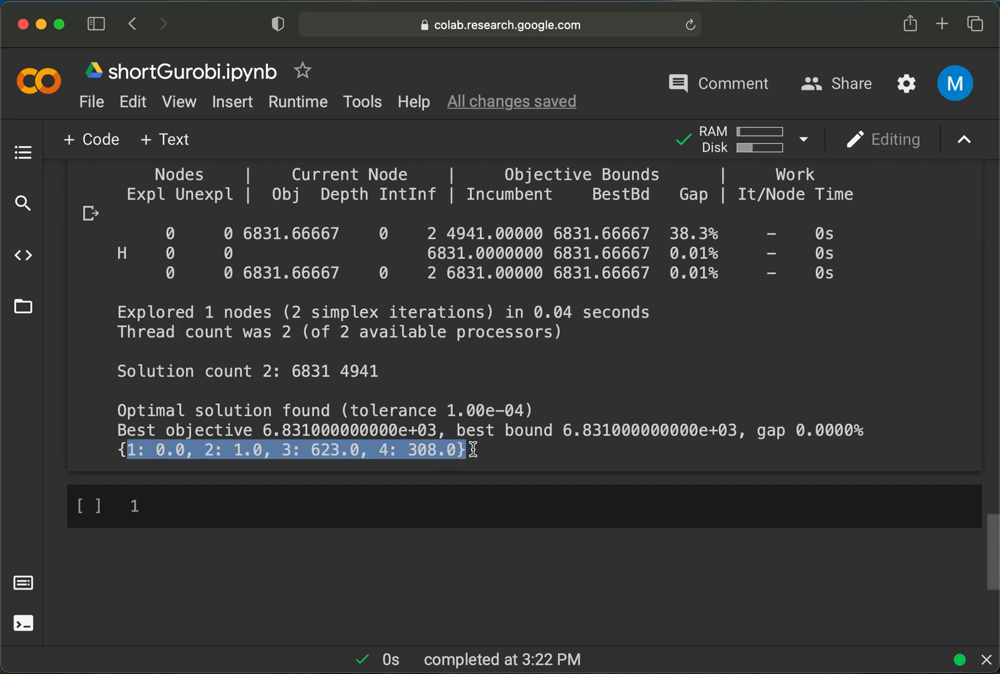
pyautogui.moveTo(478, 448)
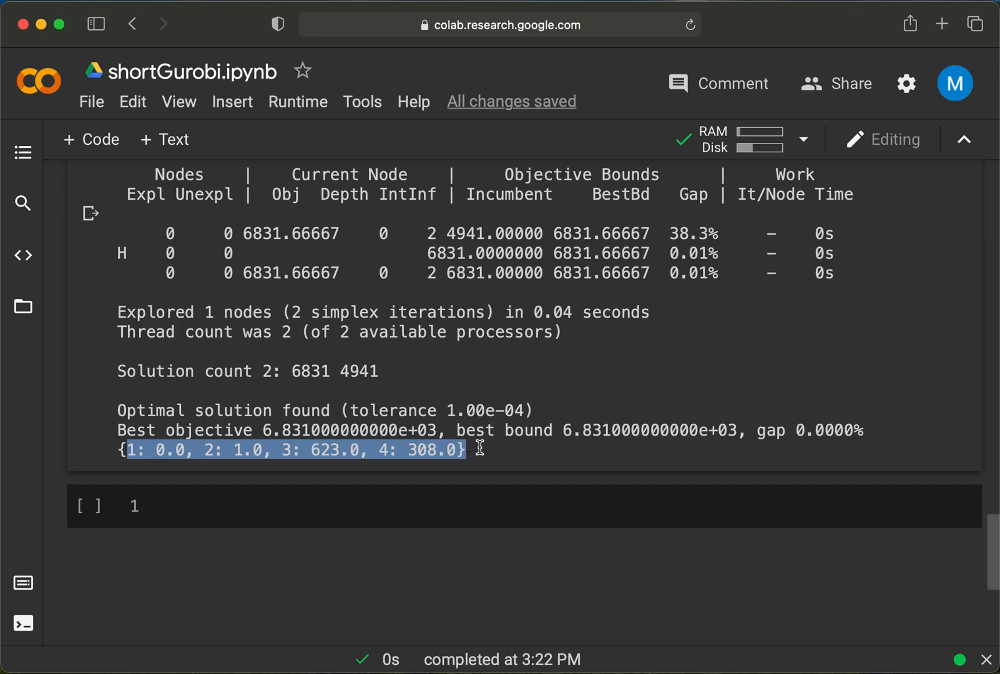
pyautogui.click(479, 453)
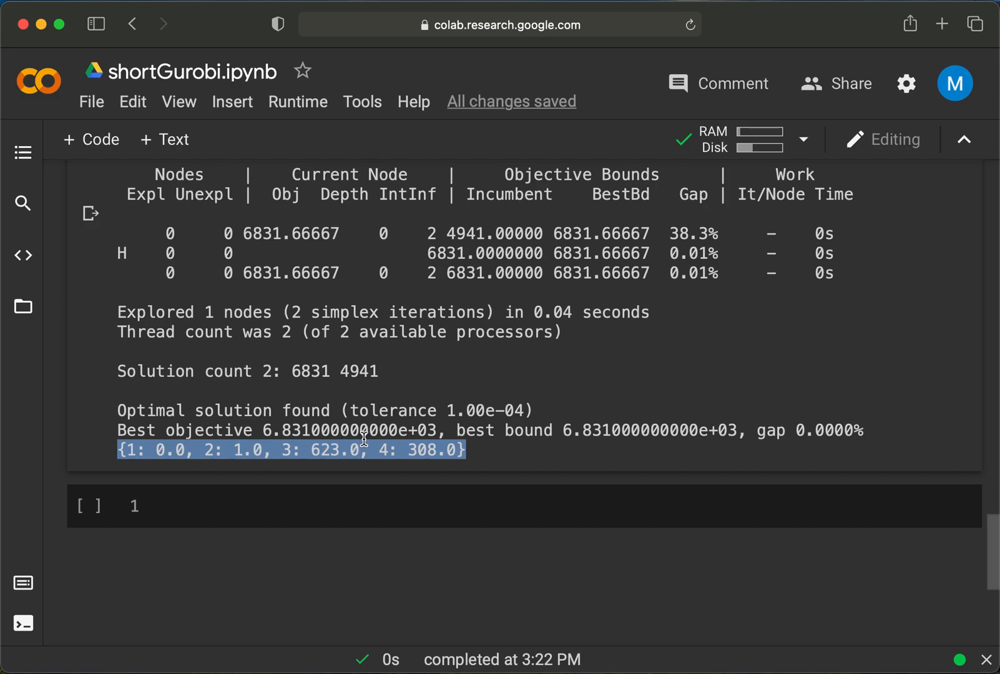
pyautogui.scroll(3)
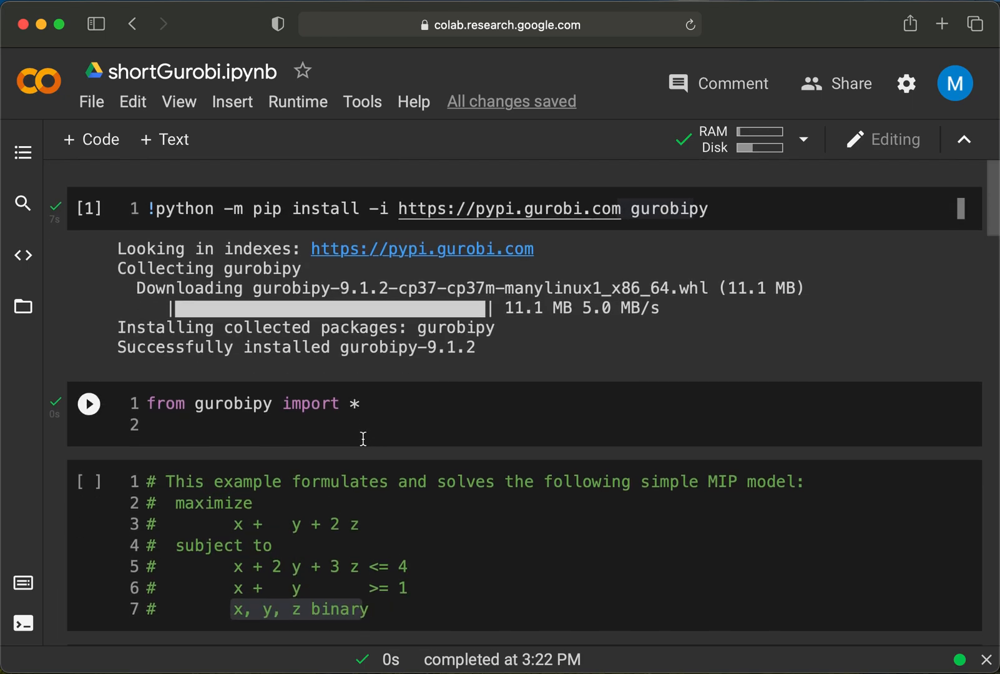
pyautogui.moveTo(348, 441)
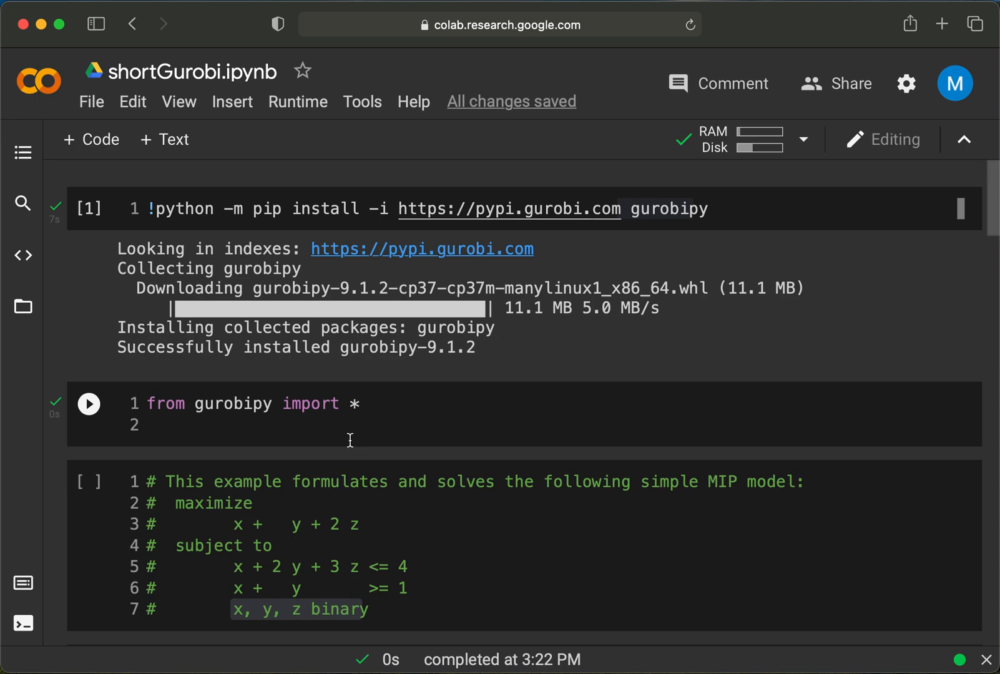